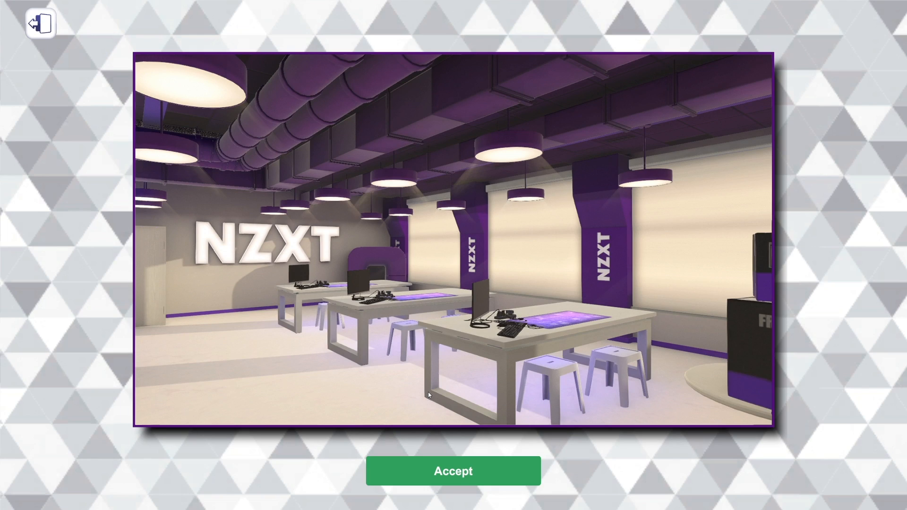
mouse_move(424, 388)
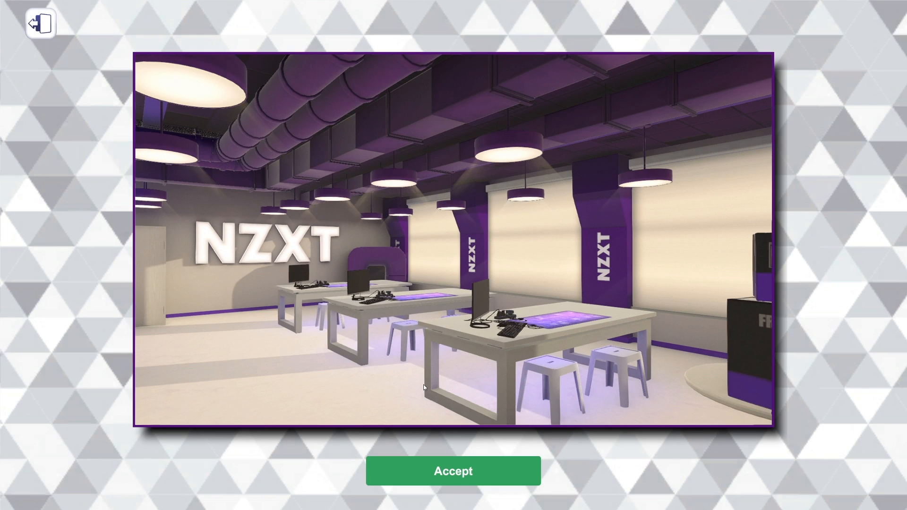
Accept the NZXT Workshop to load the workbench with a case, monitor and keyboard.
click(453, 470)
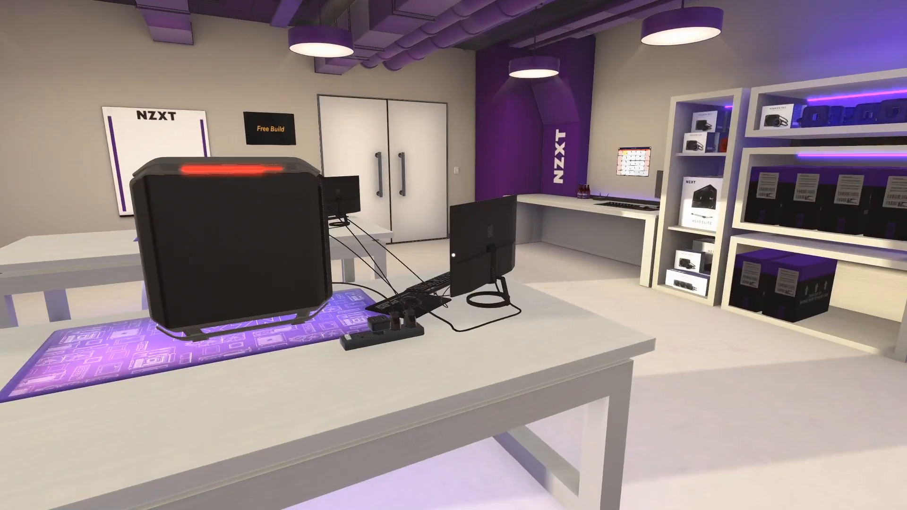
mouse_move(454, 255)
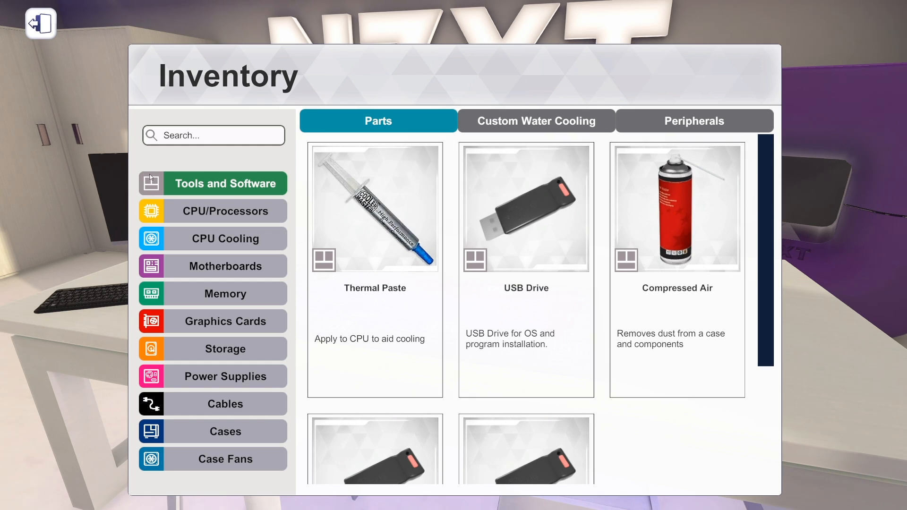
mouse_move(217, 211)
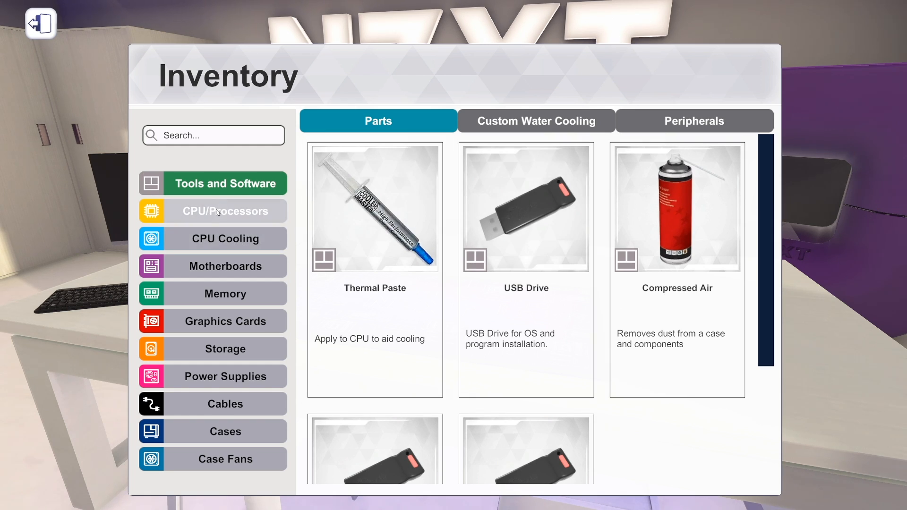
Show the CPU/Processors category, then switch to CPU Cooling to list ARCTIC Freezer coolers.
click(225, 211)
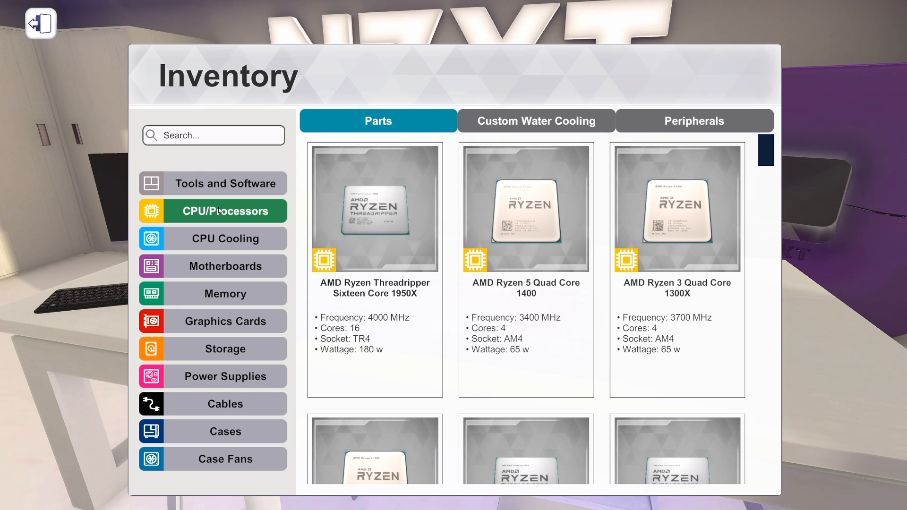
click(224, 238)
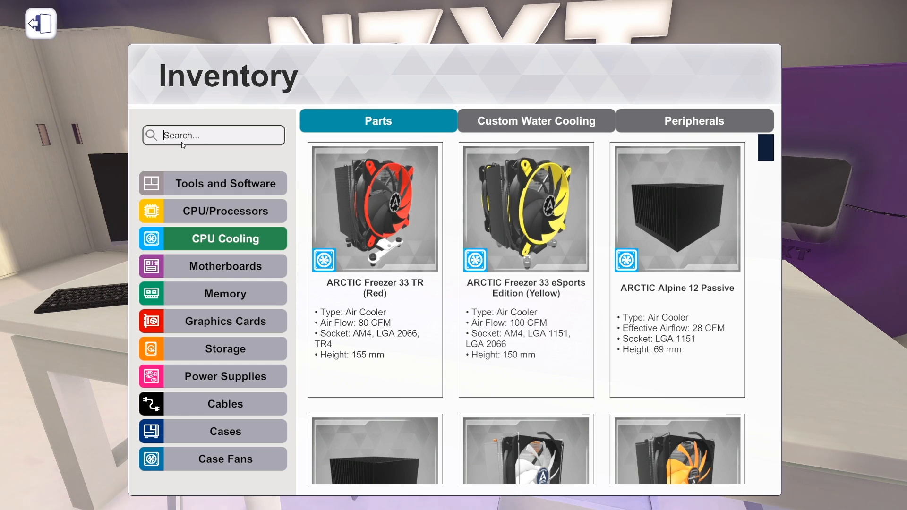
Search 'arctic freezer' and scroll through the Freezer 33 and Freezer 34 results.
text(arctic freezer)
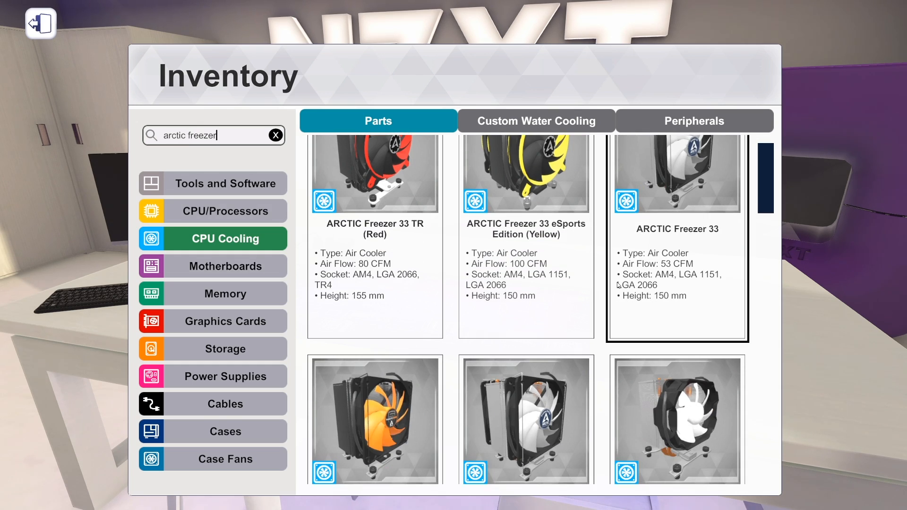
scroll(down, 3)
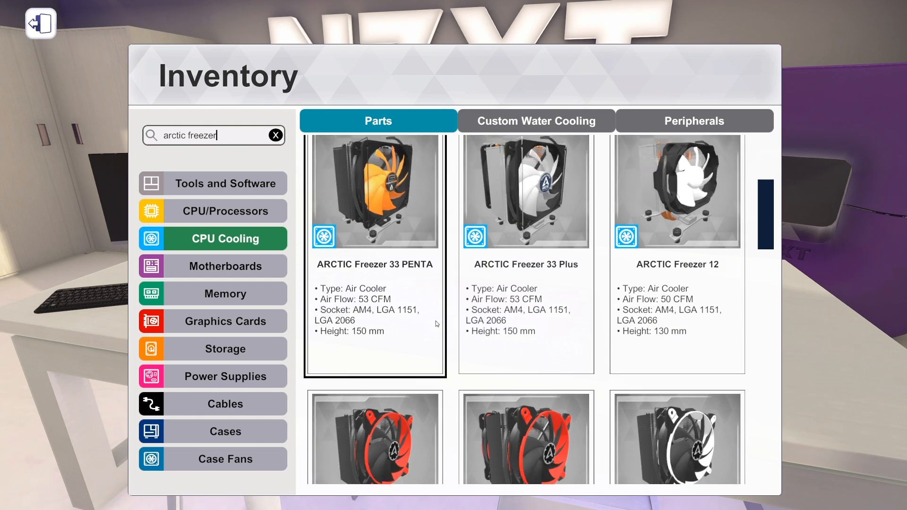
scroll(down, 3)
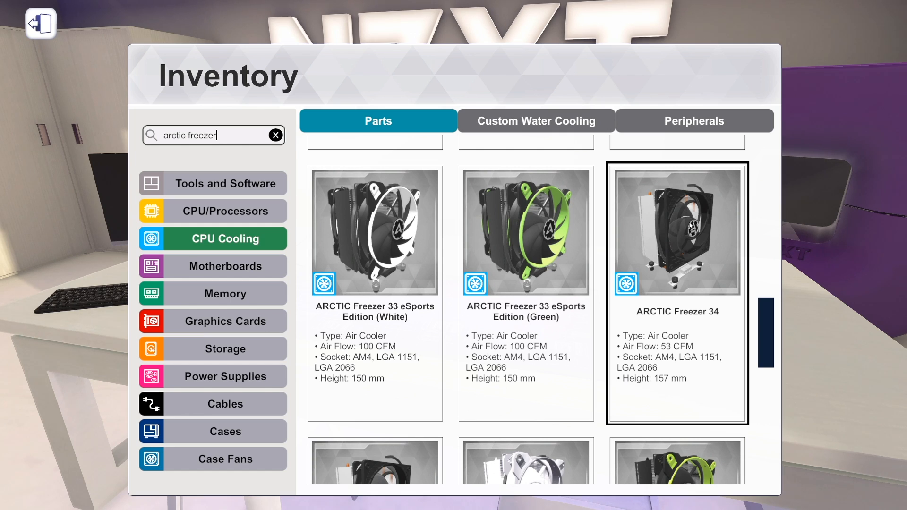
scroll(down, 3)
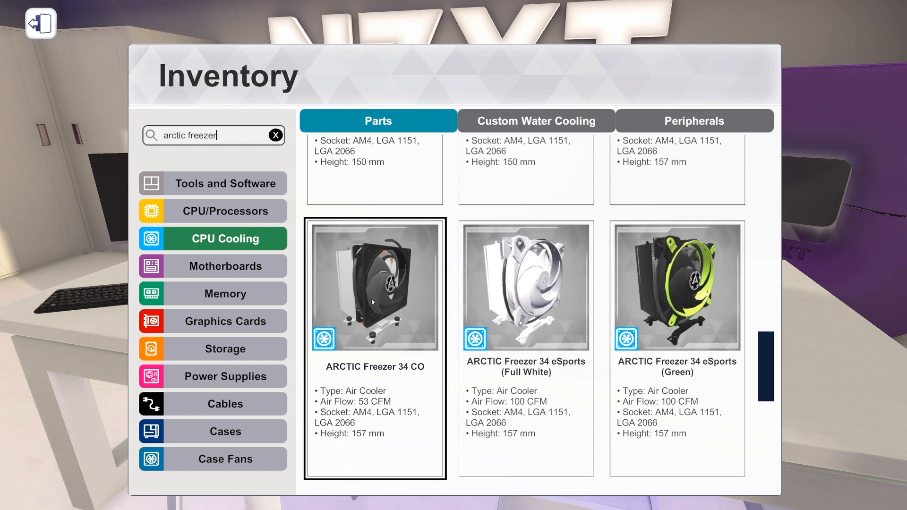
scroll(up, 3)
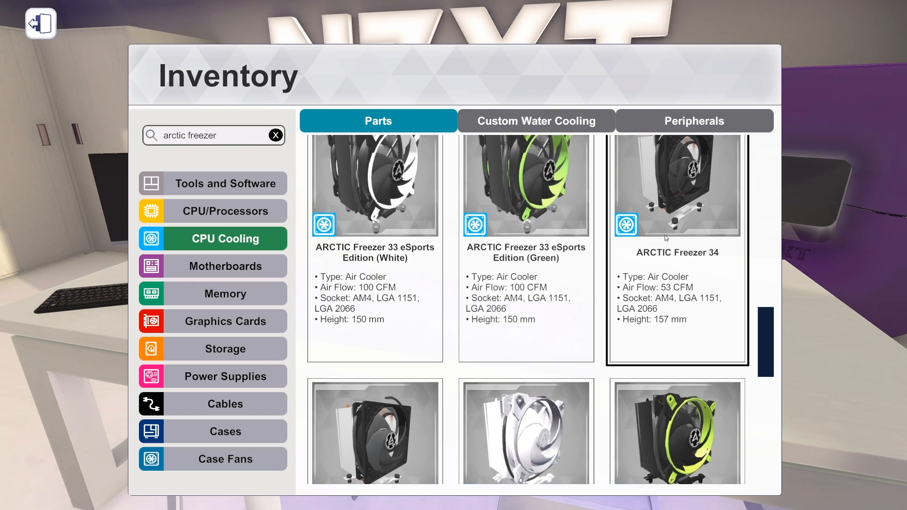
scroll(down, 3)
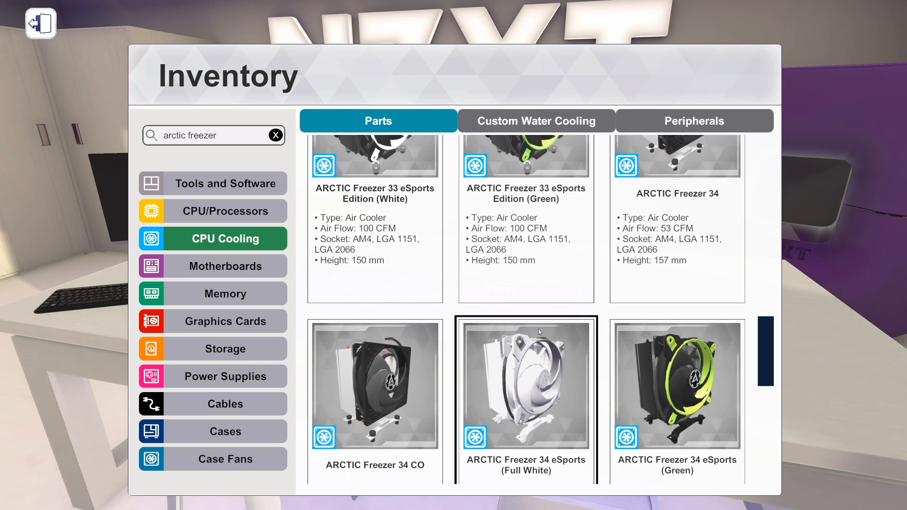
scroll(down, 3)
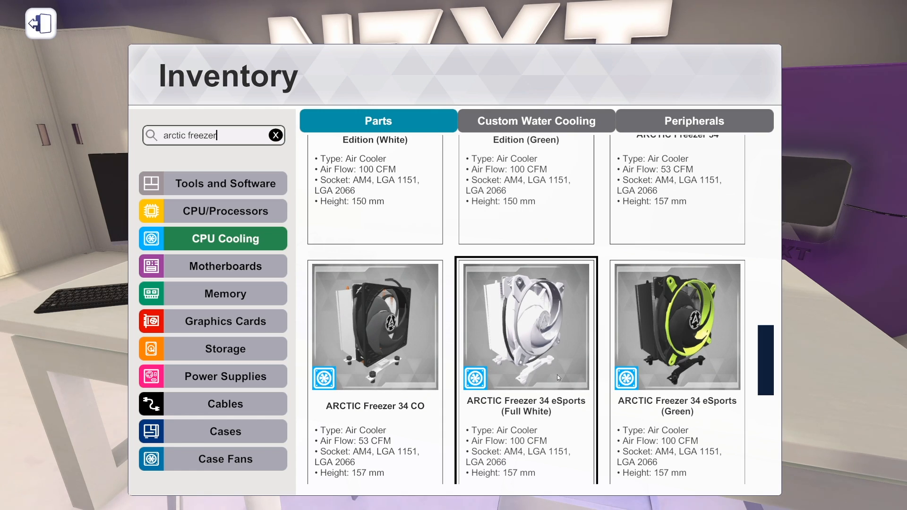
scroll(up, 3)
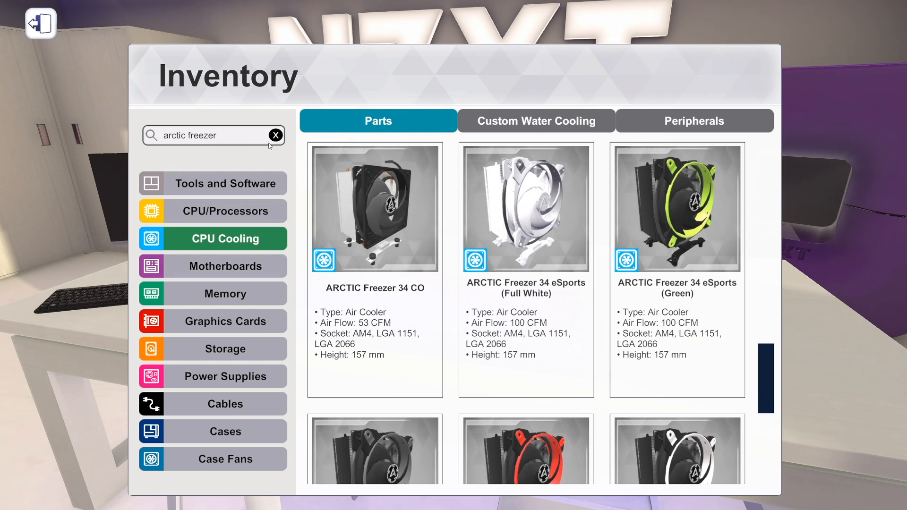
Clear the ARCTIC Freezer search to restore the full CPU cooling list.
click(276, 135)
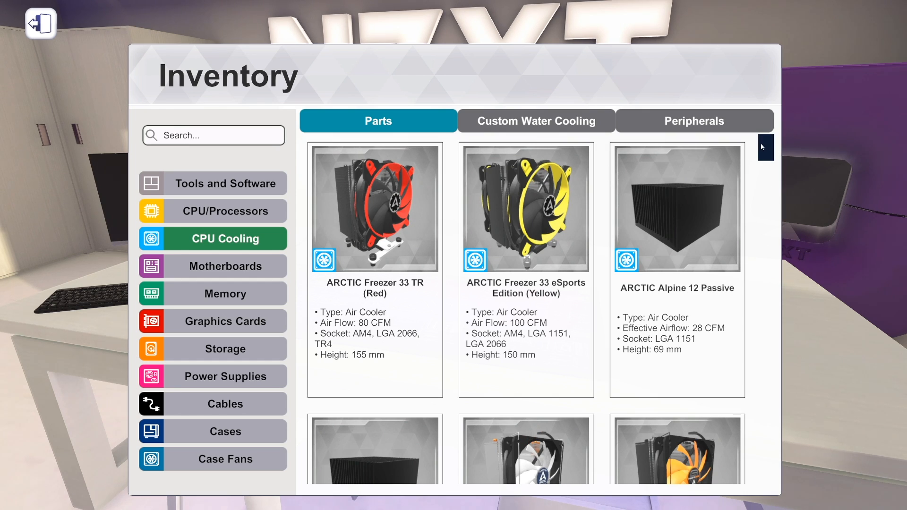
scroll(down, 3)
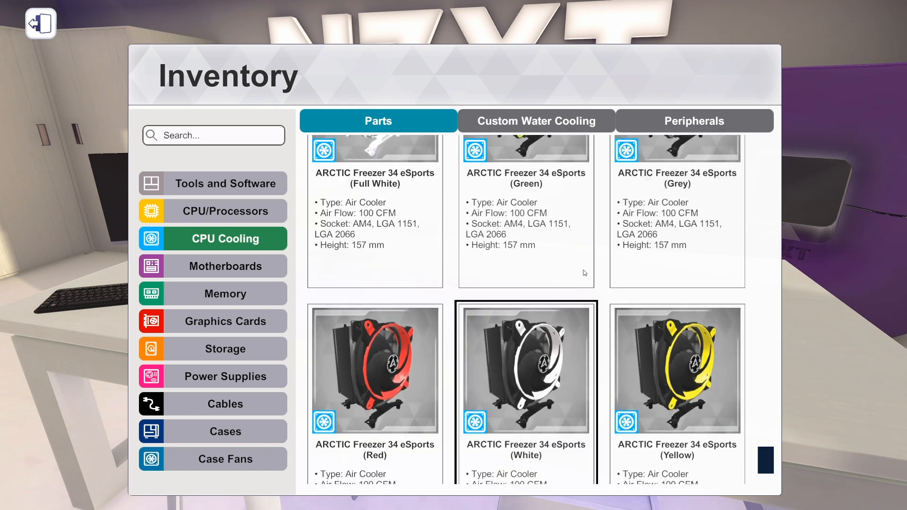
scroll(up, 3)
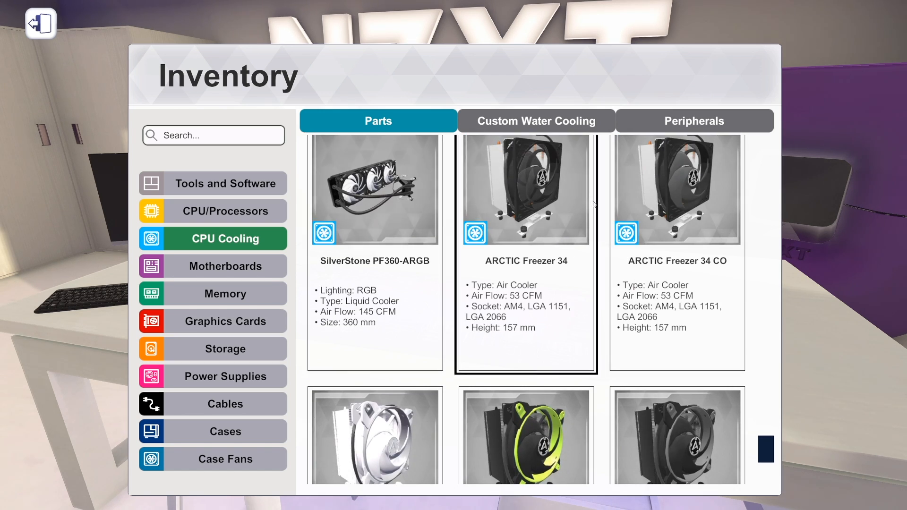
scroll(down, 3)
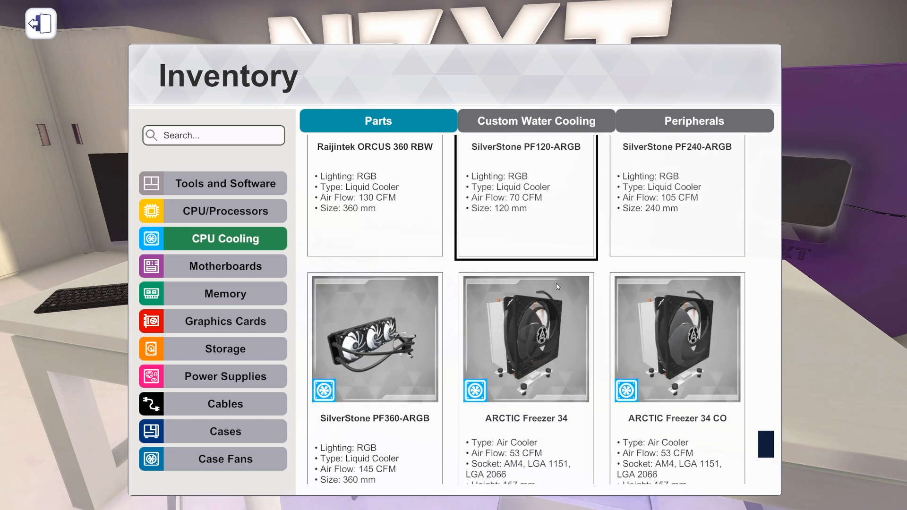
scroll(down, 3)
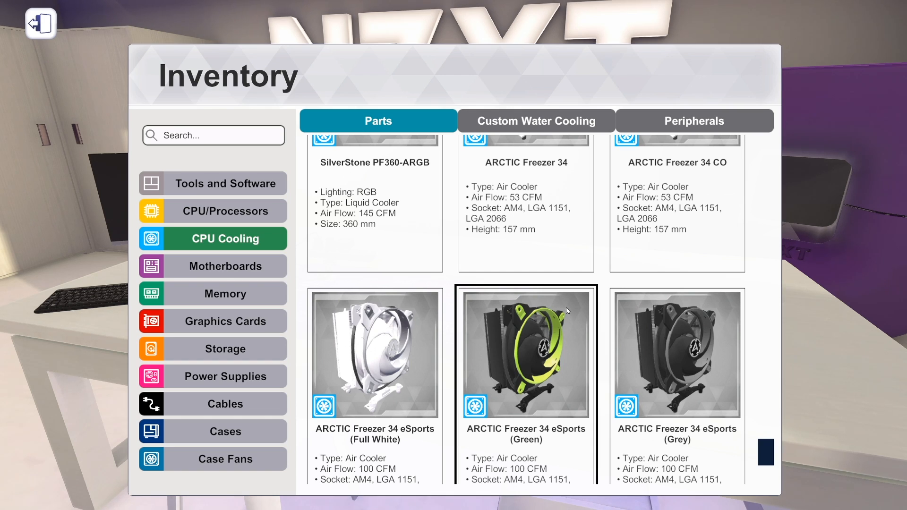
scroll(down, 3)
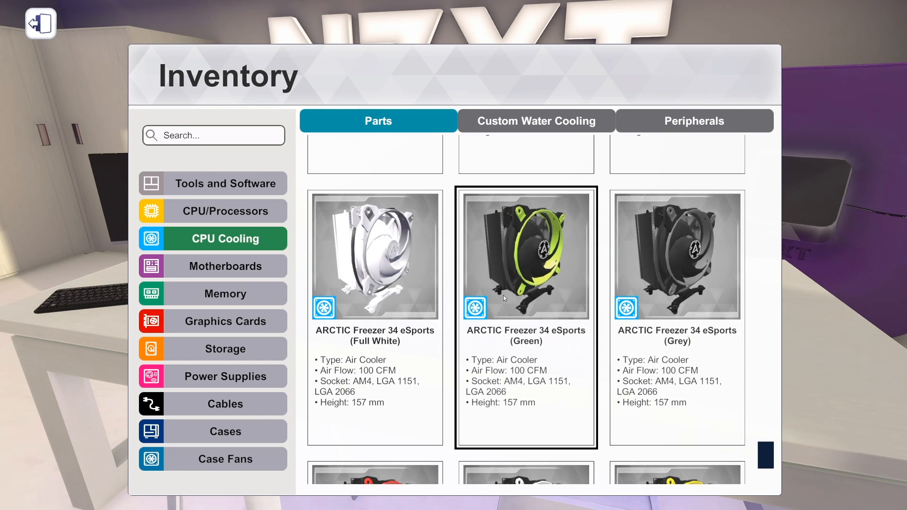
Scroll to the end of the cooling list, reaching the NZXT Kraken Z63 and Z73.
click(676, 257)
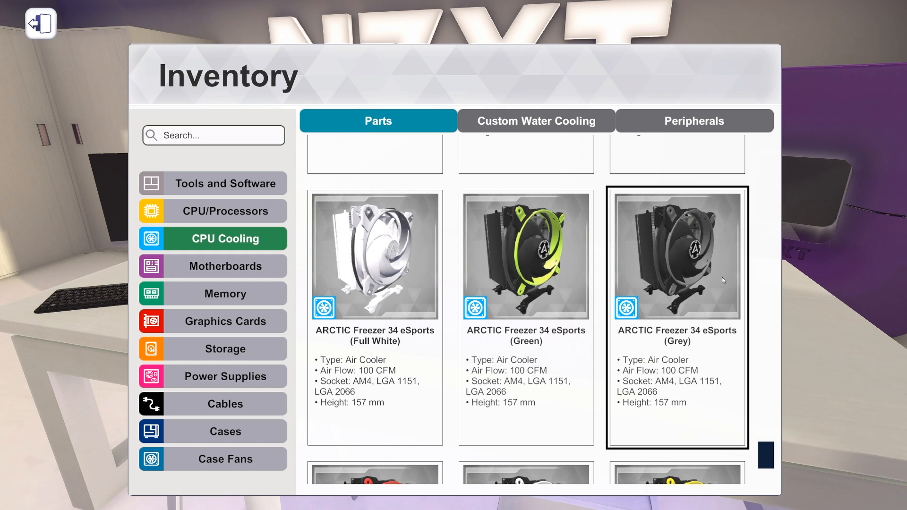
scroll(down, 3)
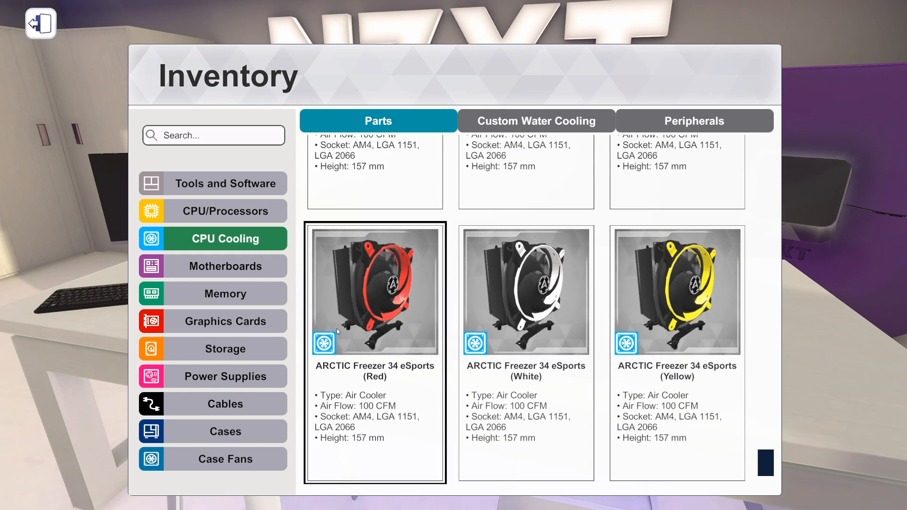
scroll(down, 3)
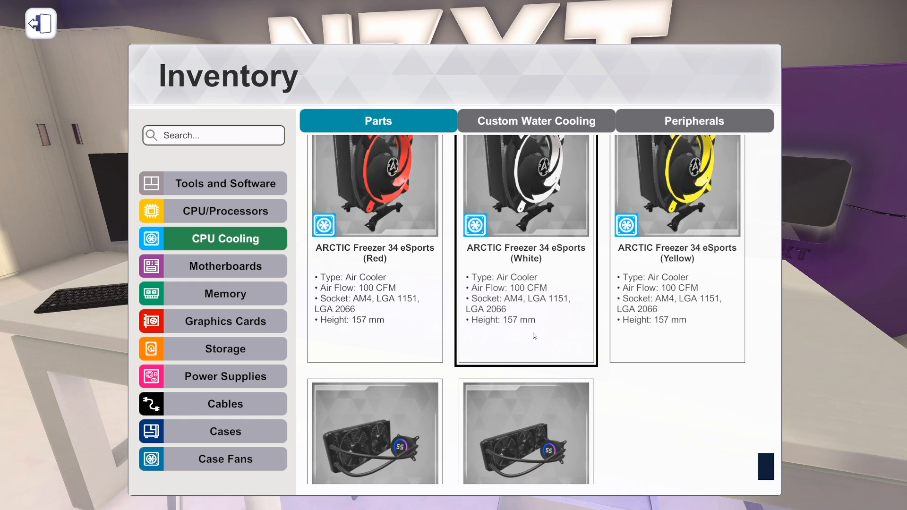
scroll(down, 3)
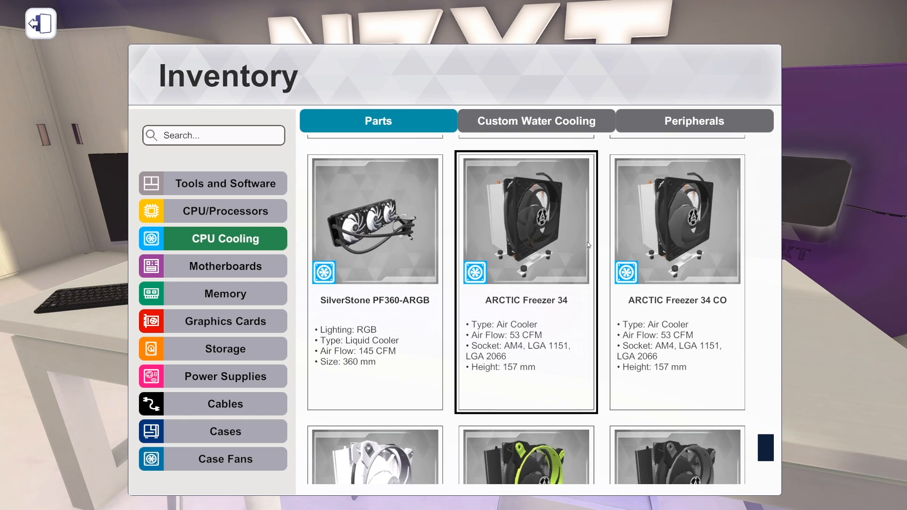
click(374, 220)
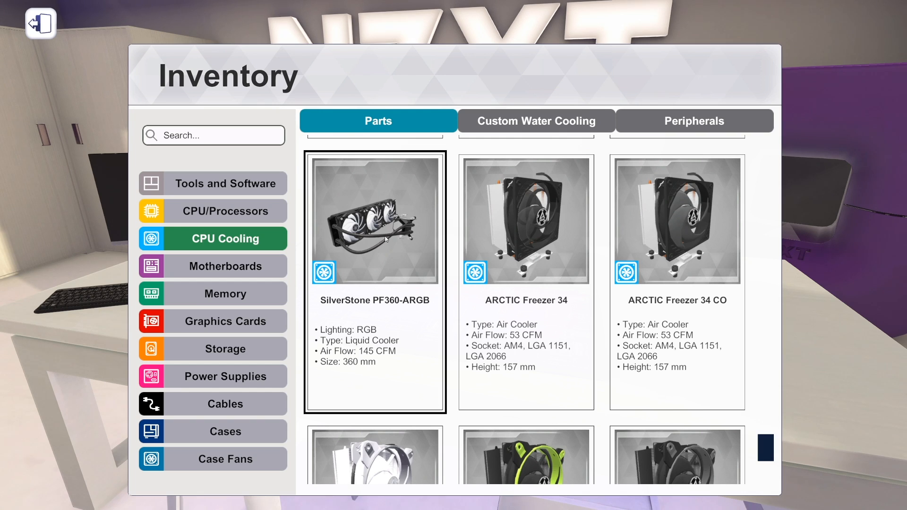
scroll(down, 3)
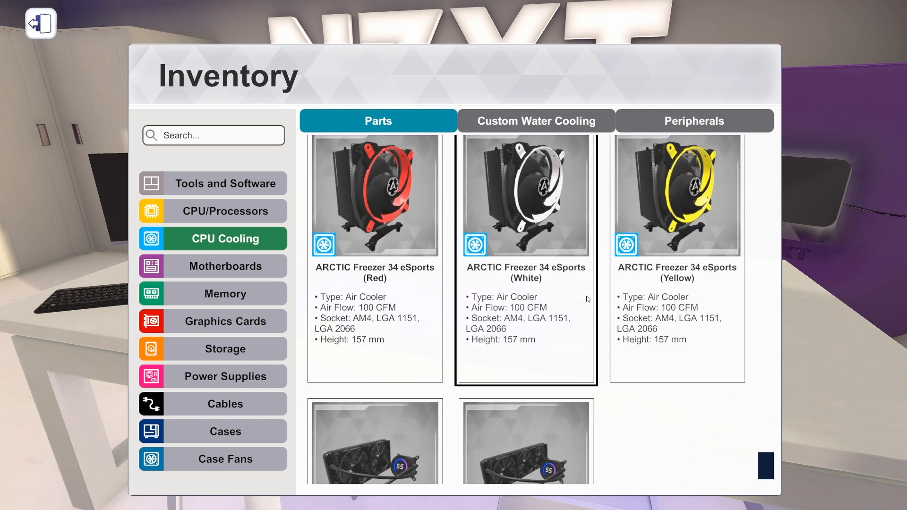
scroll(down, 3)
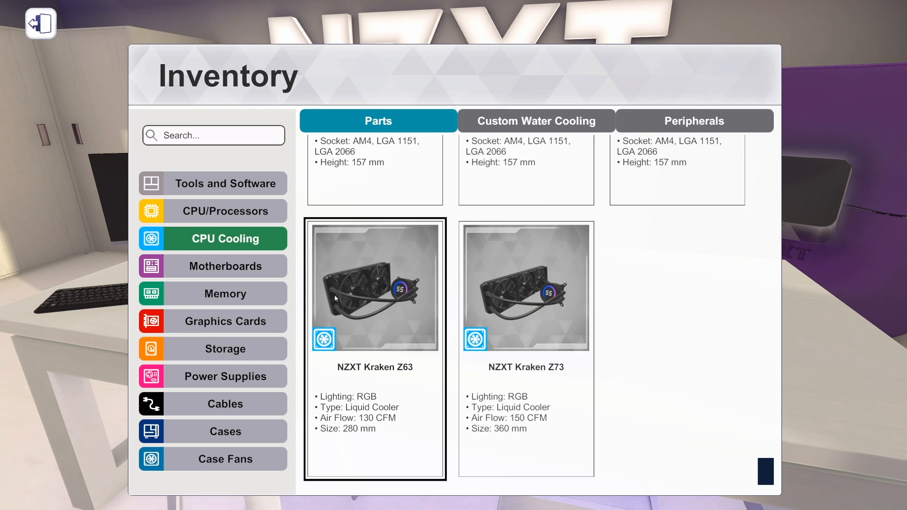
mouse_move(381, 327)
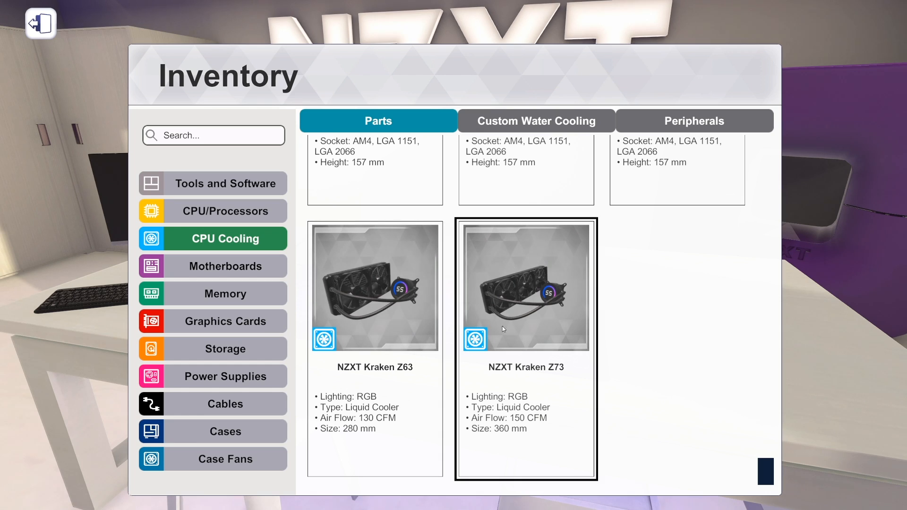
mouse_move(504, 319)
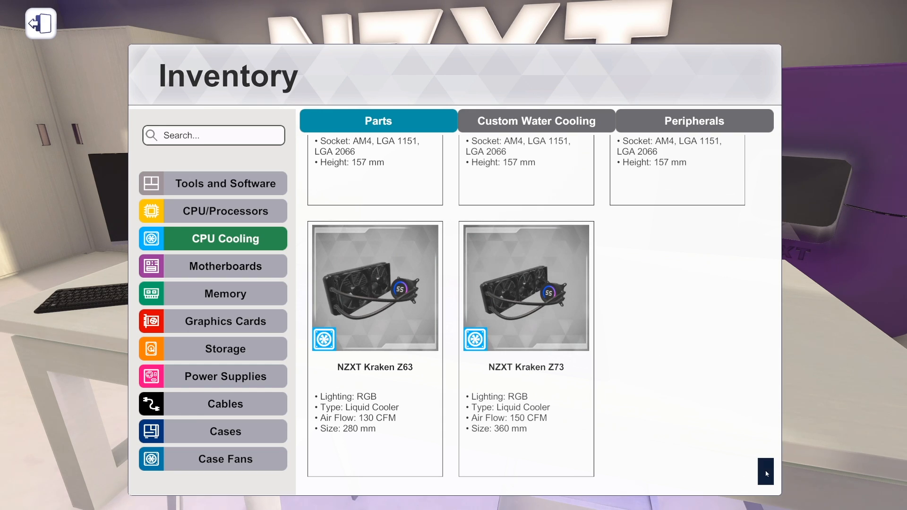
Search 'kraken' to view the NZXT Kraken coolers, then clear the search.
click(214, 135)
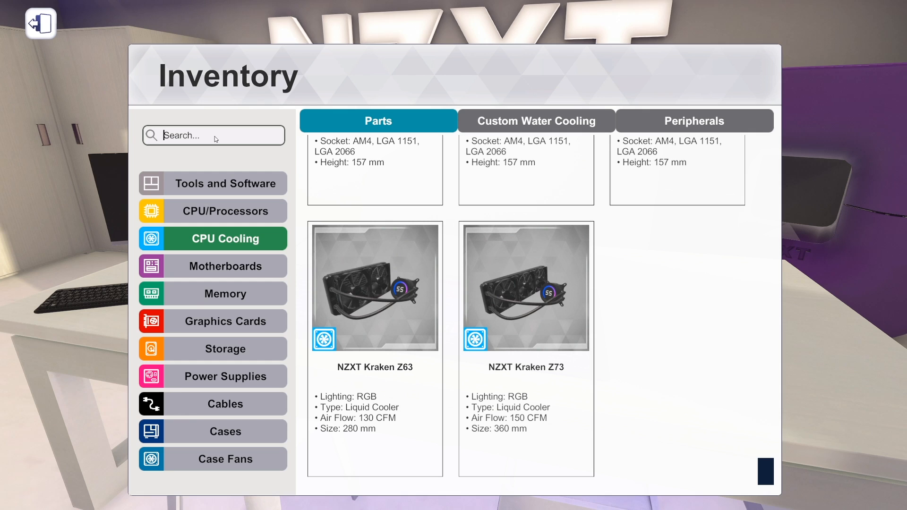
text(kraken)
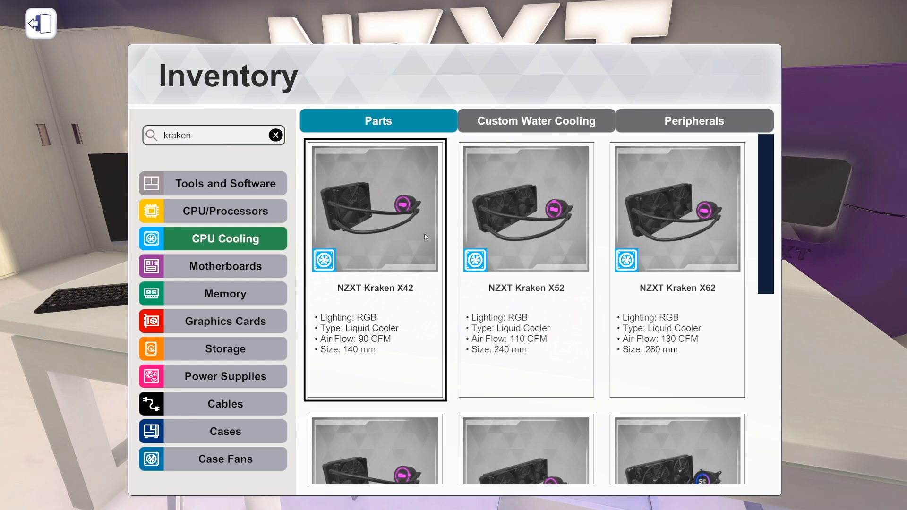
scroll(down, 3)
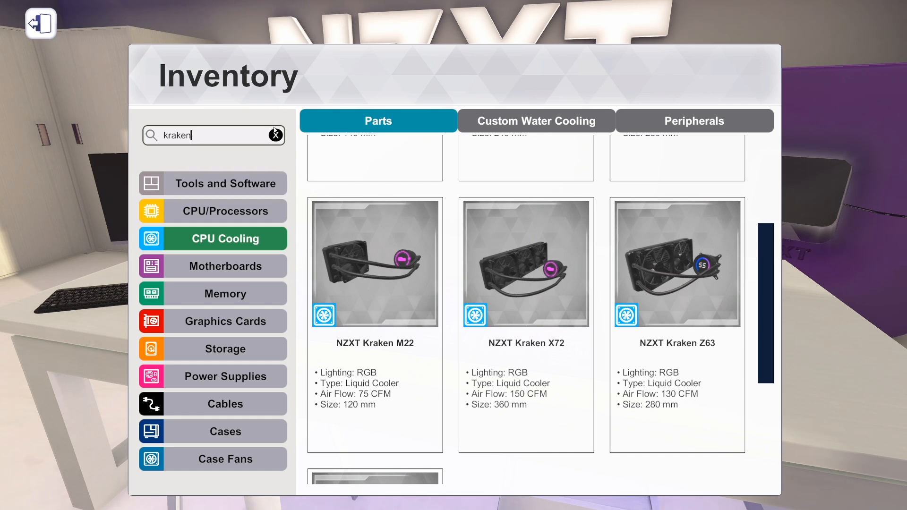
click(275, 134)
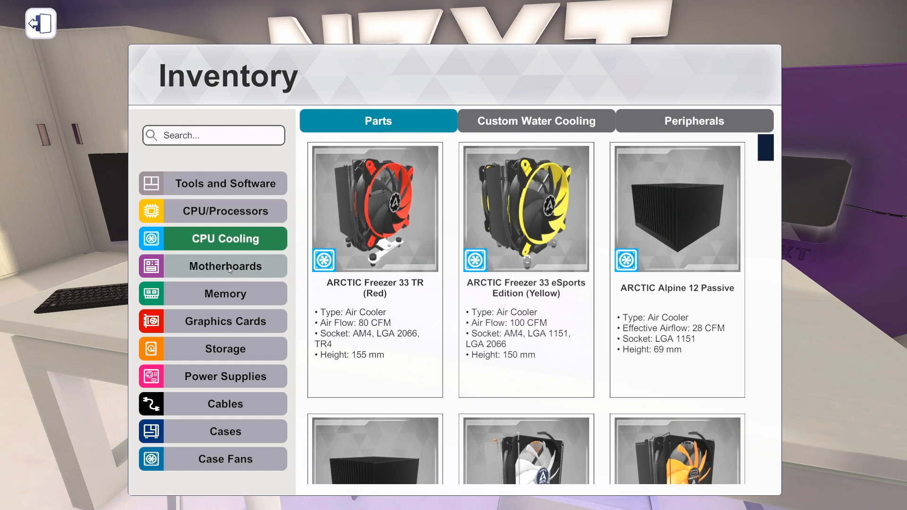
Switch to Motherboards and search 'x299 dark' to show the EVGA X299 DARK.
click(224, 266)
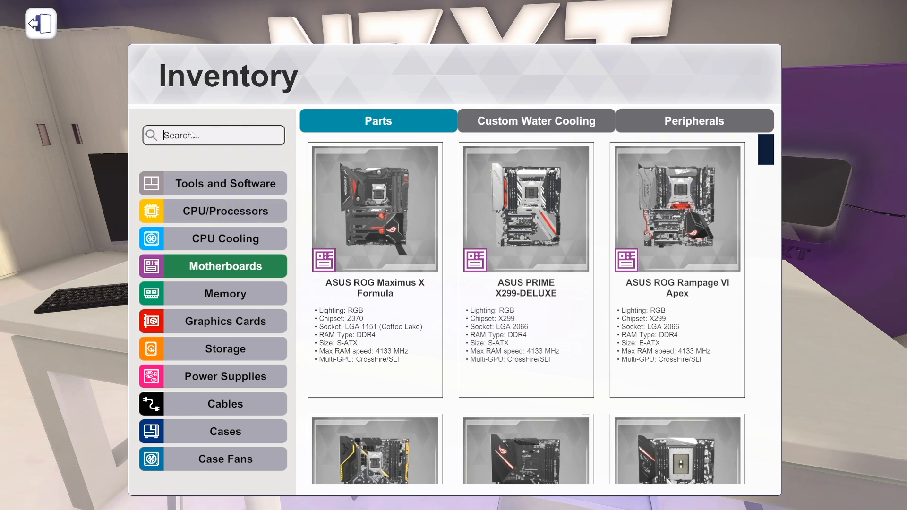
text(x299 dark)
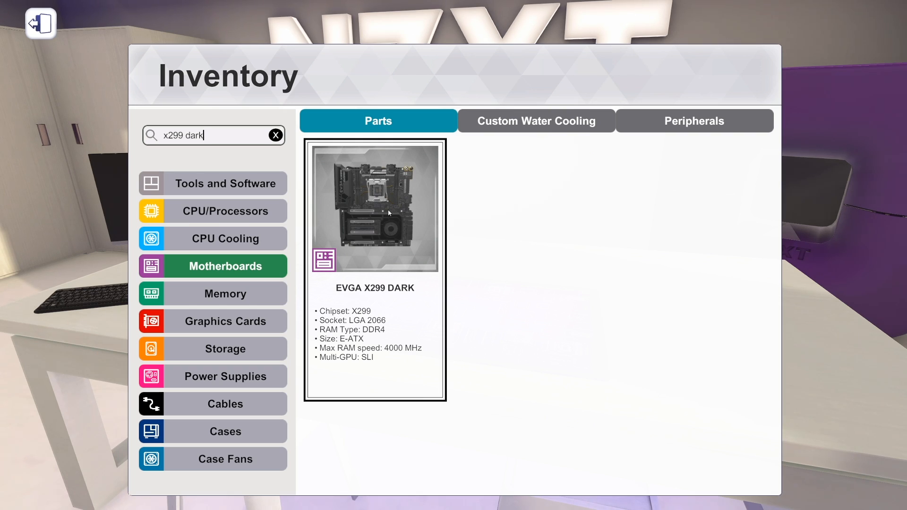
mouse_move(352, 207)
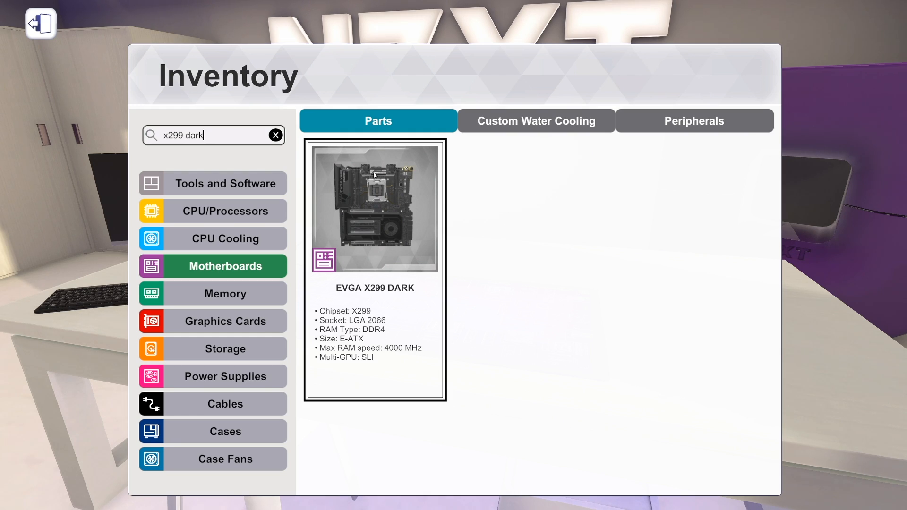
mouse_move(403, 244)
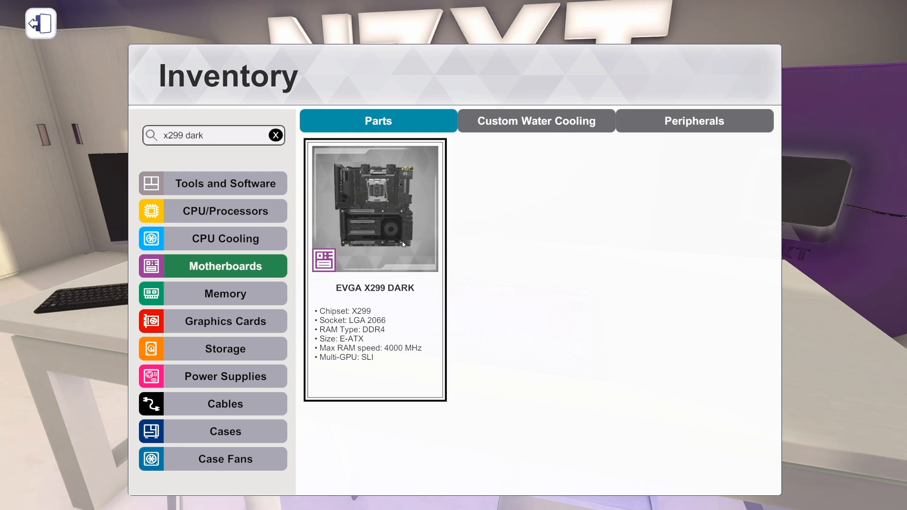
mouse_move(355, 239)
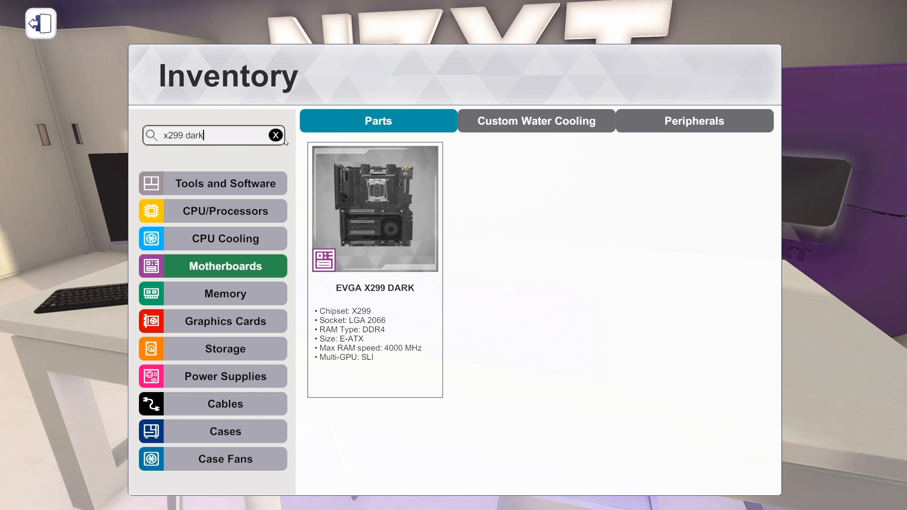
Search 'x299' to browse EVGA, GIGABYTE and ASUS boards, then clear the filter.
click(276, 135)
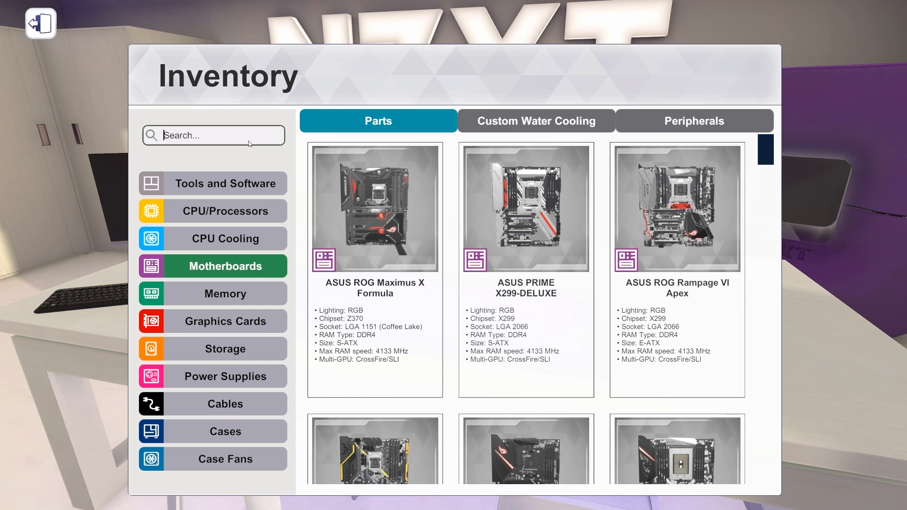
text(x299)
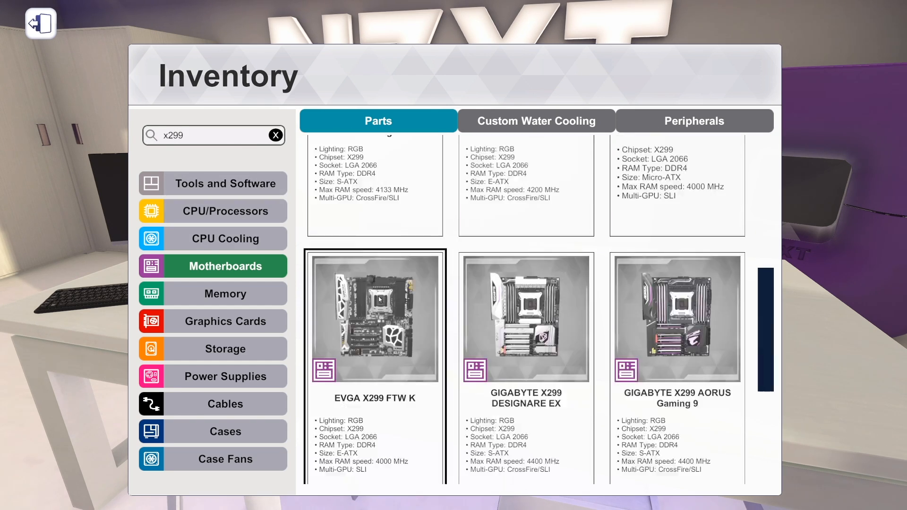
scroll(up, 3)
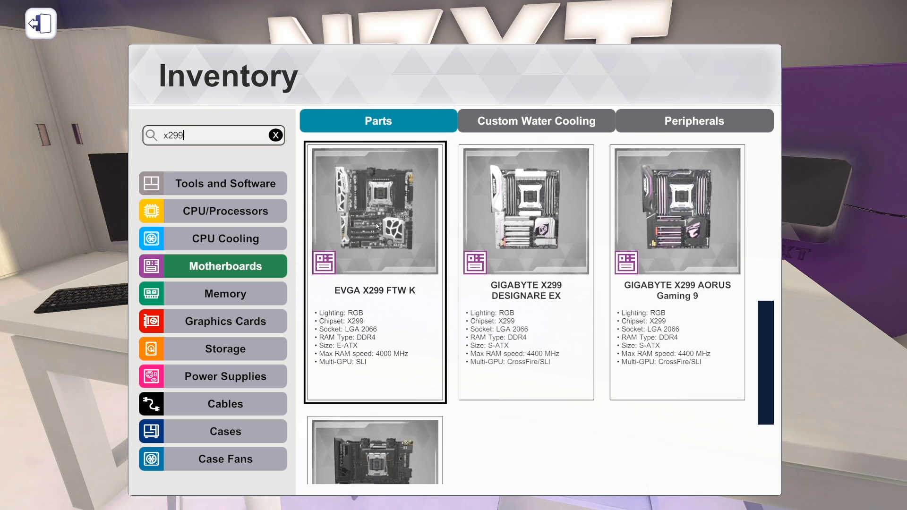
scroll(down, 3)
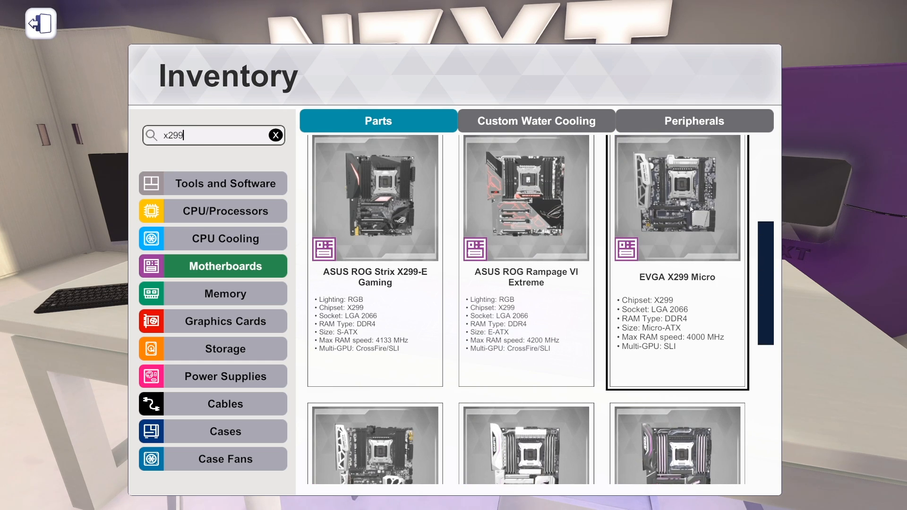
scroll(down, 3)
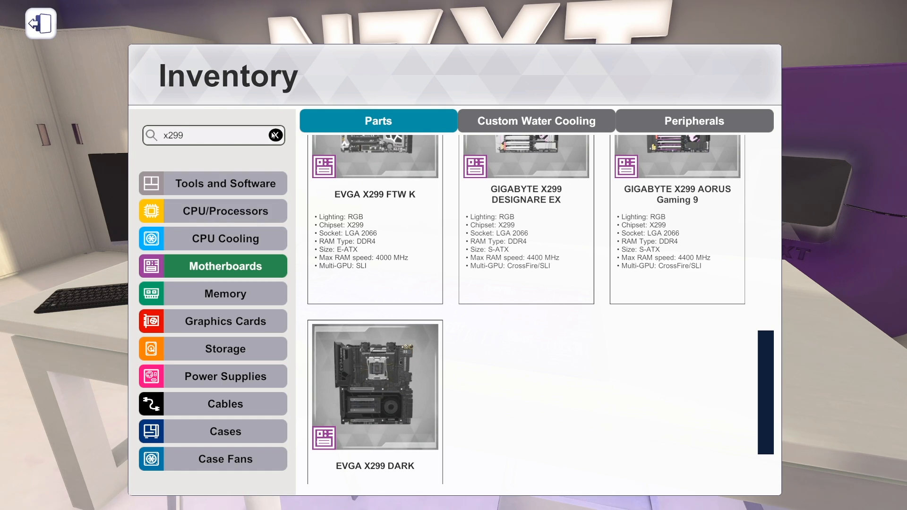
click(275, 136)
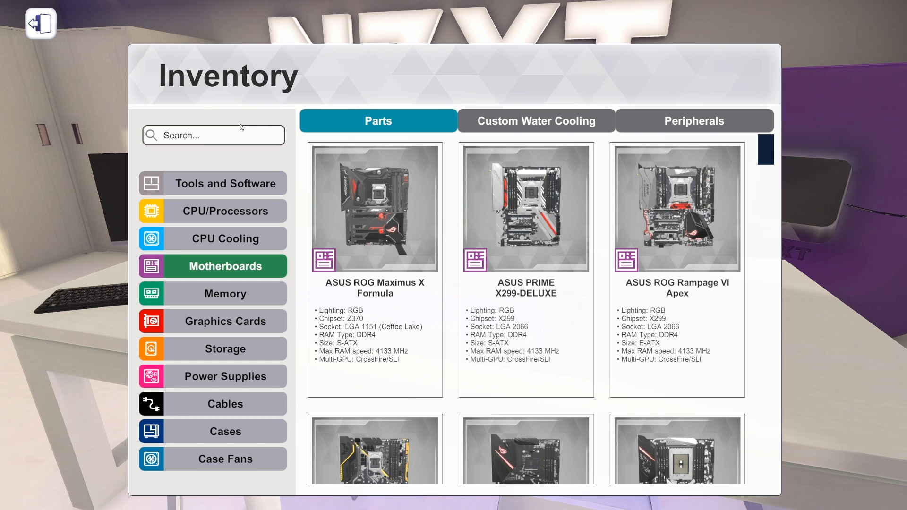
click(213, 135)
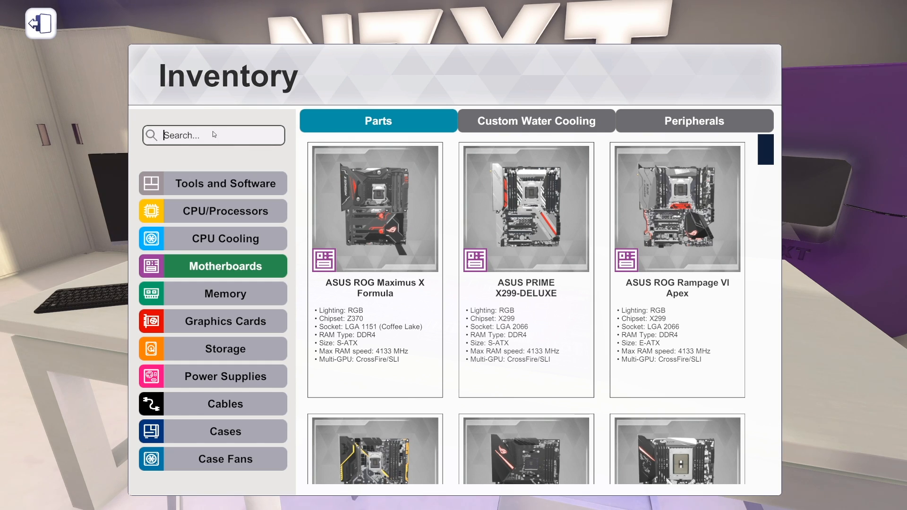
Search 'x570' and scroll through the matching motherboards.
text(x)
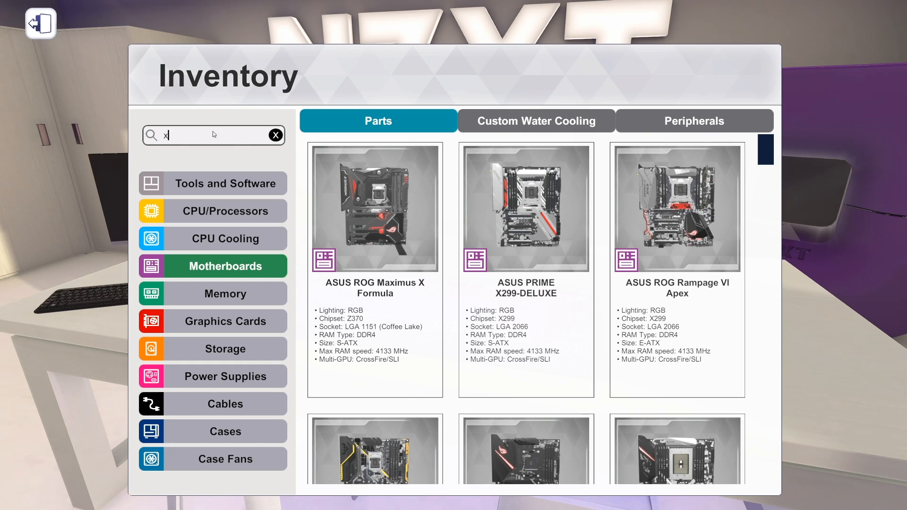
text(570)
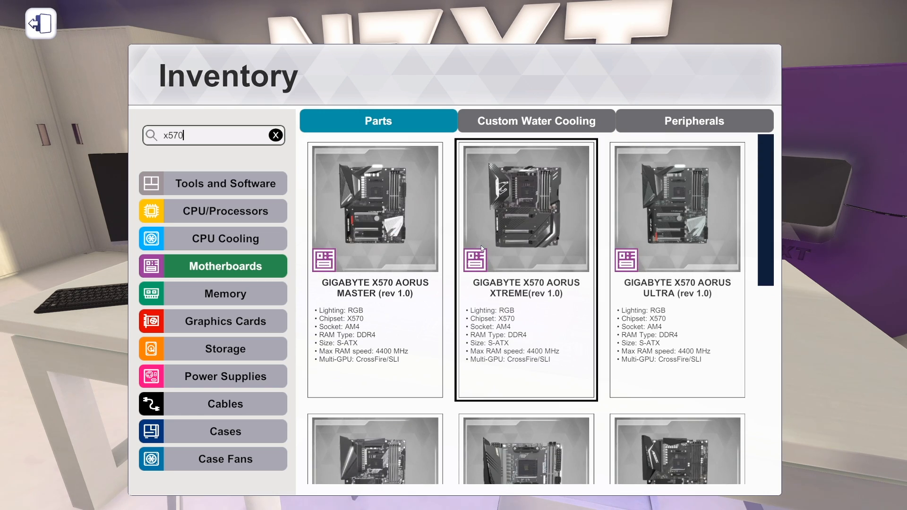
scroll(down, 3)
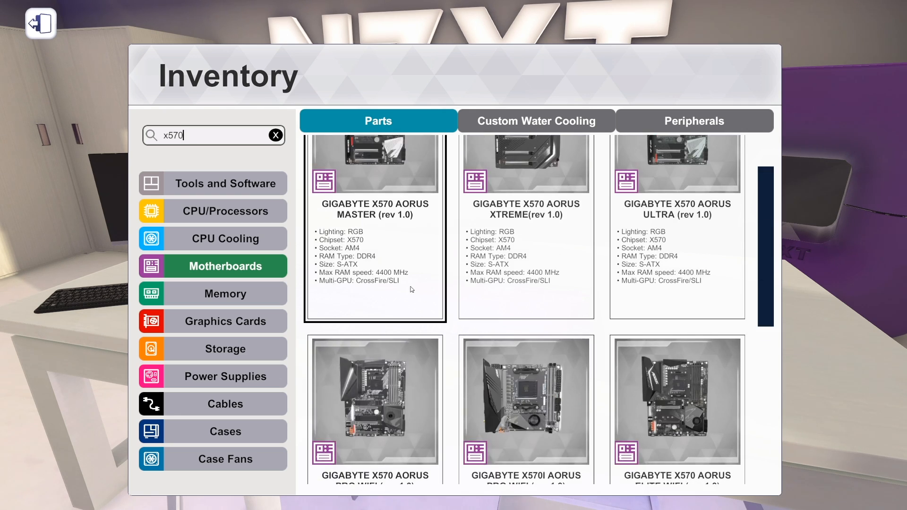
scroll(up, 3)
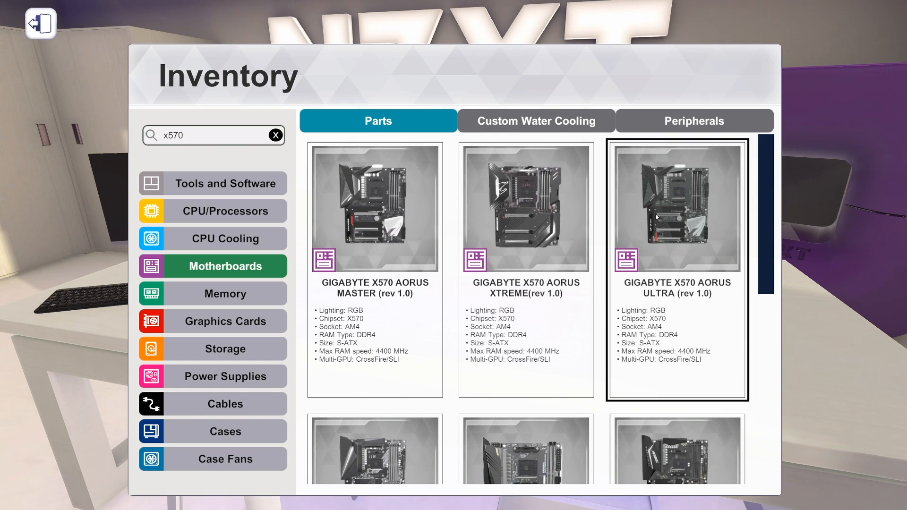
mouse_move(641, 272)
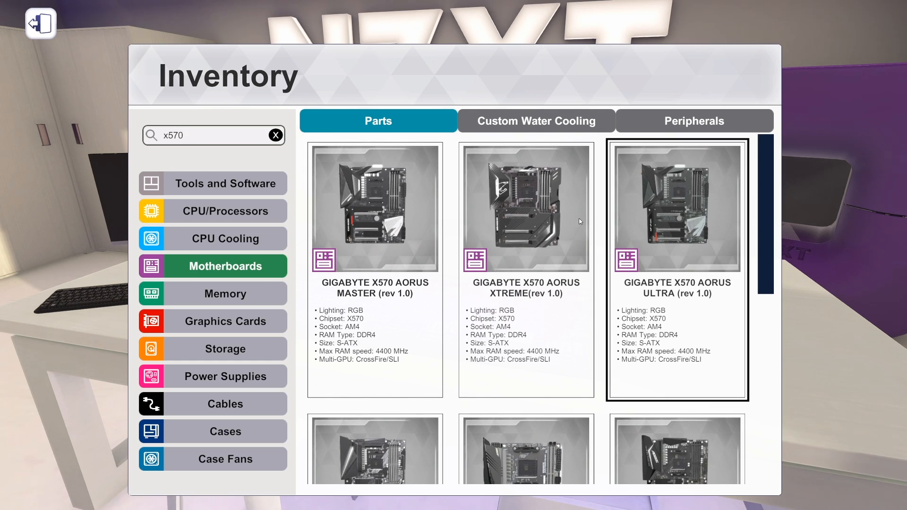
scroll(down, 3)
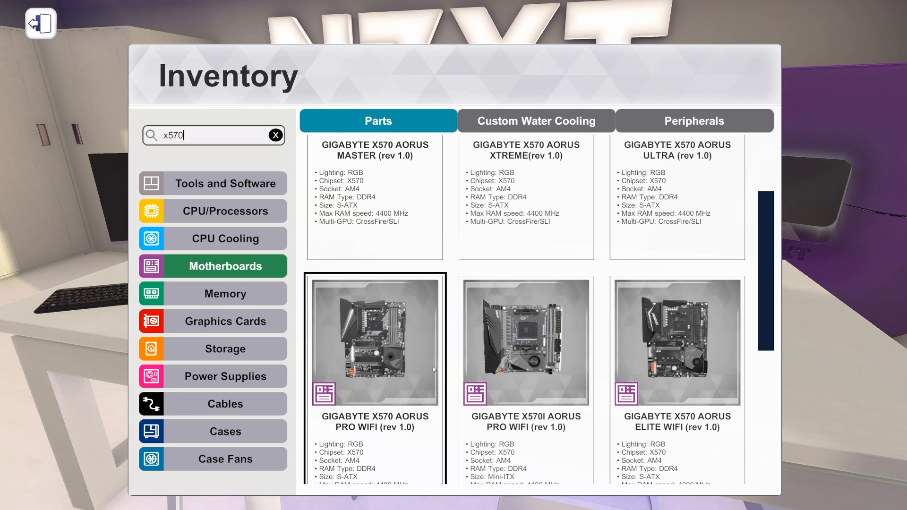
scroll(down, 3)
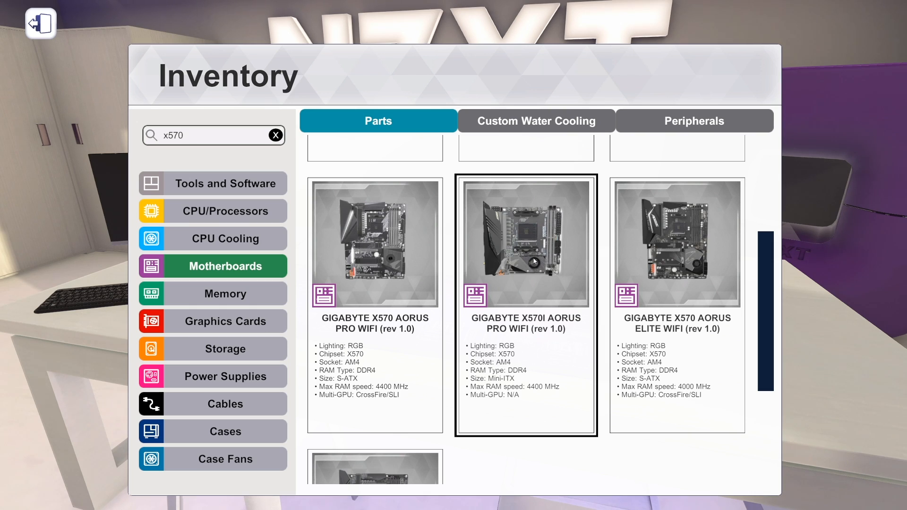
scroll(up, 3)
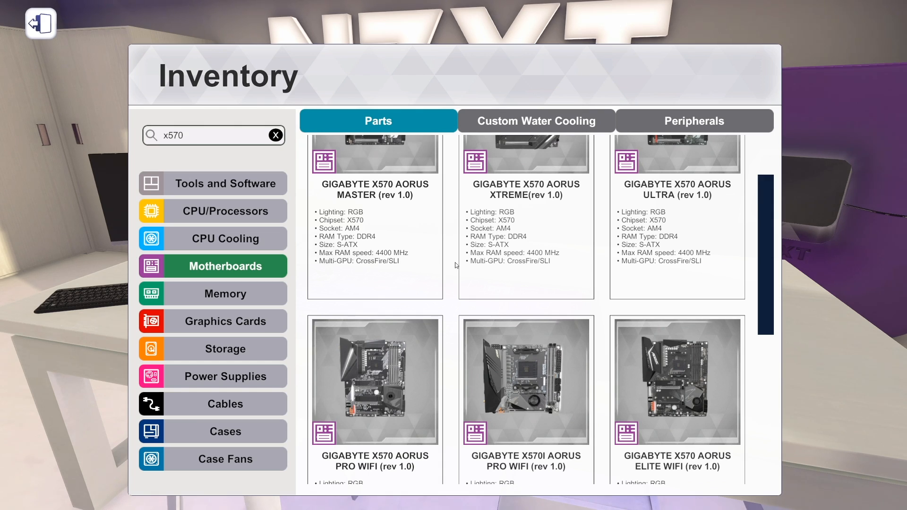
scroll(down, 3)
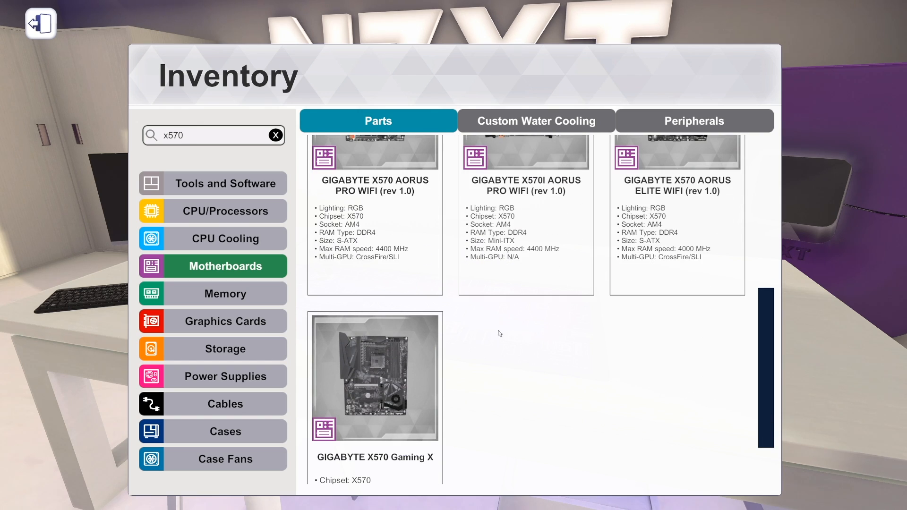
scroll(up, 3)
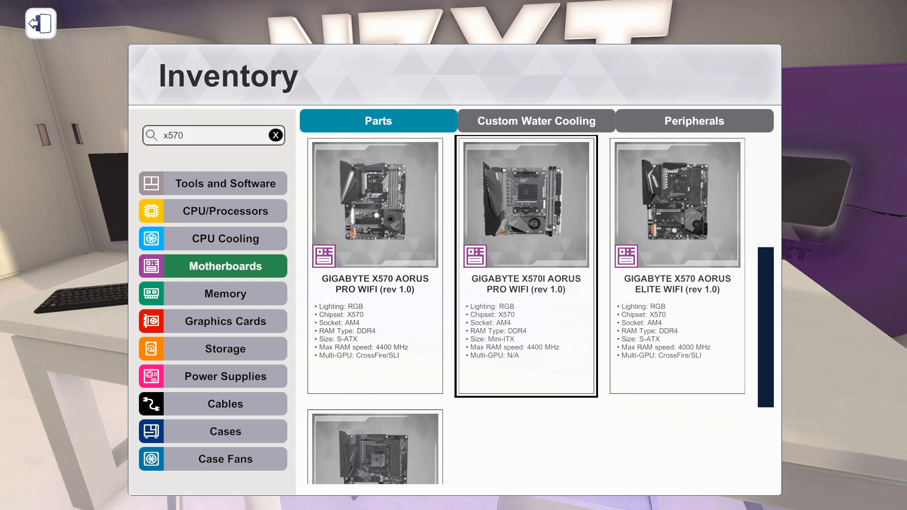
Browse the GIGABYTE X570 AORUS Pro WiFi, Master, Xtreme and Ultra results.
click(677, 203)
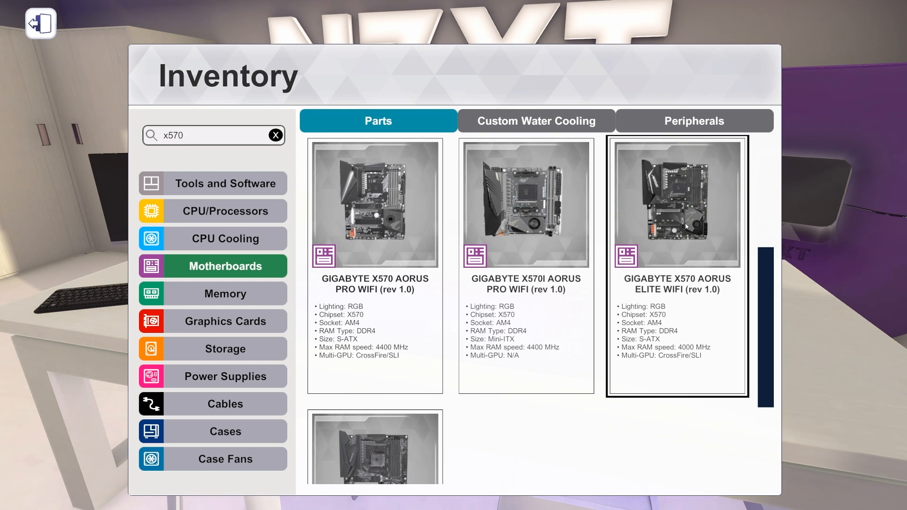
scroll(down, 3)
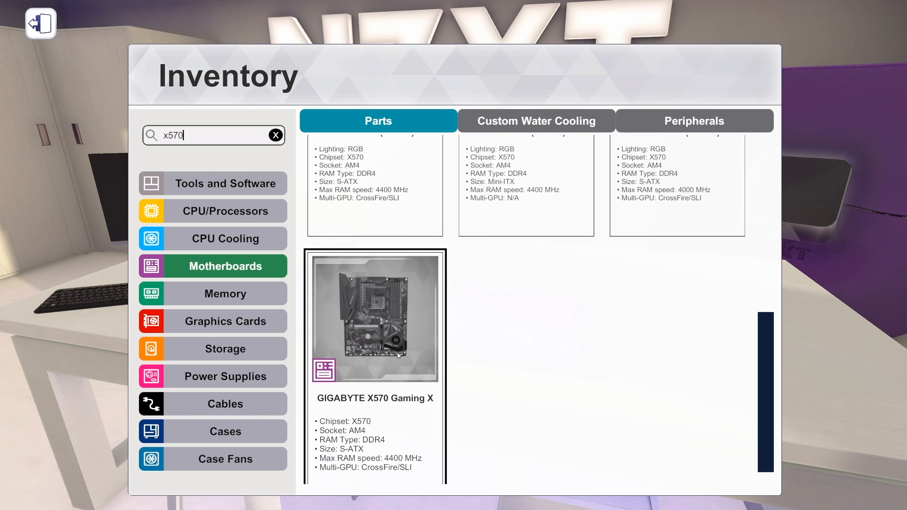
mouse_move(369, 322)
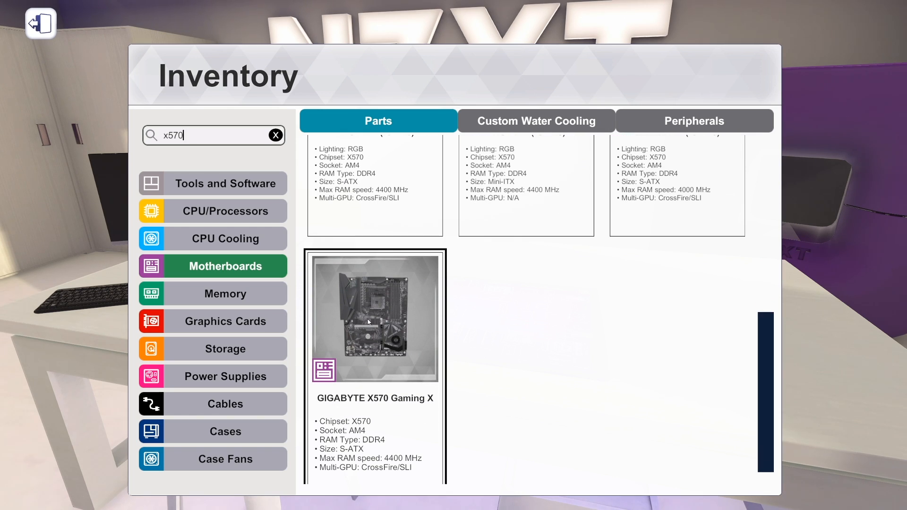
scroll(up, 3)
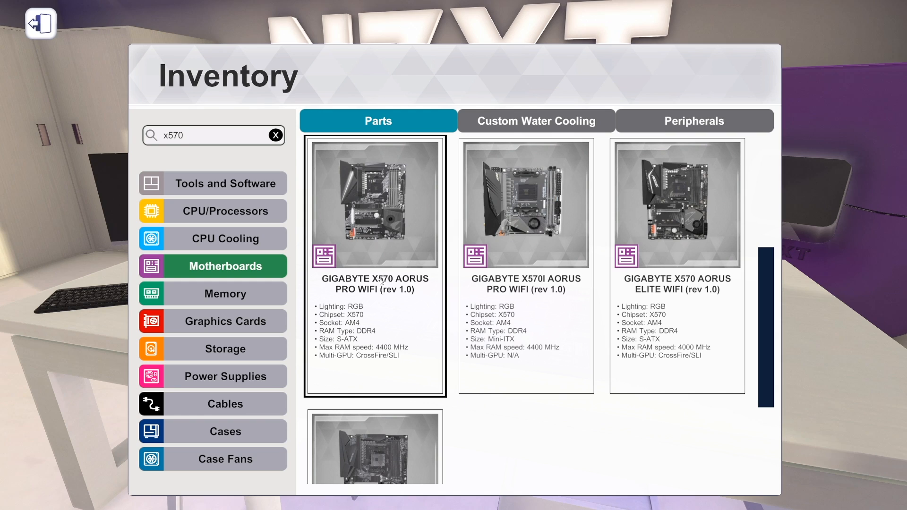
scroll(down, 3)
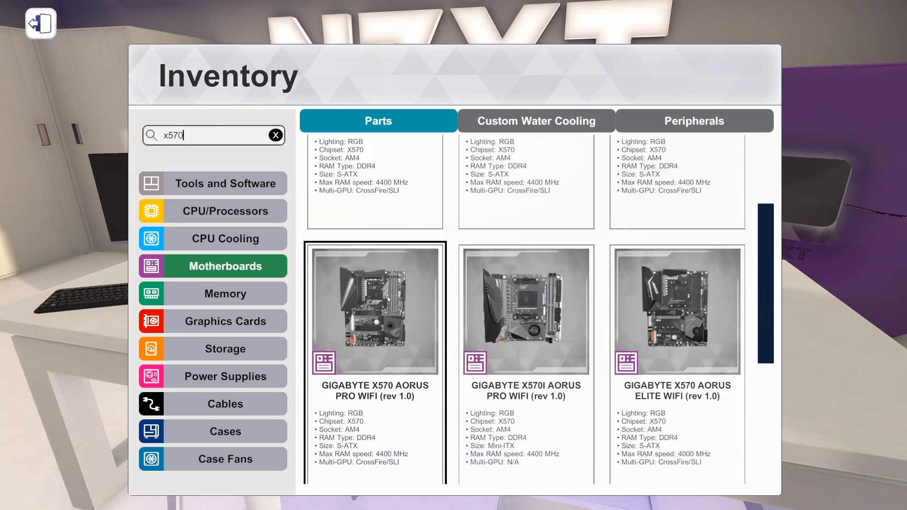
scroll(up, 3)
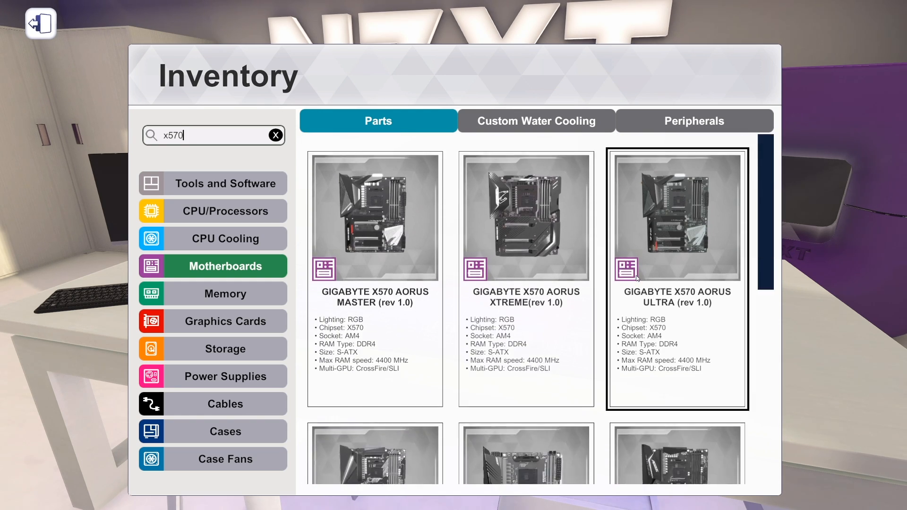
scroll(down, 3)
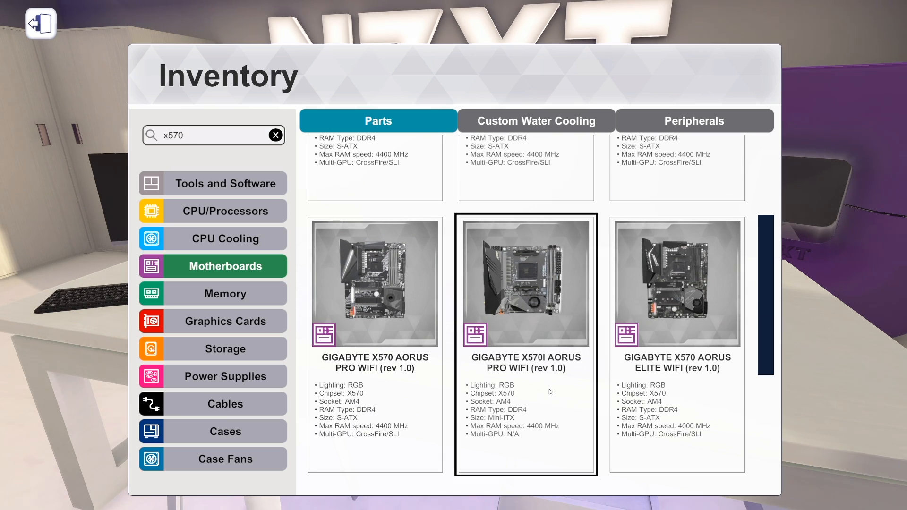
scroll(up, 3)
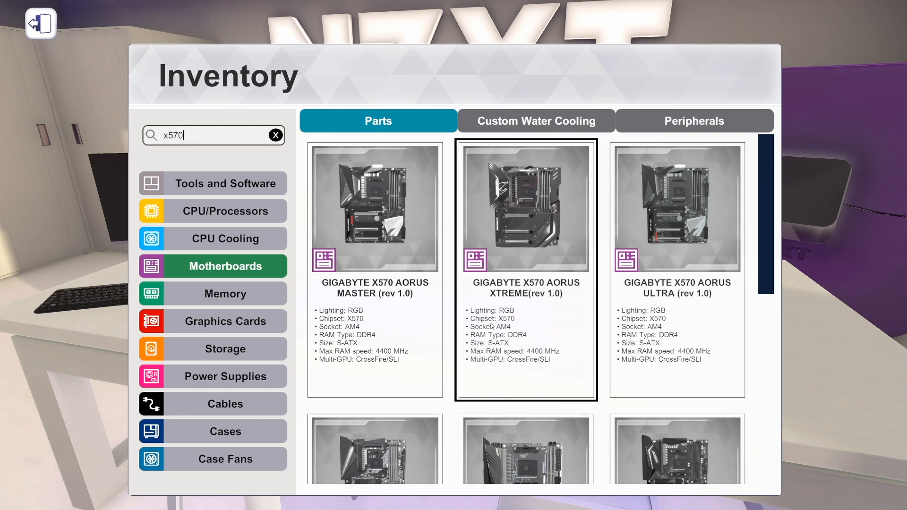
mouse_move(561, 251)
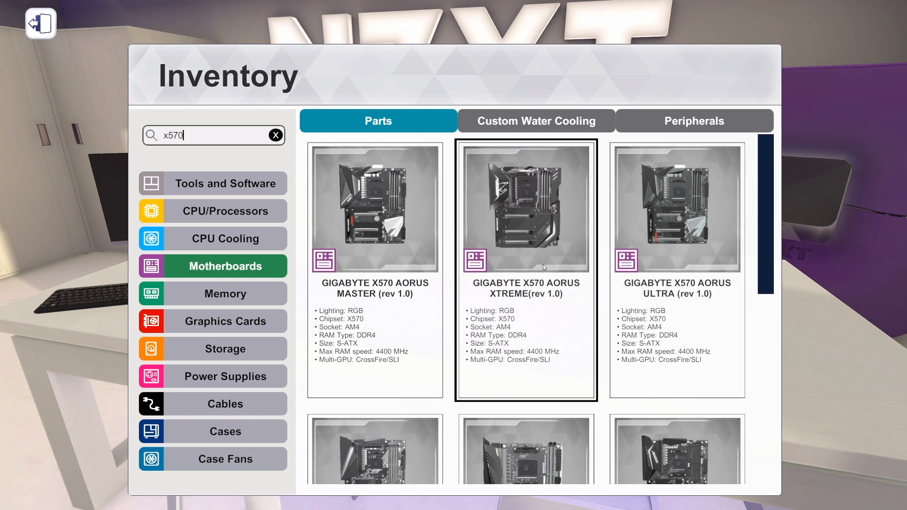
scroll(down, 3)
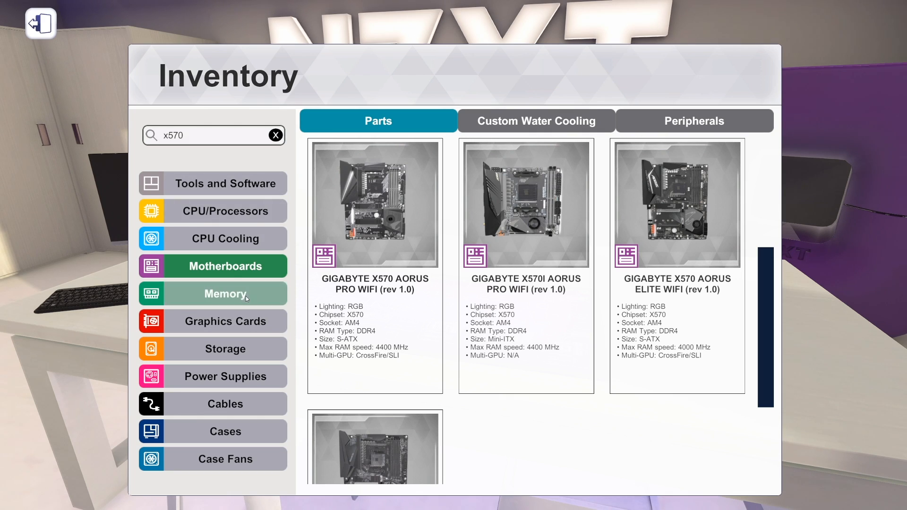
Switch to the Memory category, listing ADATA Premier and XPG Z1 DDR4 RAM.
click(213, 294)
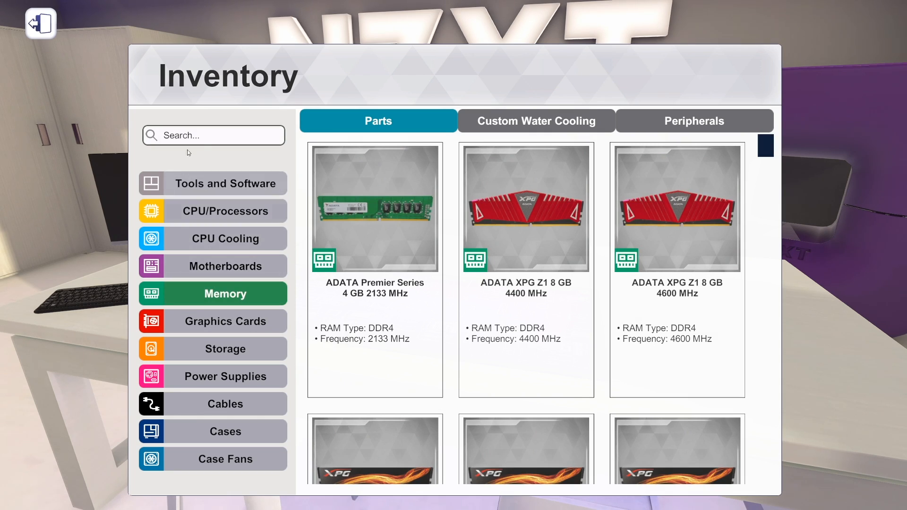
click(213, 135)
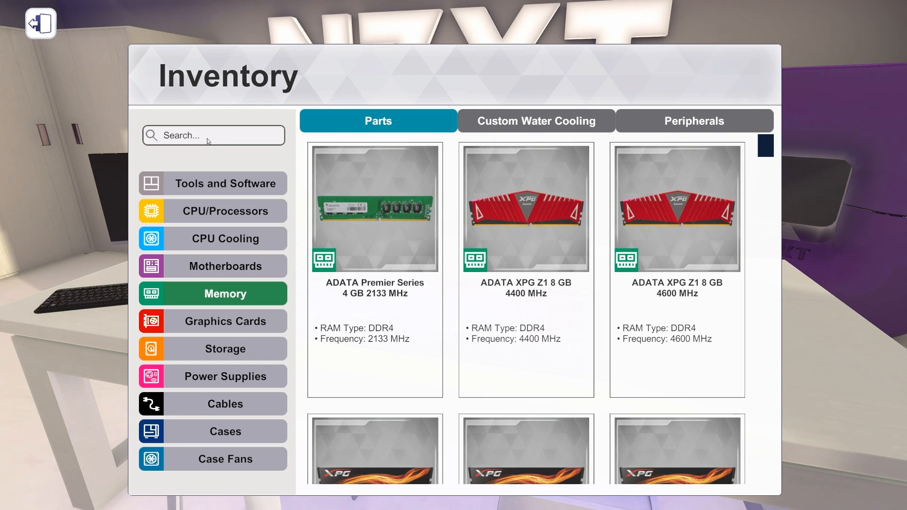
click(213, 136)
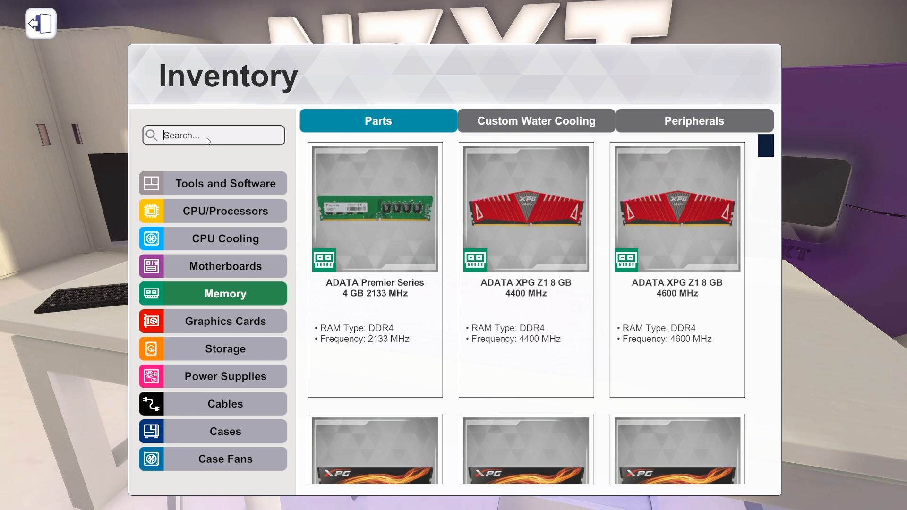
Search 'trident' and scroll through the filtered G.SKILL Trident Z memory kits.
text(tri)
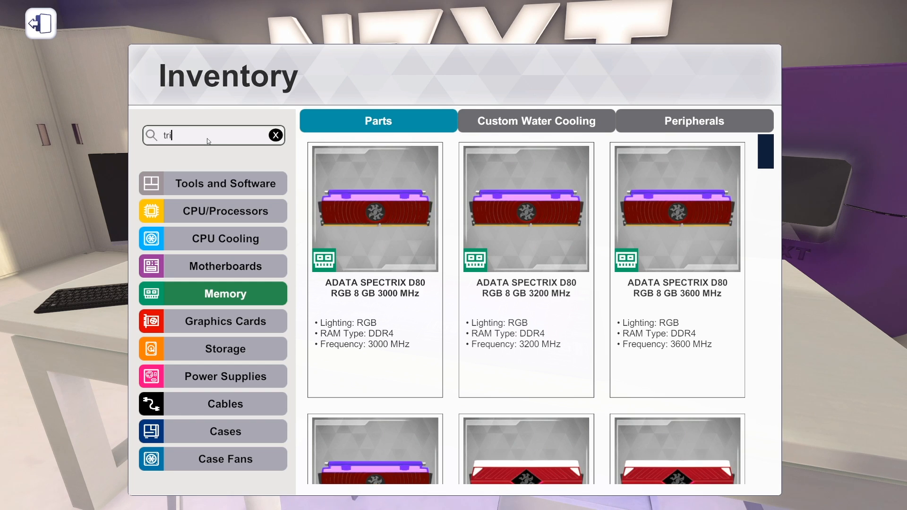
text(dent)
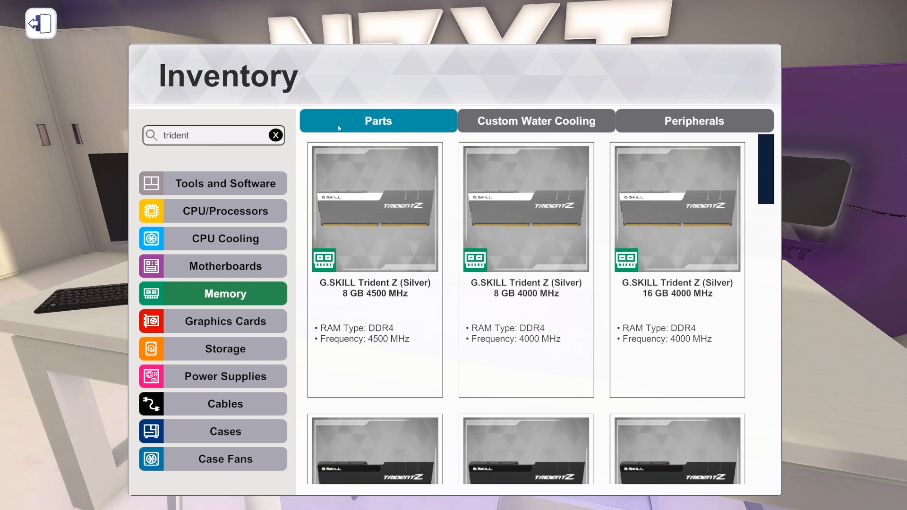
scroll(down, 3)
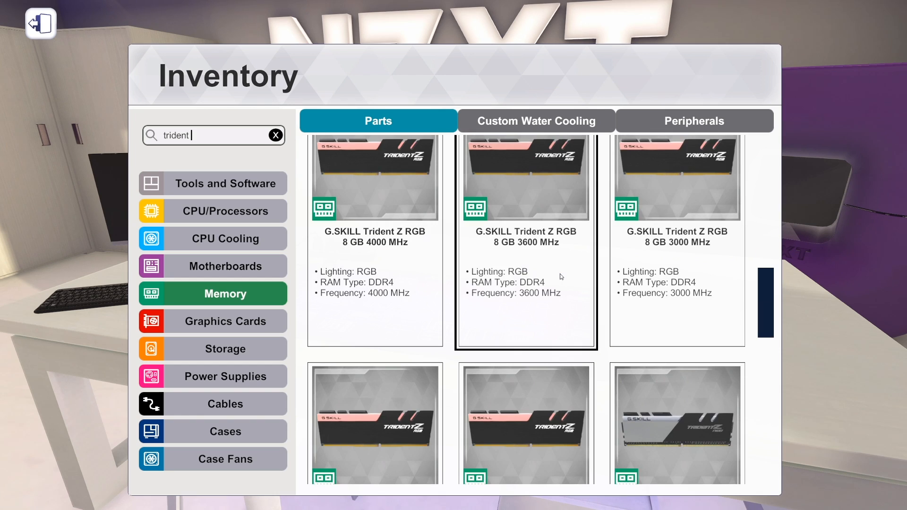
scroll(down, 3)
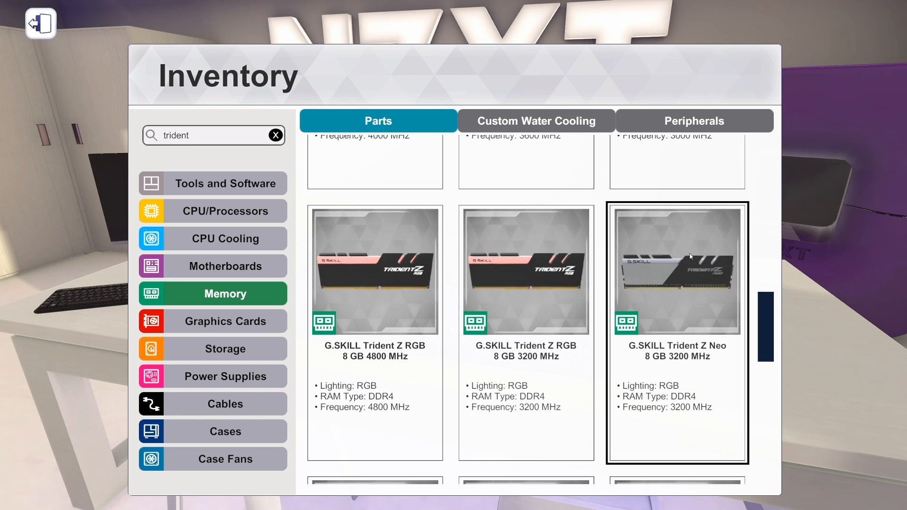
scroll(down, 3)
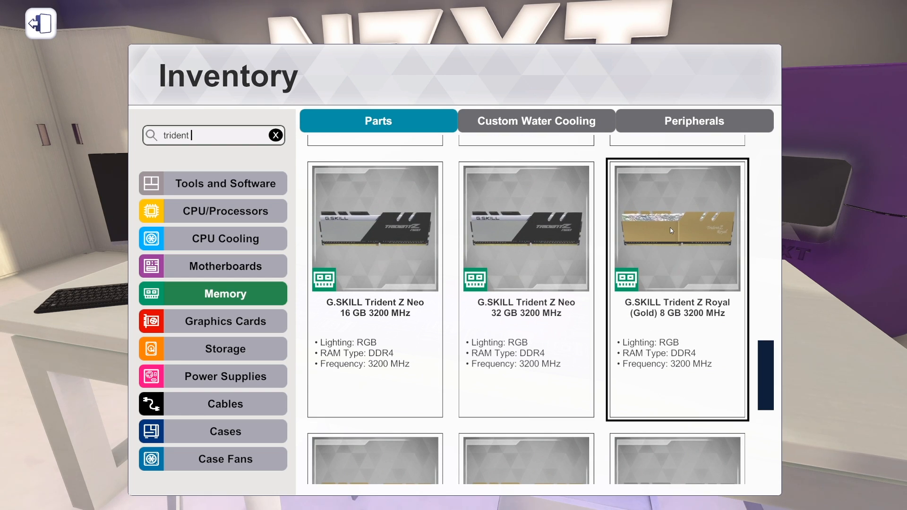
scroll(down, 3)
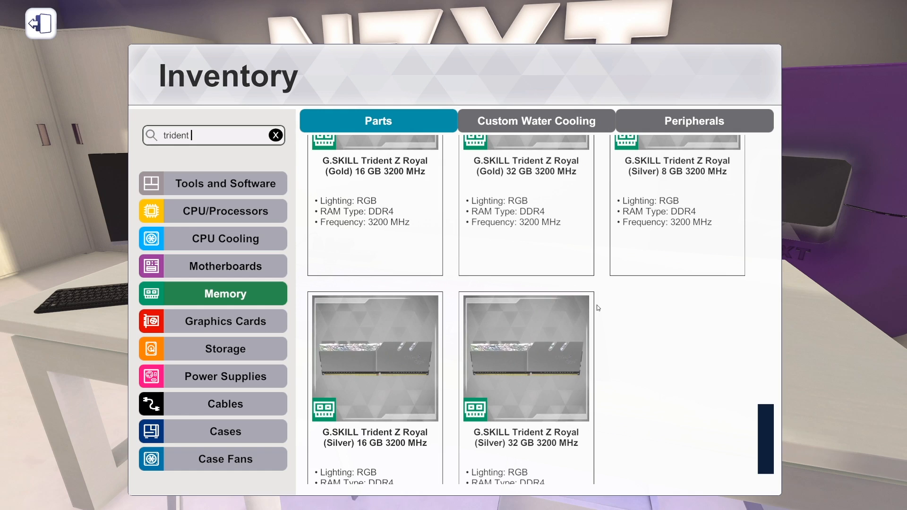
scroll(up, 3)
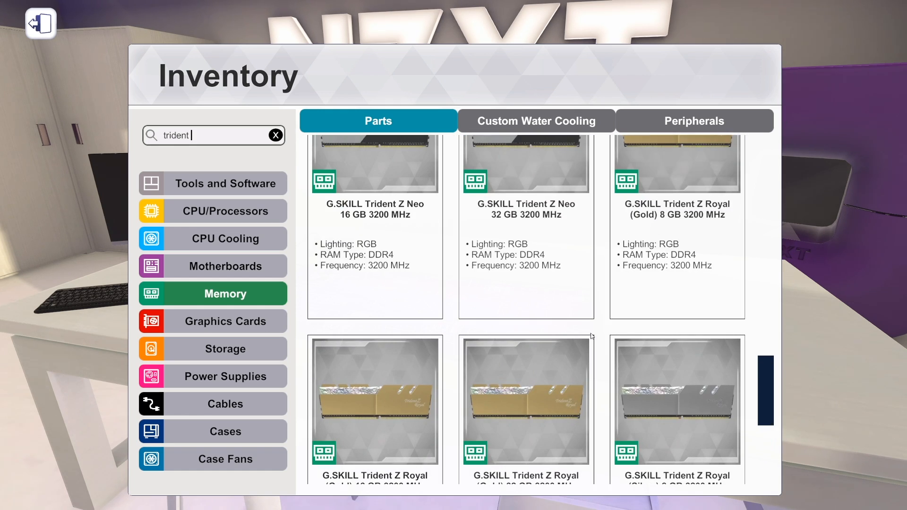
scroll(down, 3)
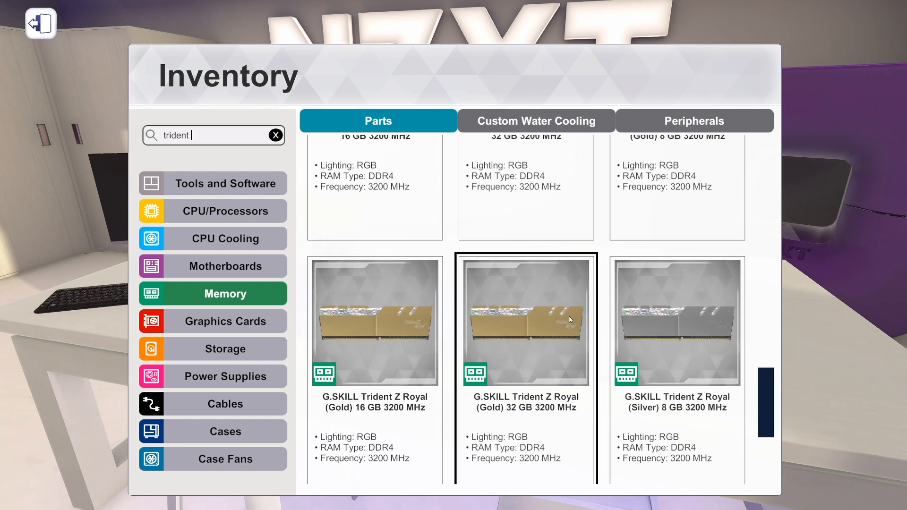
scroll(up, 3)
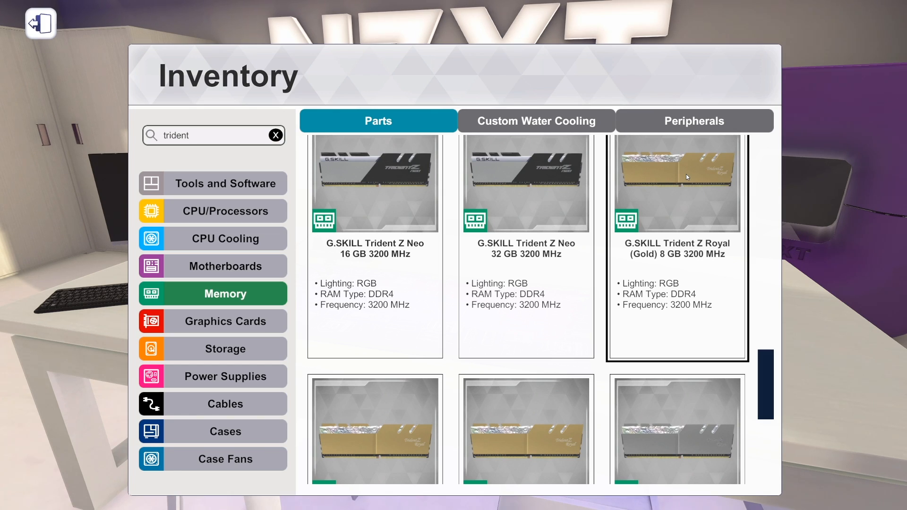
Look through the Trident Z RGB, Neo and Royal DDR4 kits again.
click(213, 134)
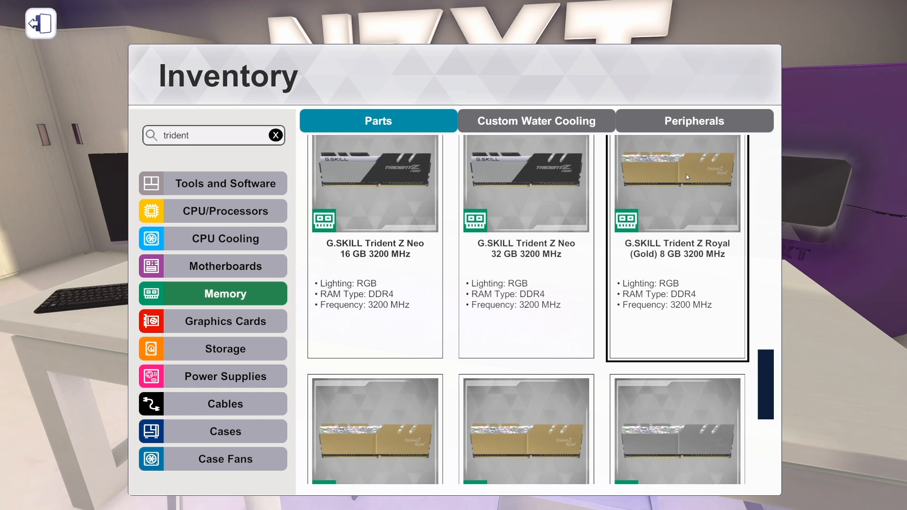
scroll(down, 3)
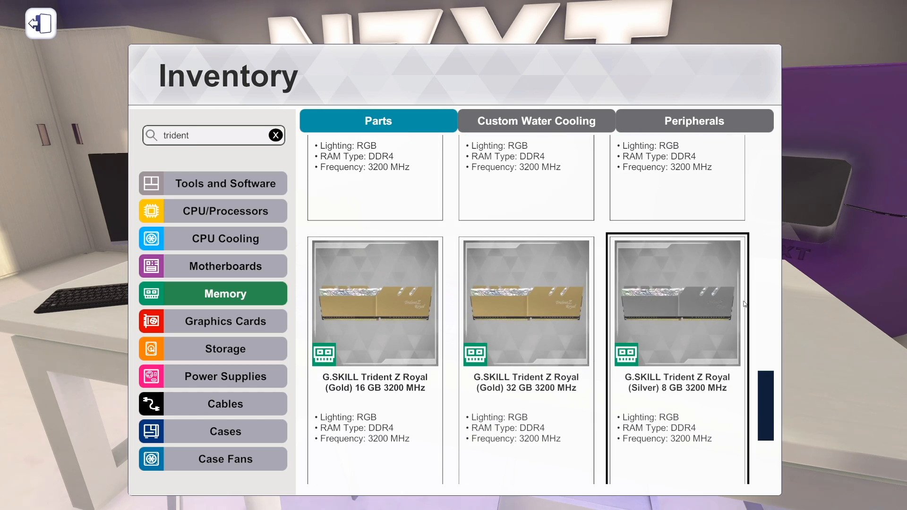
scroll(up, 3)
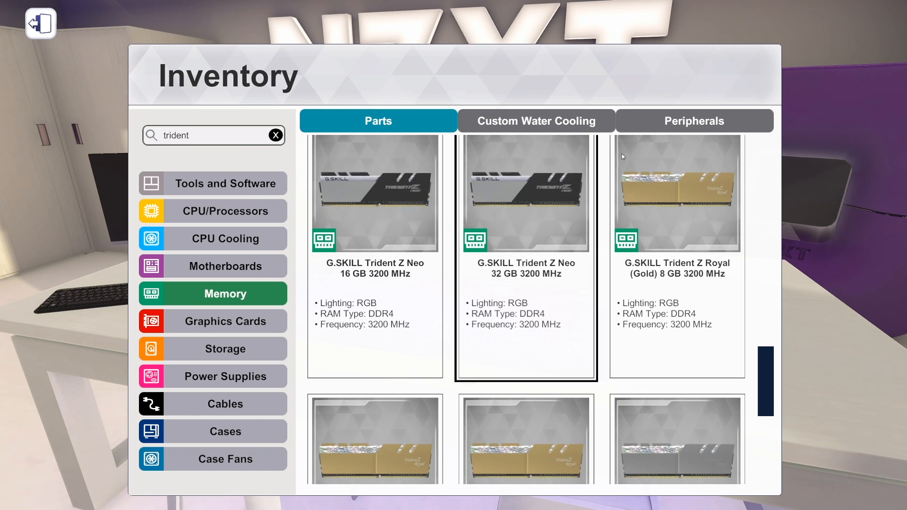
scroll(up, 3)
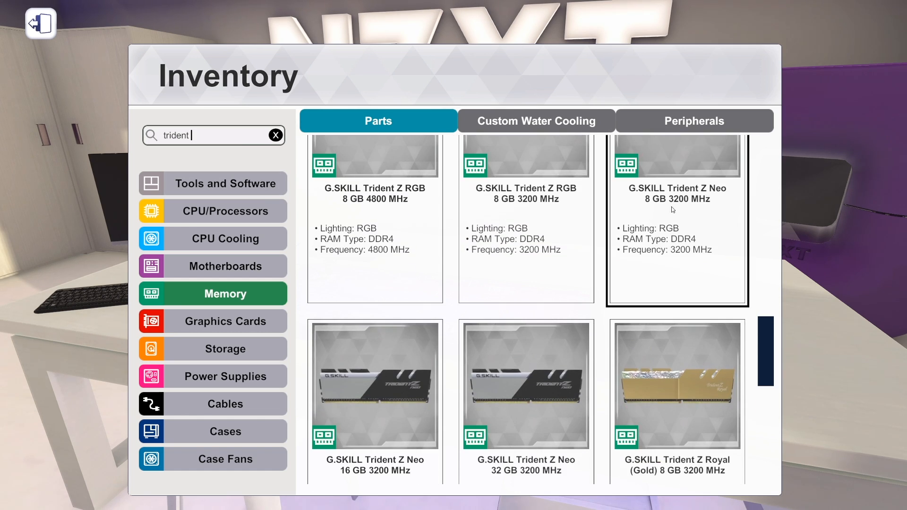
mouse_move(575, 305)
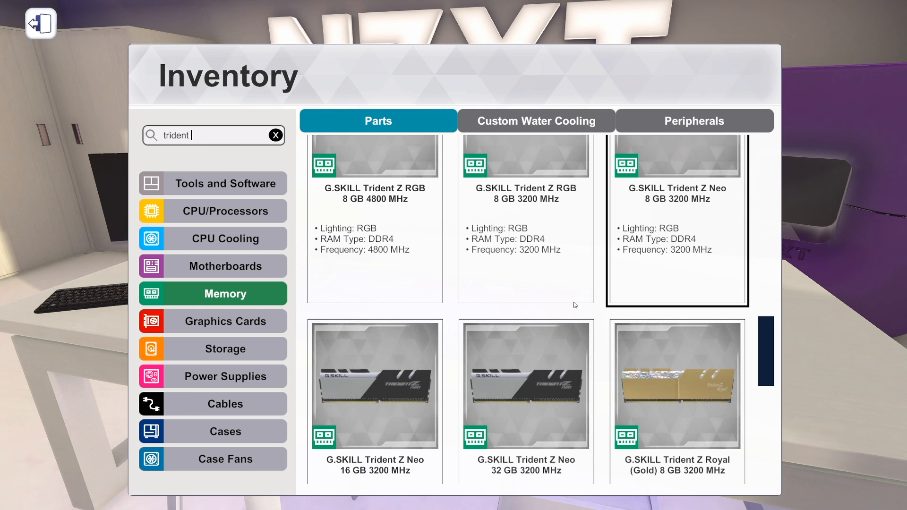
scroll(down, 3)
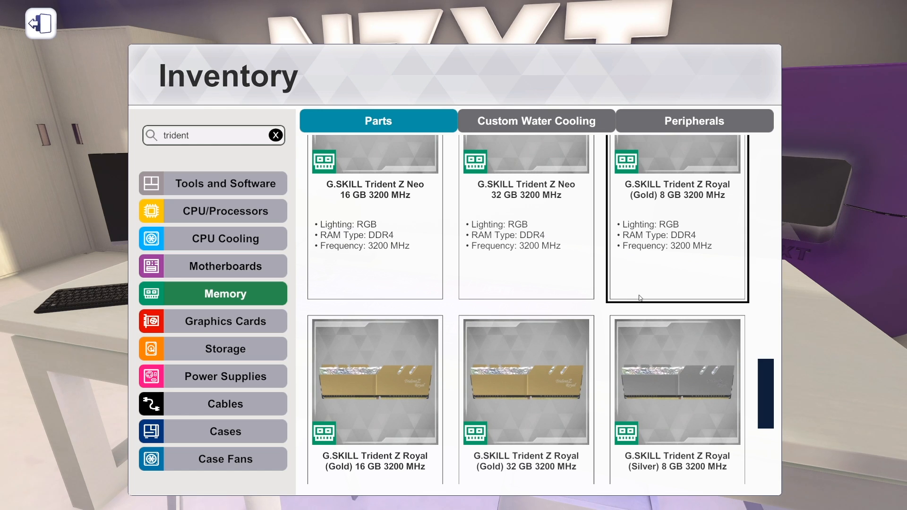
scroll(down, 3)
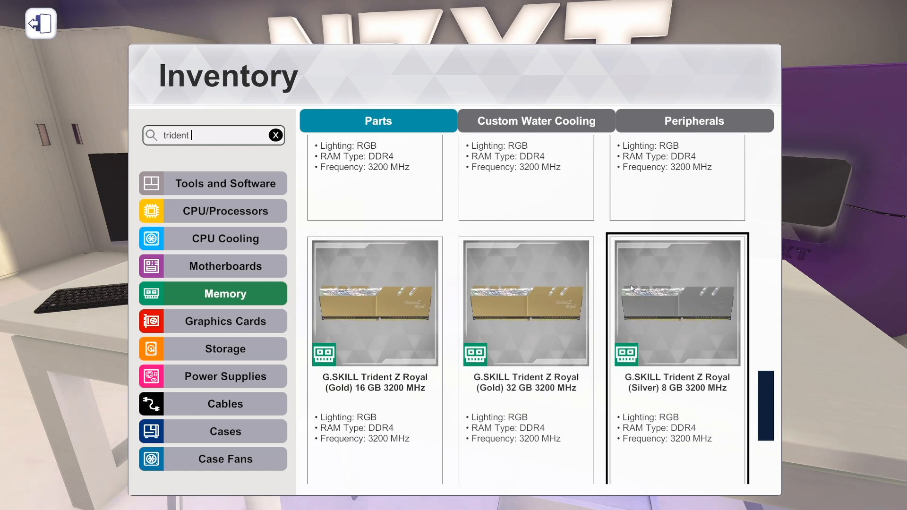
scroll(up, 3)
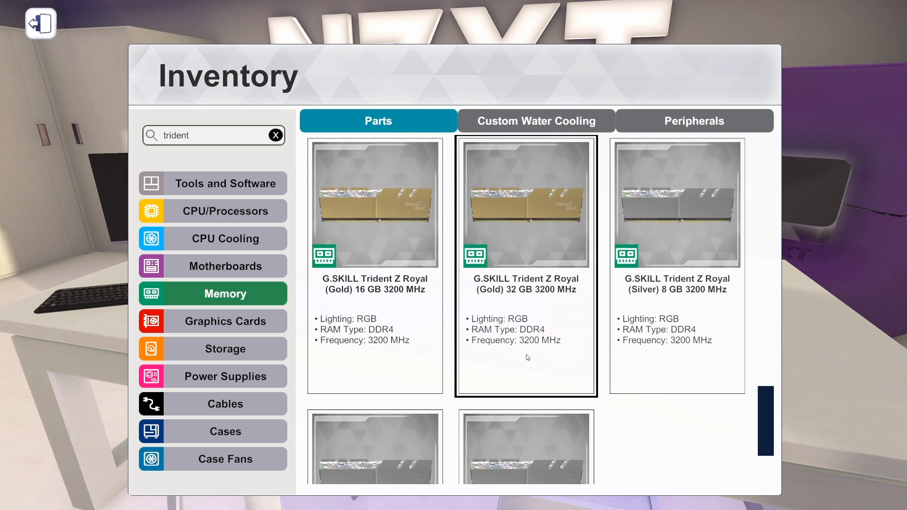
scroll(down, 3)
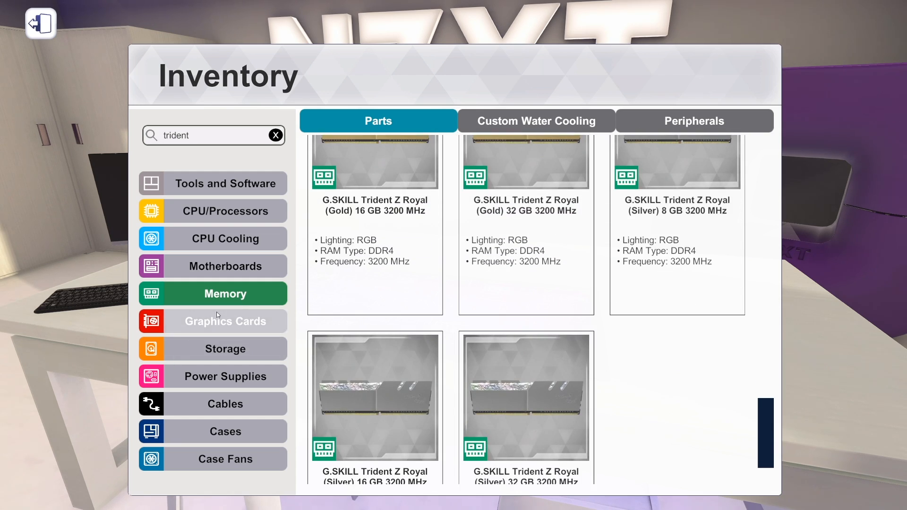
Show Graphics Cards and scroll past ASUS and AORUS to the GIGABYTE RTX 2070 SUPER and ZOTAC GTX 1660 Ti.
click(225, 321)
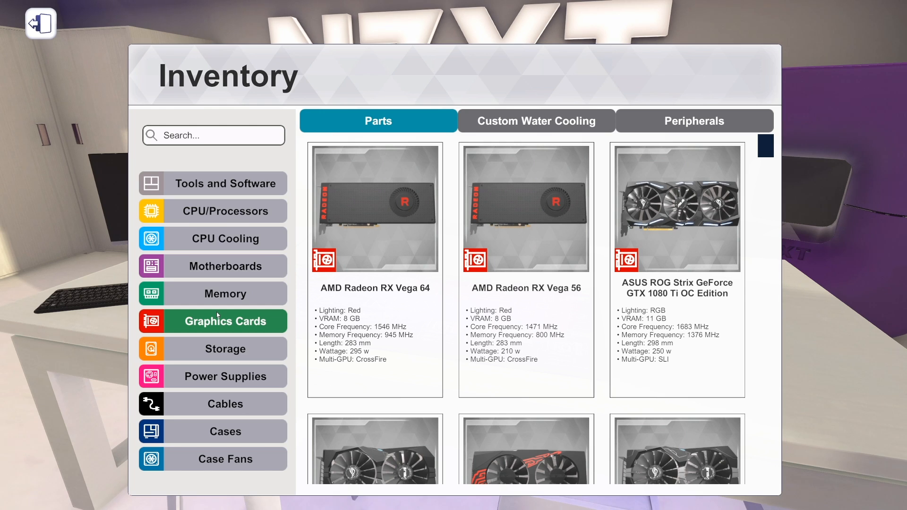
mouse_move(764, 149)
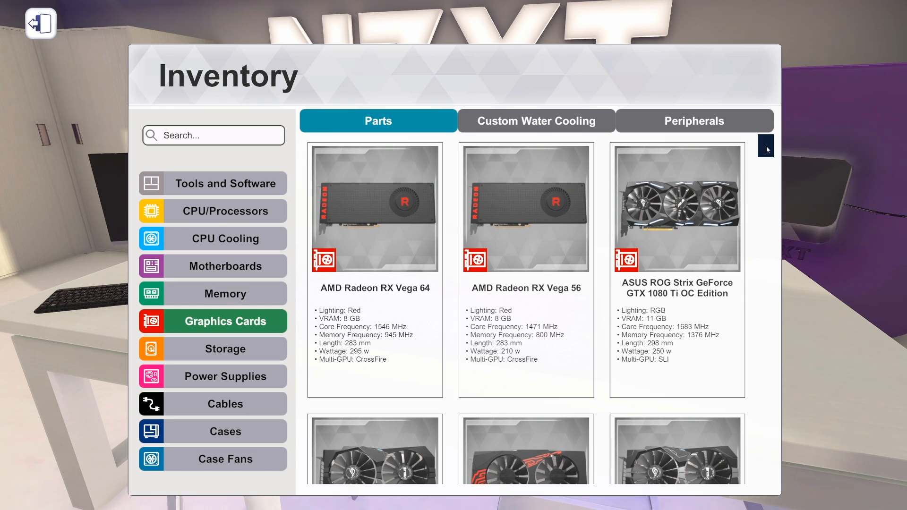
scroll(down, 3)
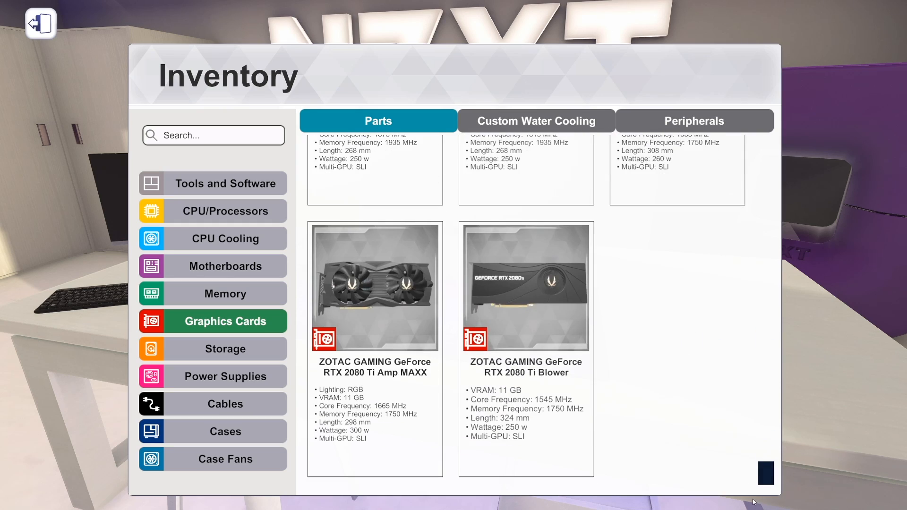
scroll(up, 3)
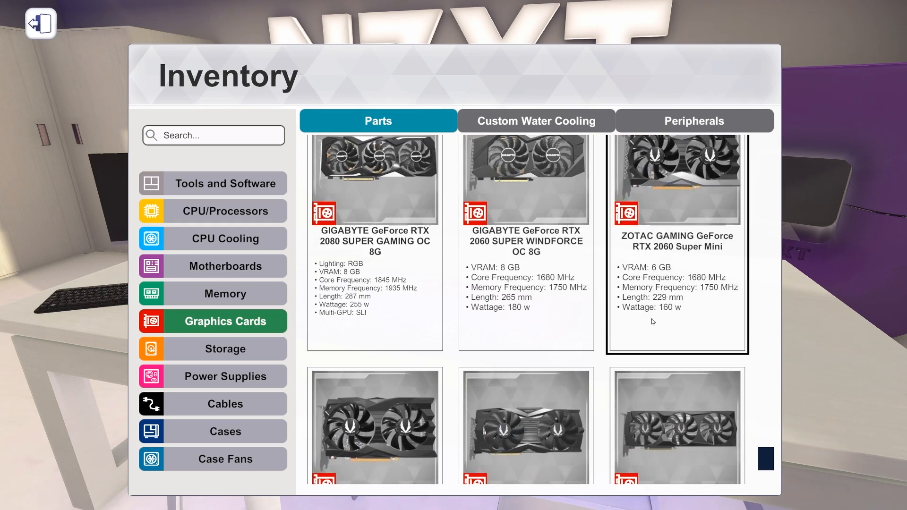
scroll(down, 3)
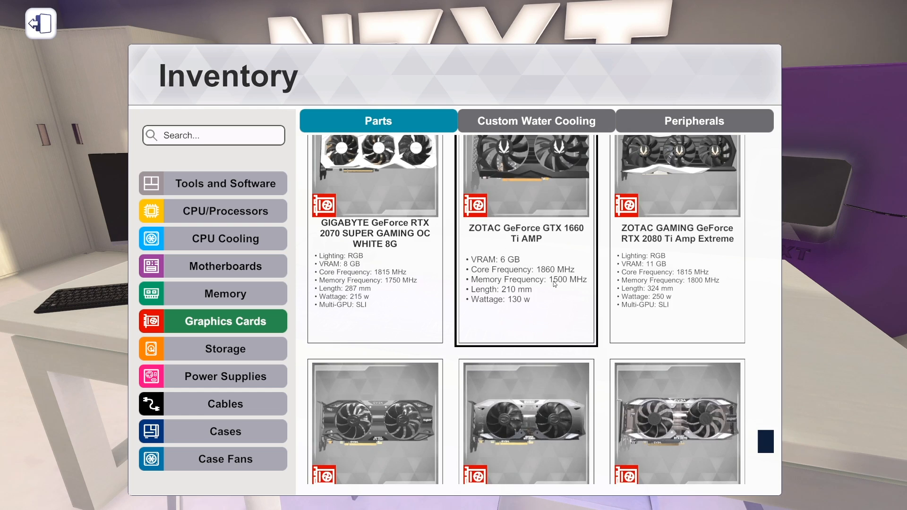
scroll(down, 3)
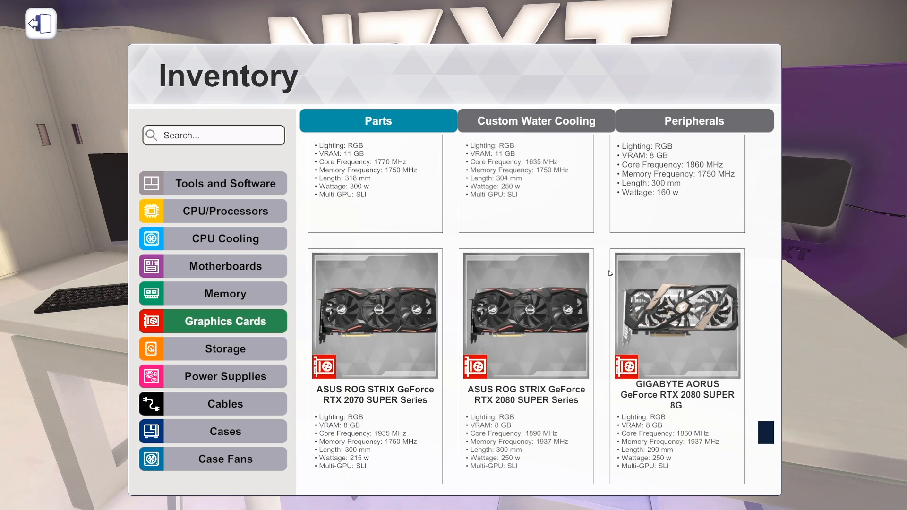
scroll(down, 3)
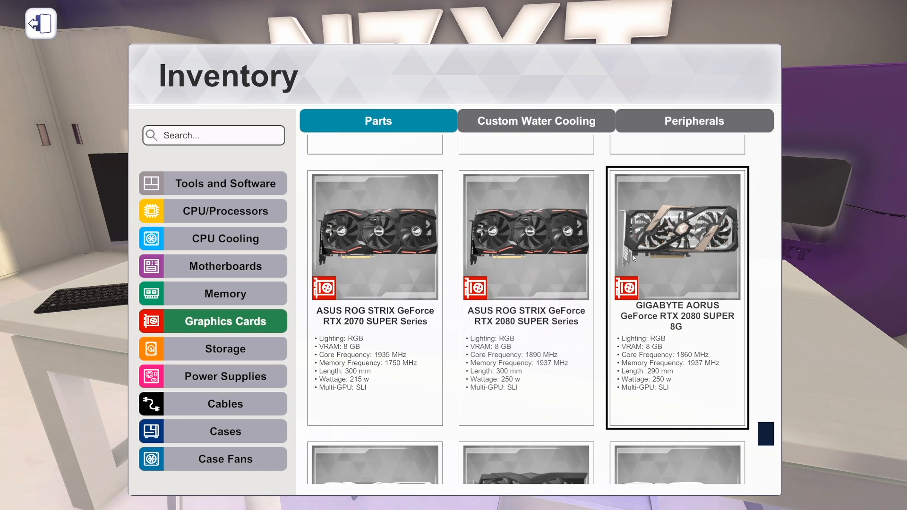
scroll(down, 3)
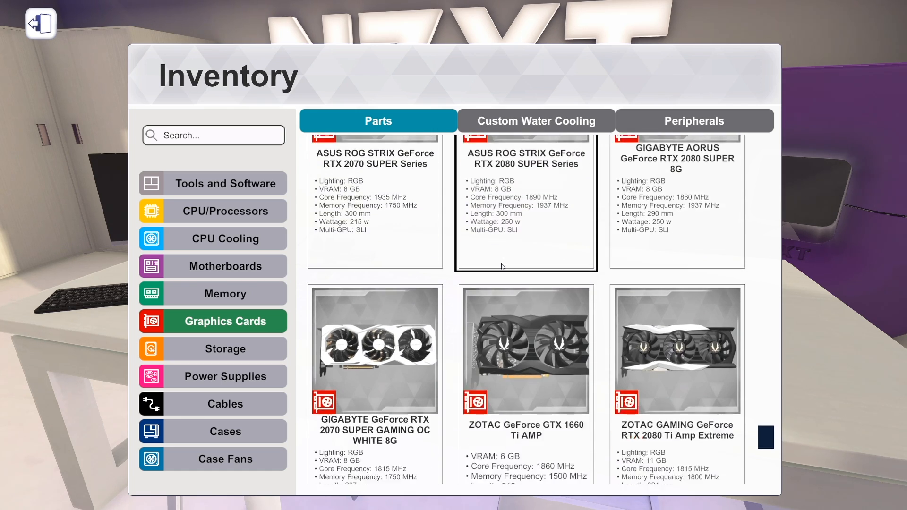
scroll(down, 3)
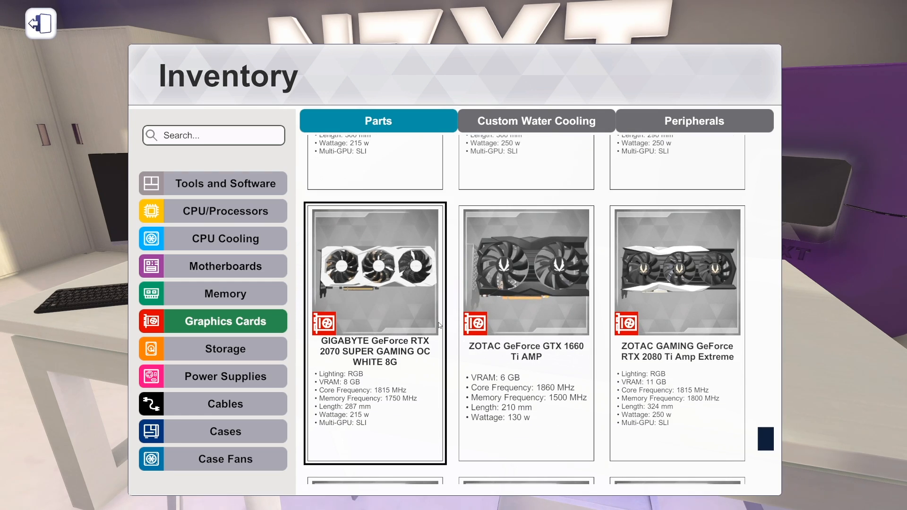
click(525, 271)
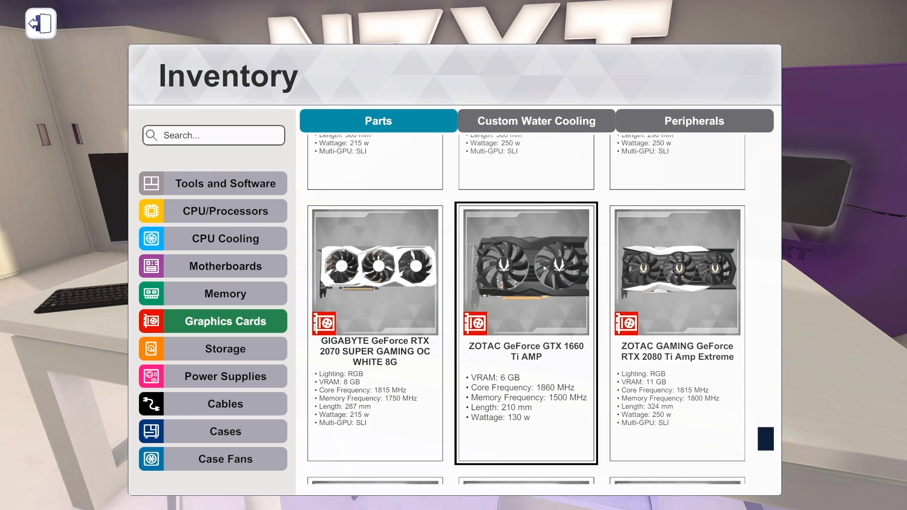
scroll(up, 3)
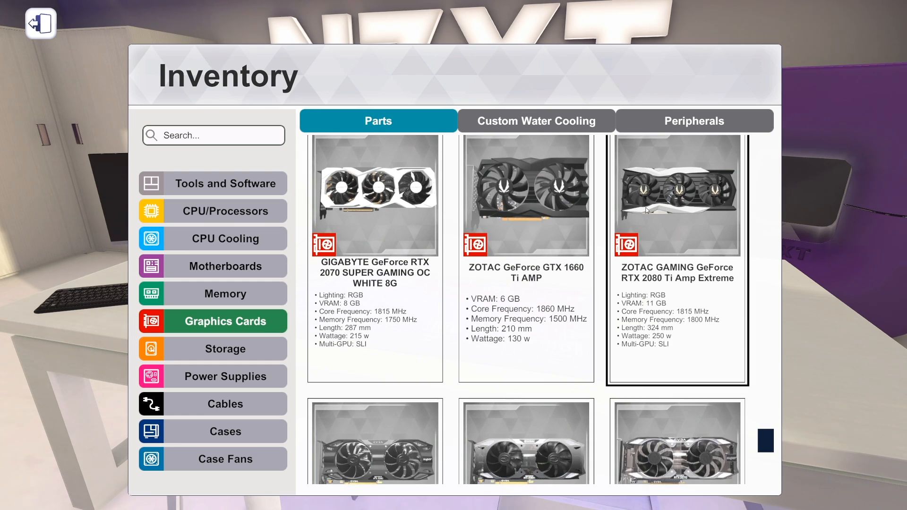
mouse_move(678, 216)
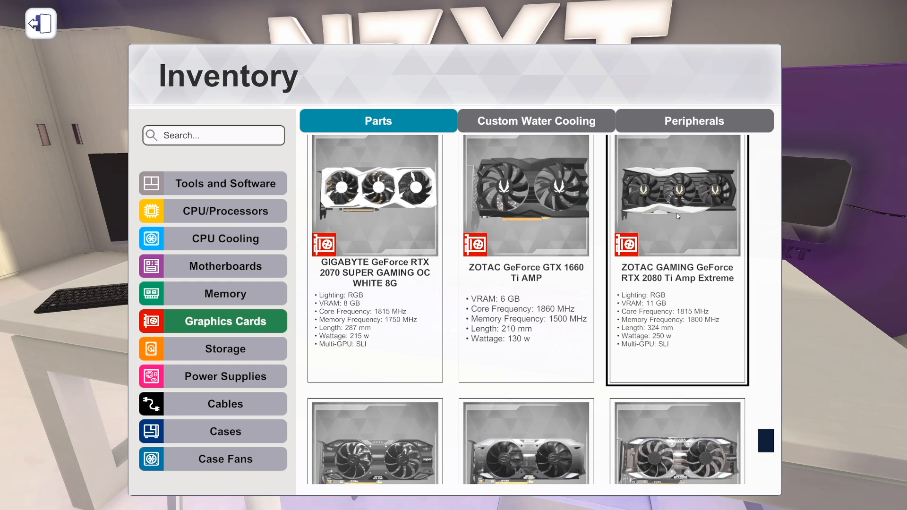
mouse_move(677, 230)
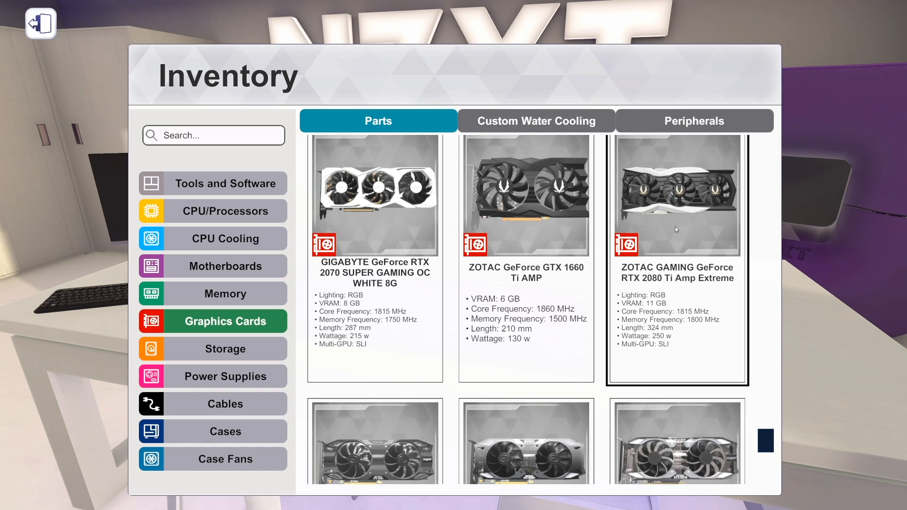
Scroll past the EVGA cards to the GIGABYTE RTX 2080 SUPER and ZOTAC RTX 2060 Super Mini row.
scroll(down, 3)
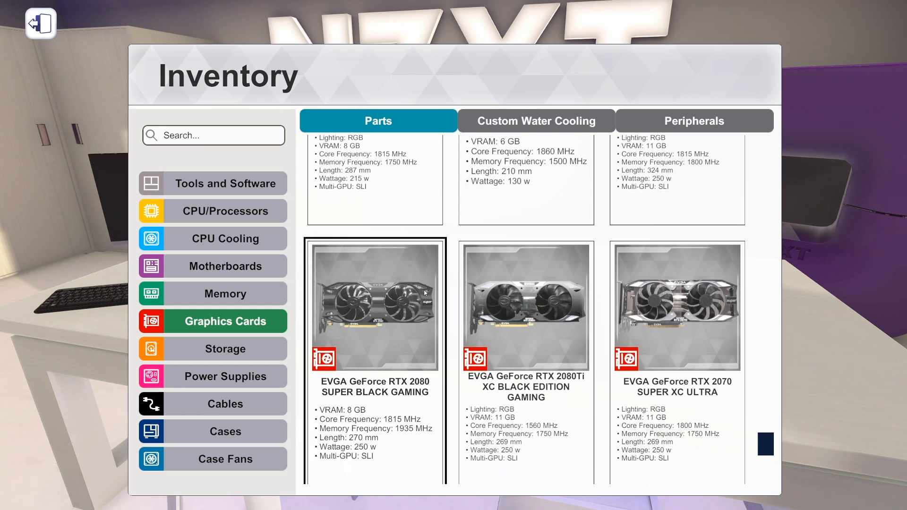
scroll(down, 3)
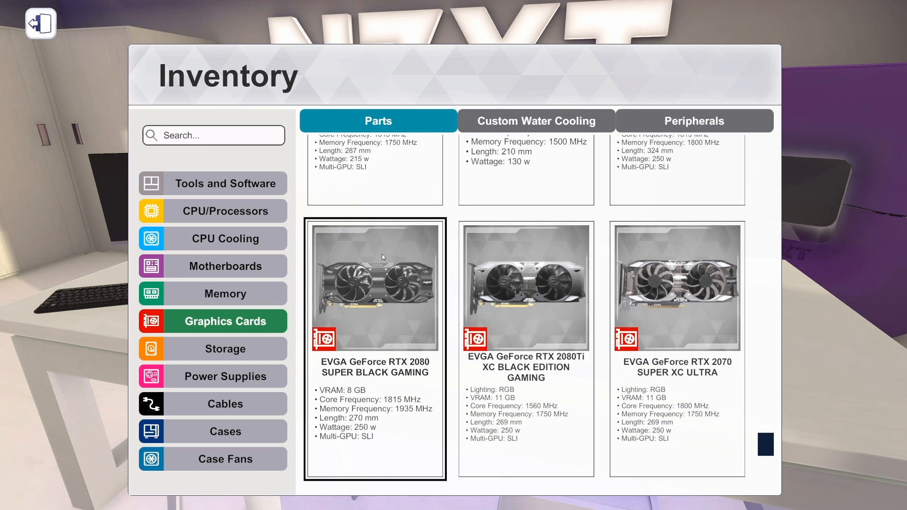
mouse_move(413, 301)
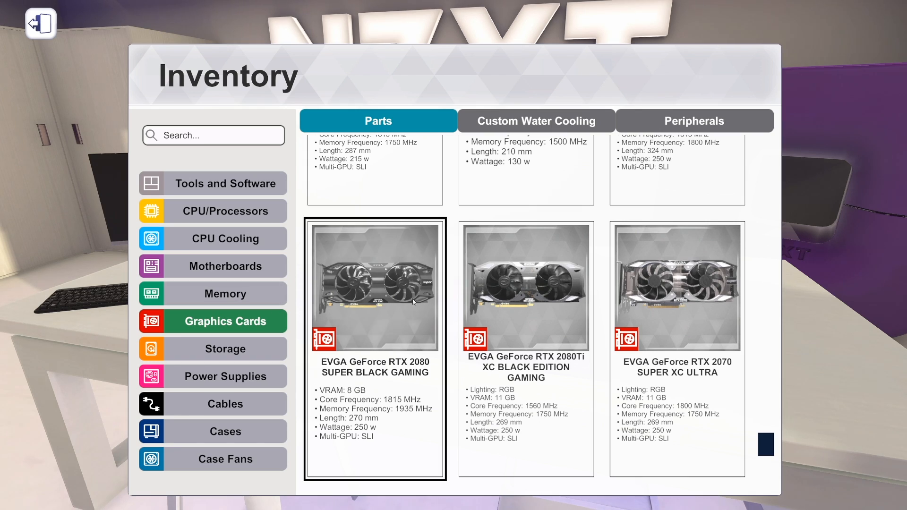
mouse_move(384, 267)
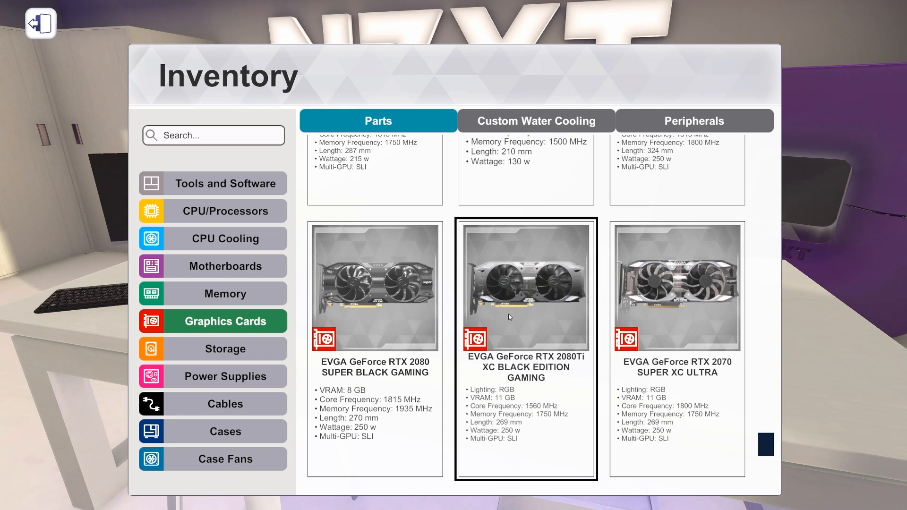
mouse_move(520, 279)
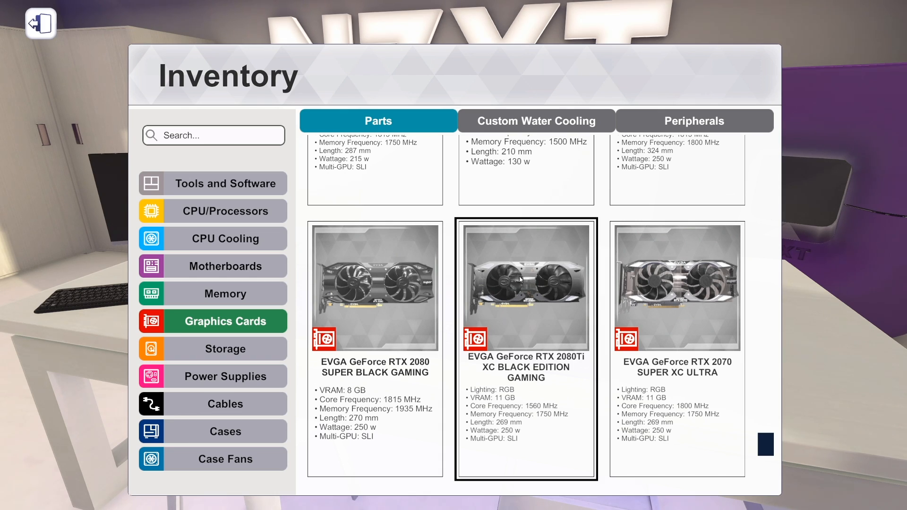
click(677, 289)
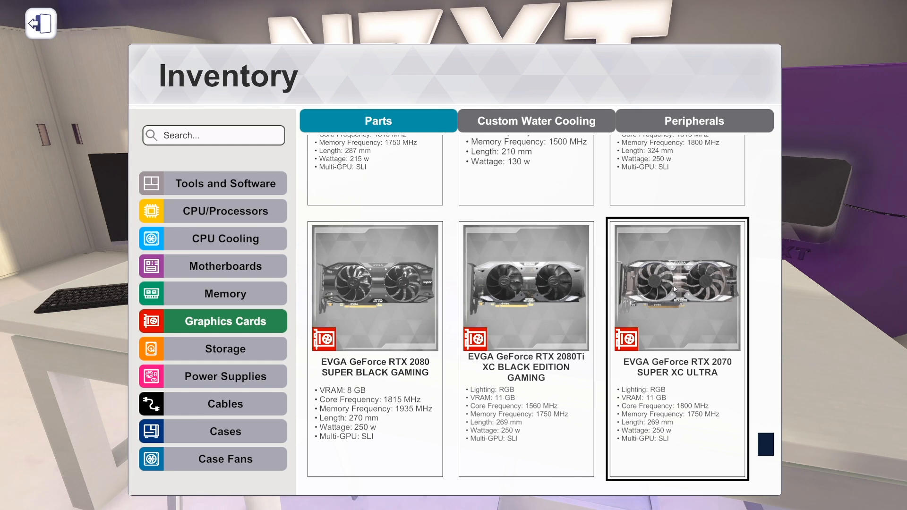
scroll(up, 3)
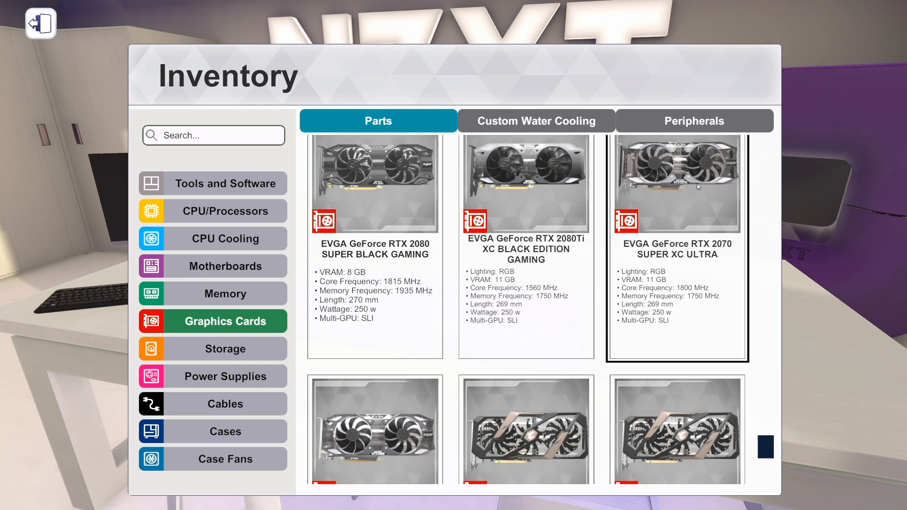
scroll(down, 3)
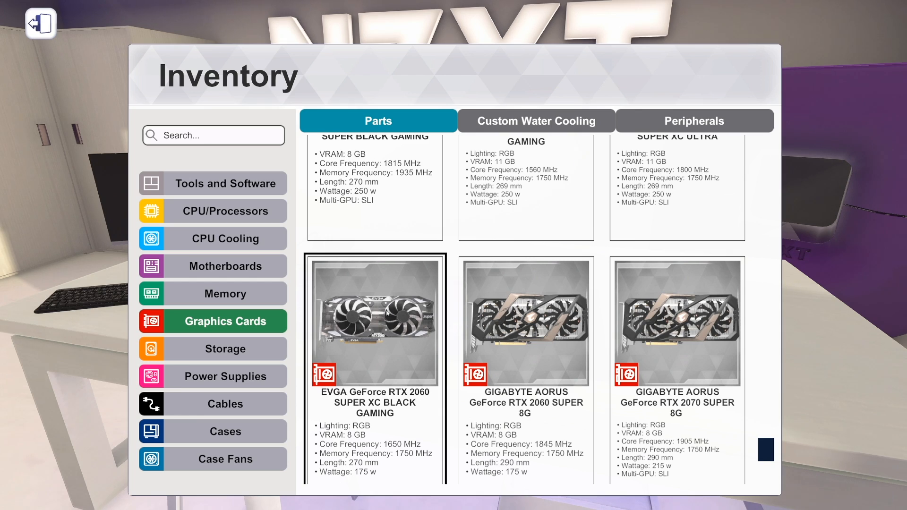
mouse_move(375, 327)
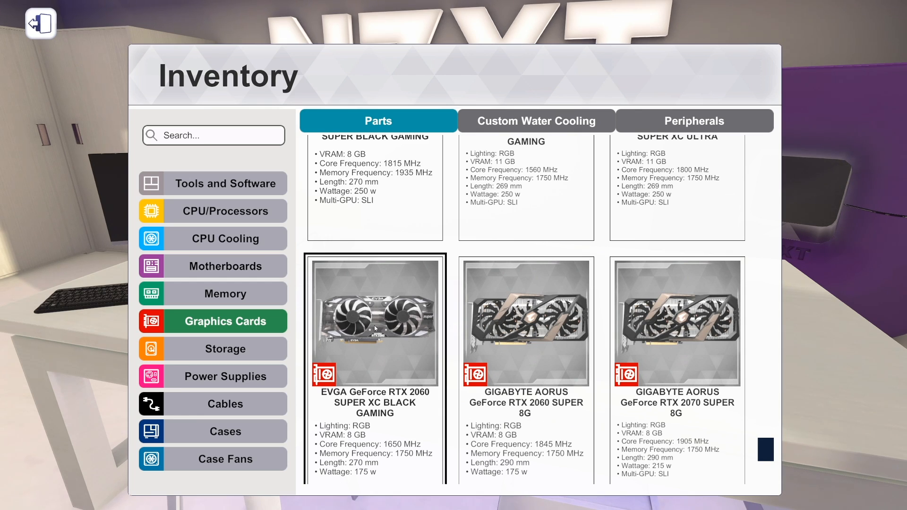
scroll(up, 3)
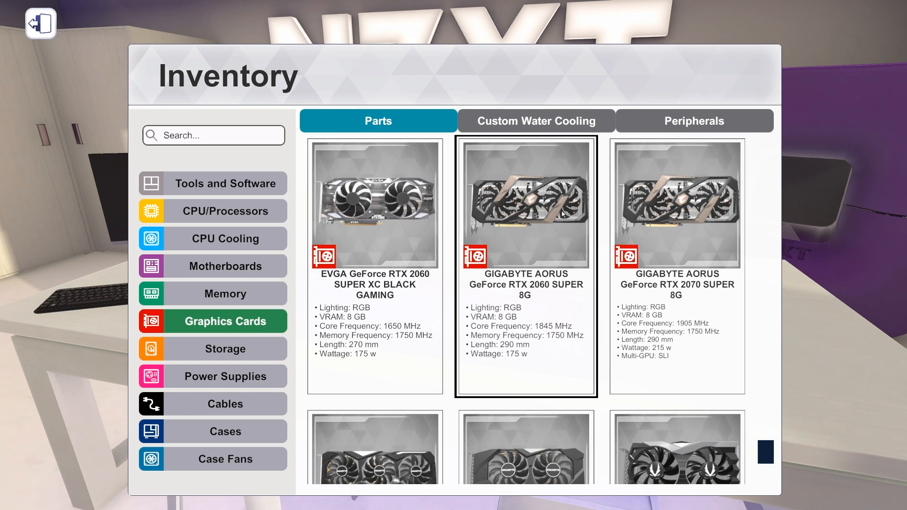
scroll(down, 3)
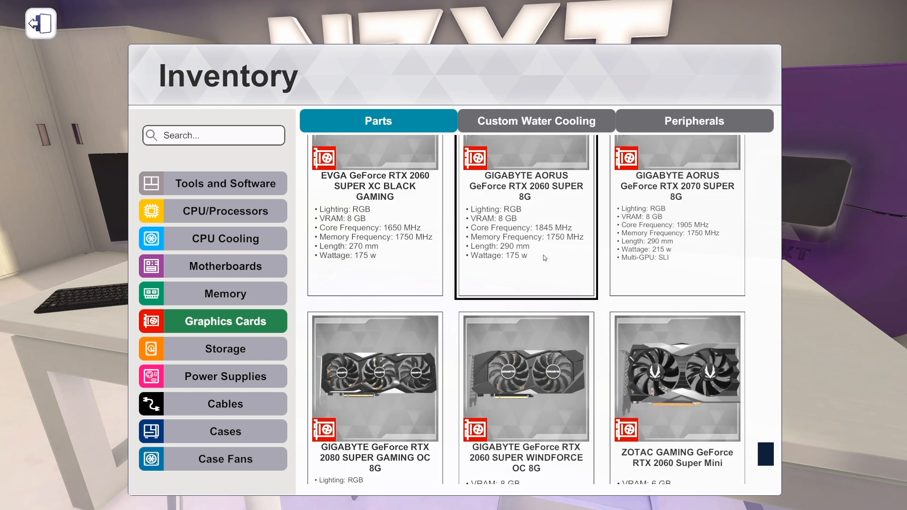
scroll(down, 3)
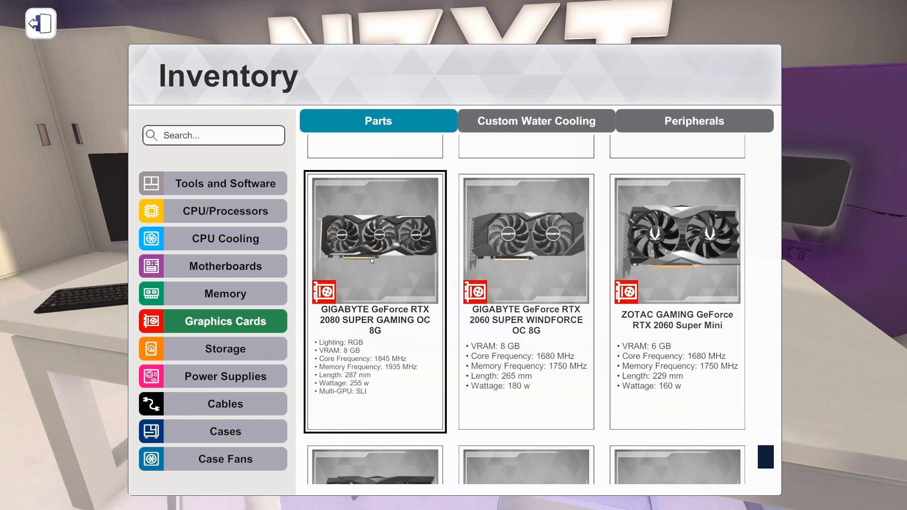
mouse_move(346, 248)
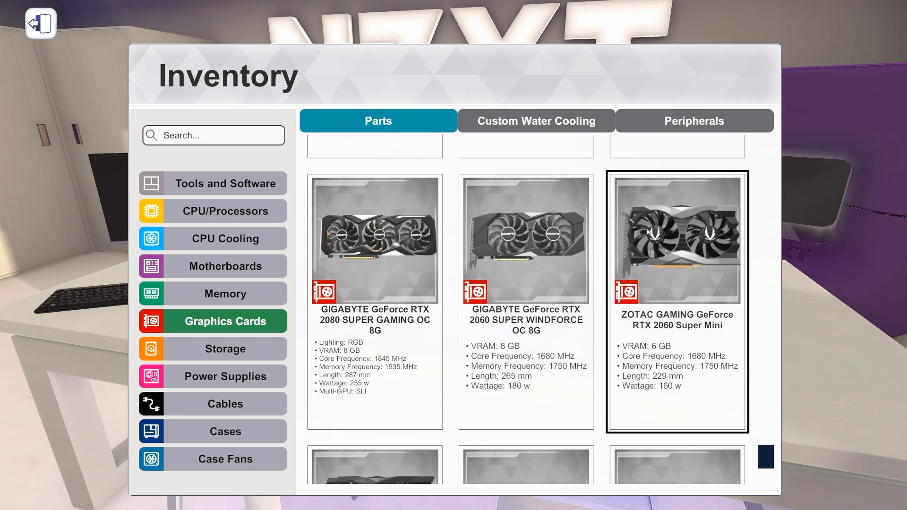
mouse_move(676, 323)
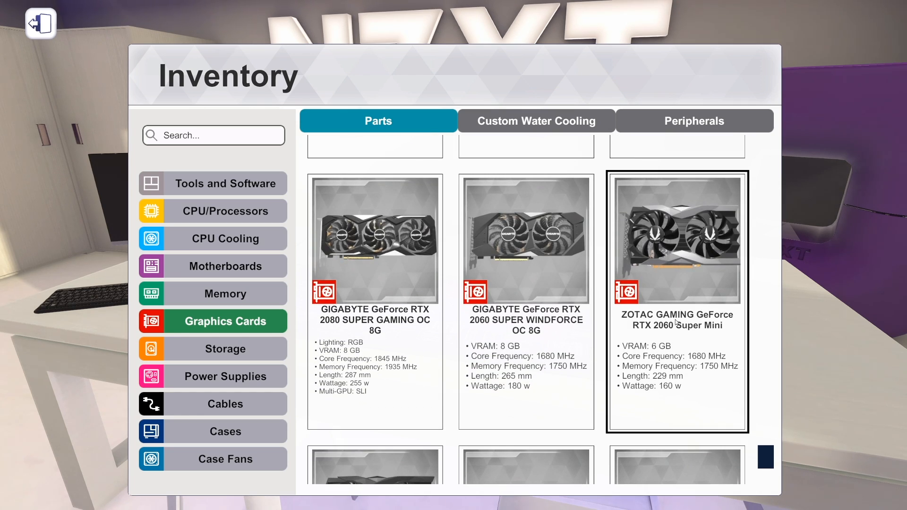
Scroll further through the Graphics Cards list, selecting a couple of cards along the way.
scroll(down, 3)
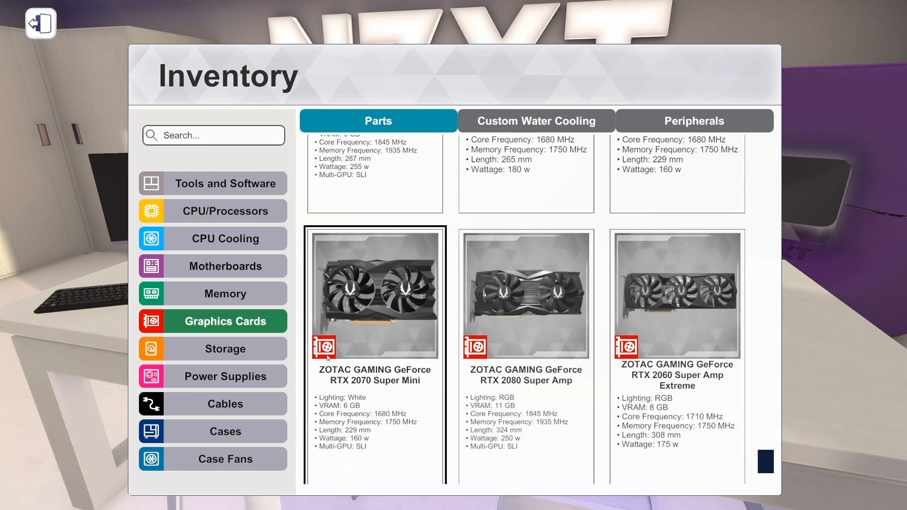
mouse_move(379, 329)
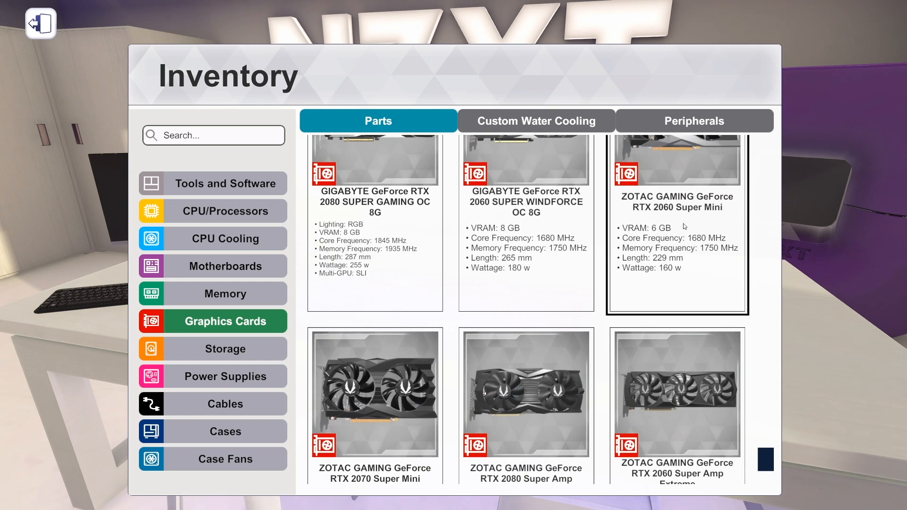
scroll(down, 3)
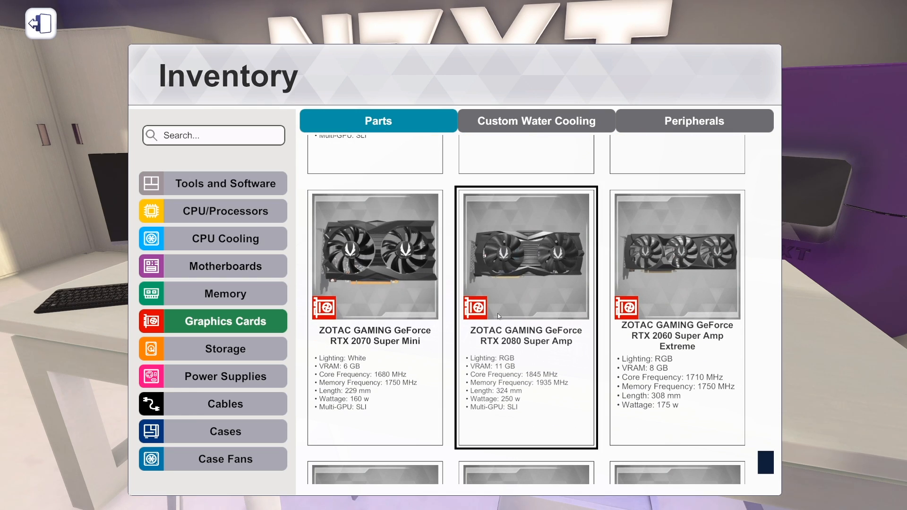
scroll(up, 3)
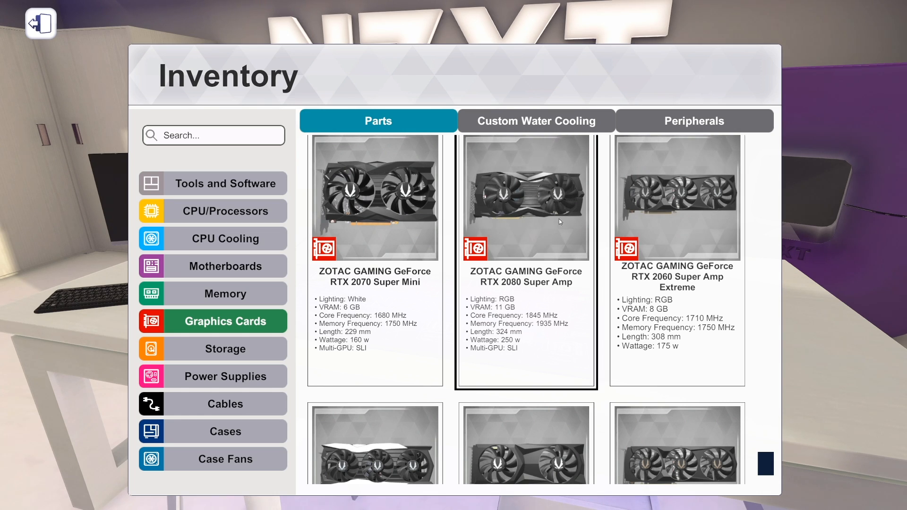
click(677, 255)
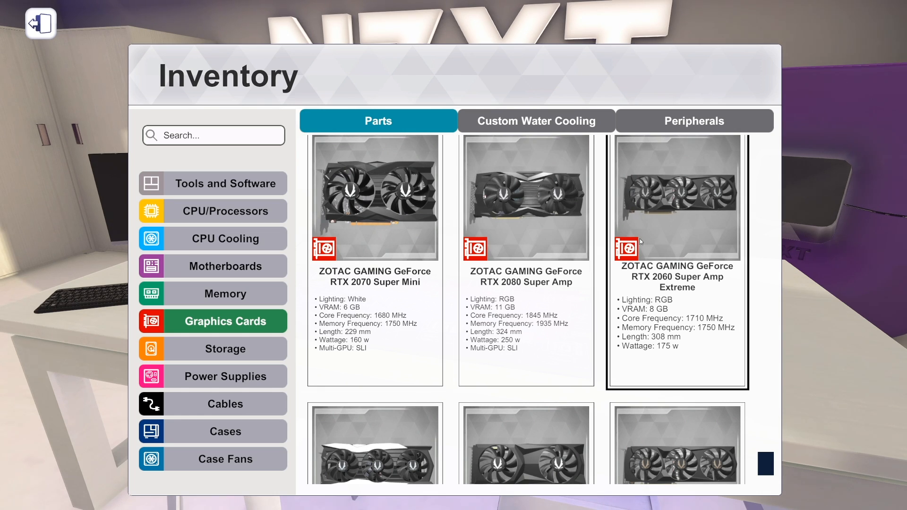
scroll(down, 3)
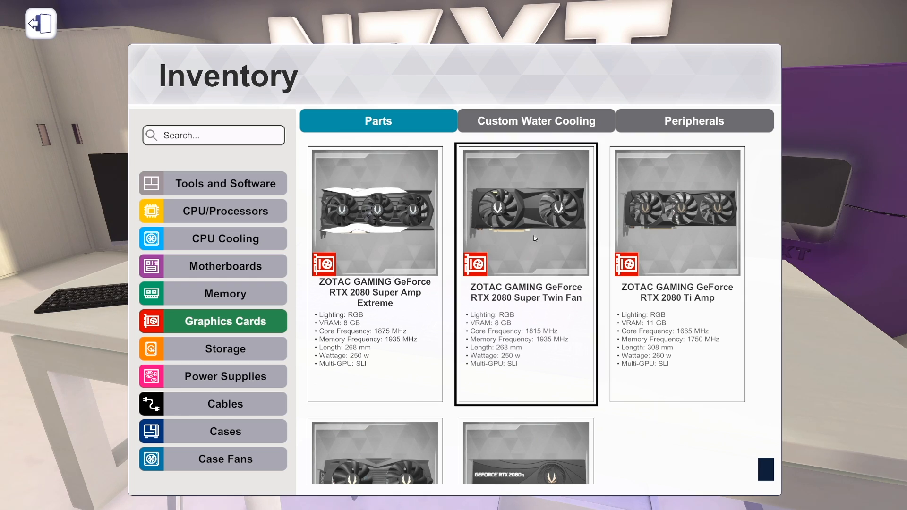
mouse_move(530, 280)
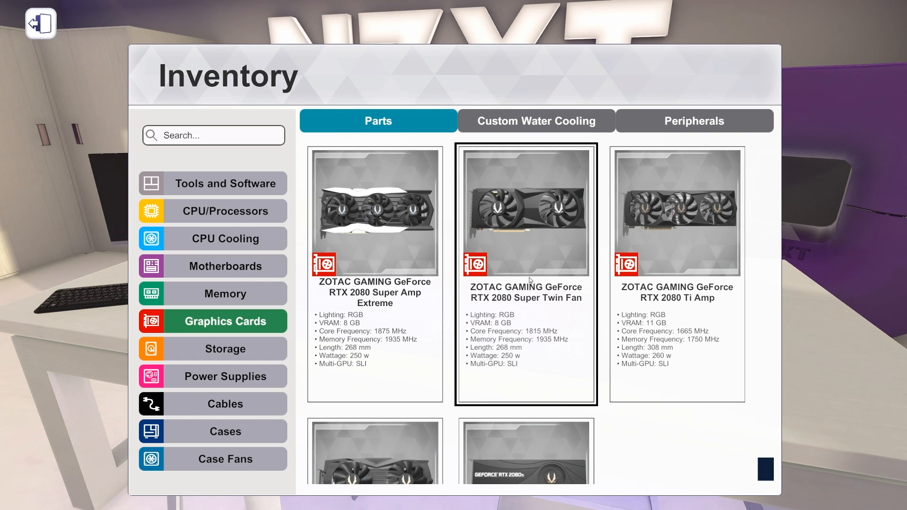
click(676, 272)
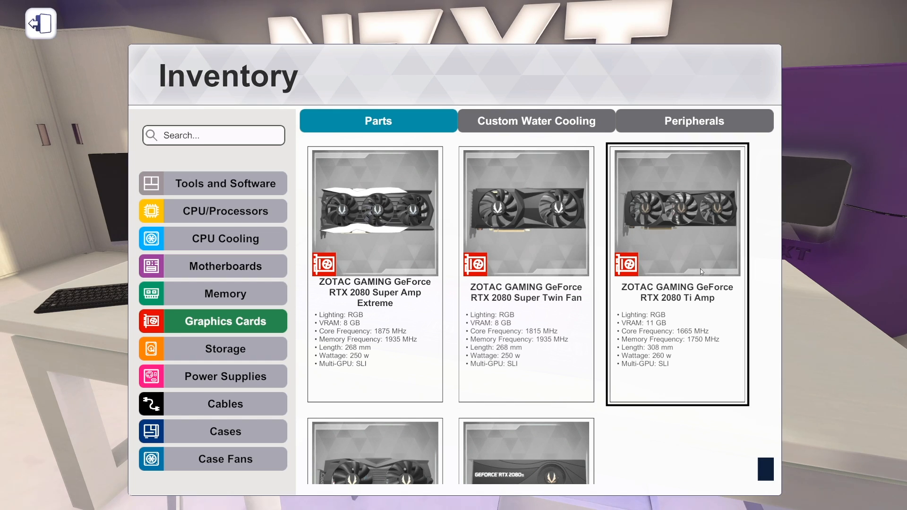
mouse_move(670, 215)
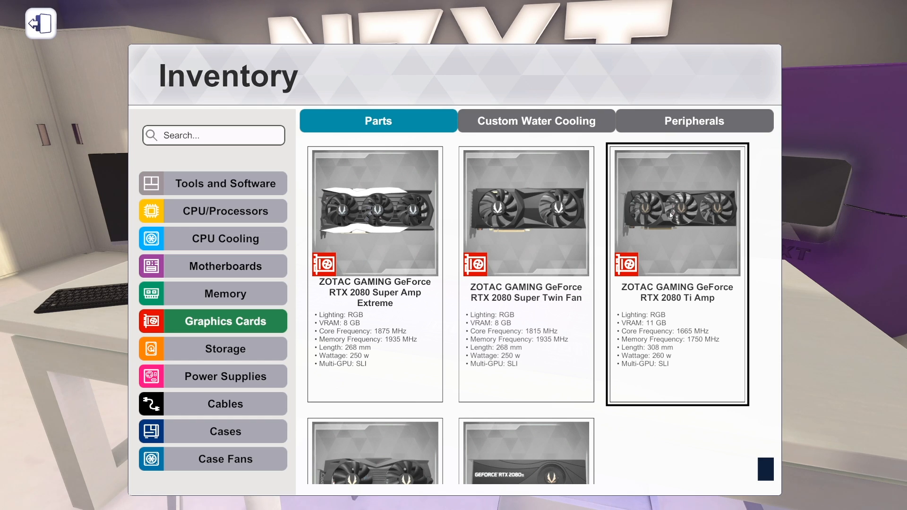
Finish the graphics cards and show Custom Water Cooling radiators, including EKWB CoolStream SE 120/240/360.
scroll(down, 3)
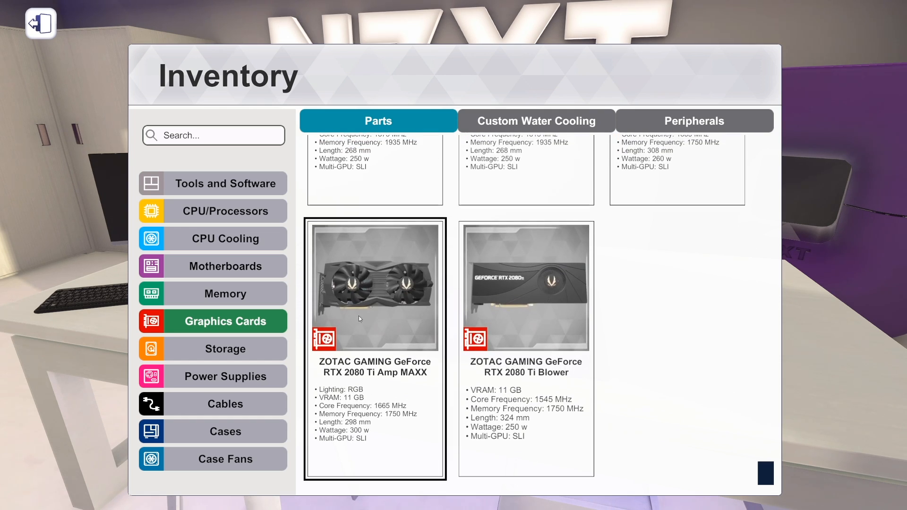
scroll(up, 3)
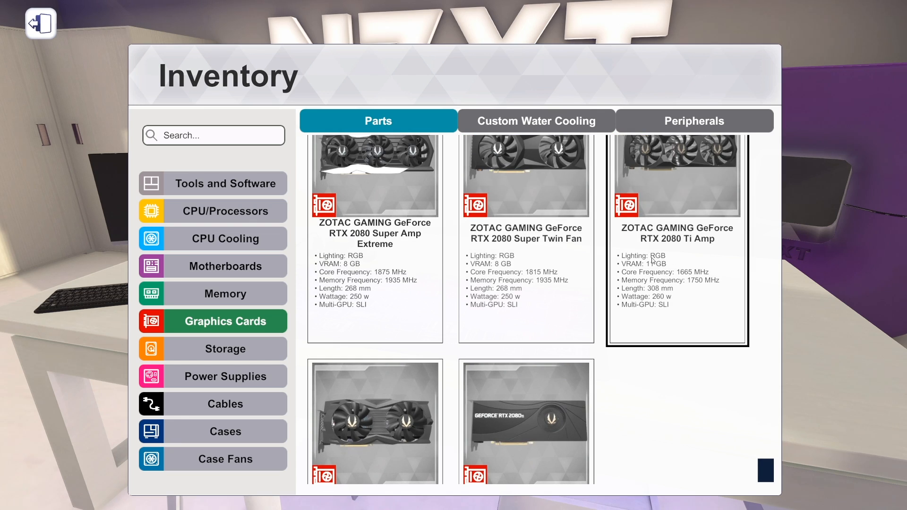
scroll(down, 3)
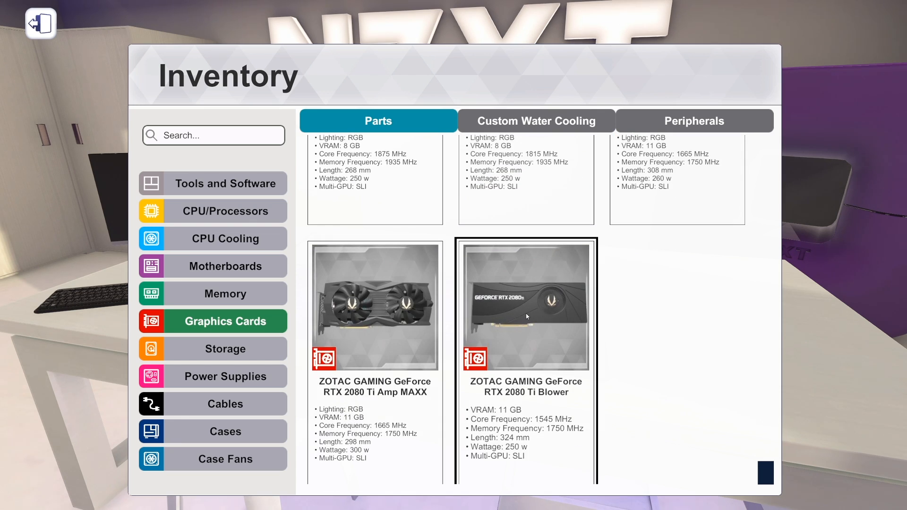
mouse_move(489, 299)
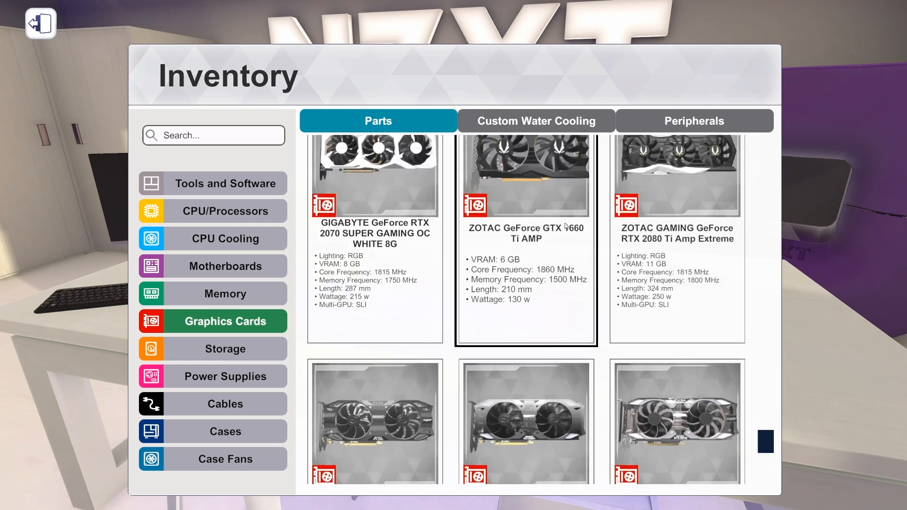
scroll(down, 3)
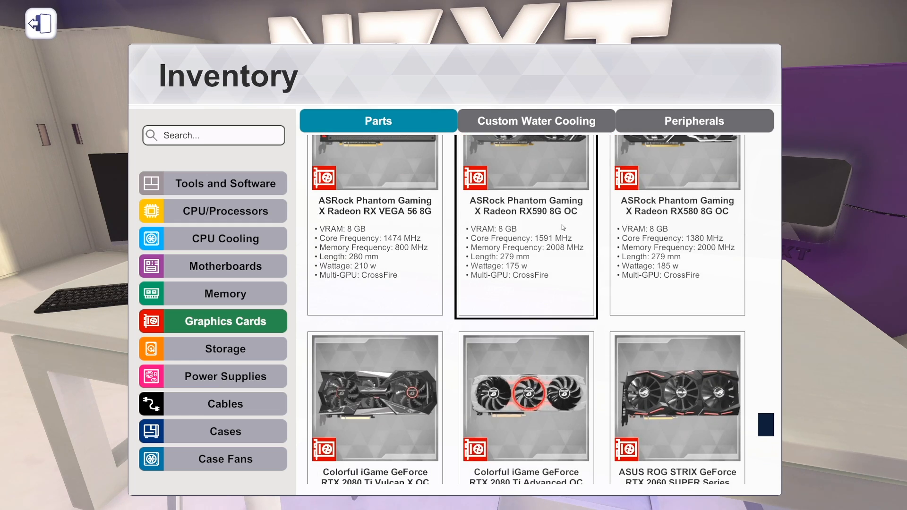
scroll(down, 3)
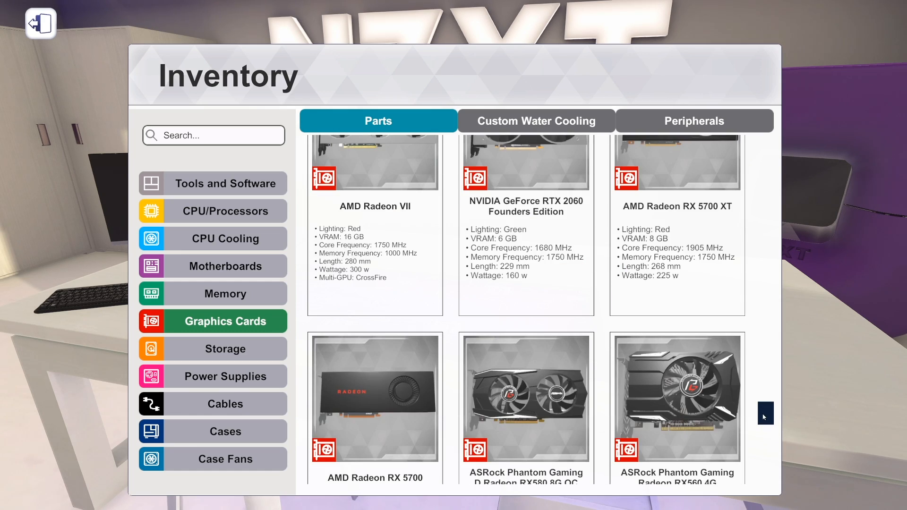
scroll(down, 3)
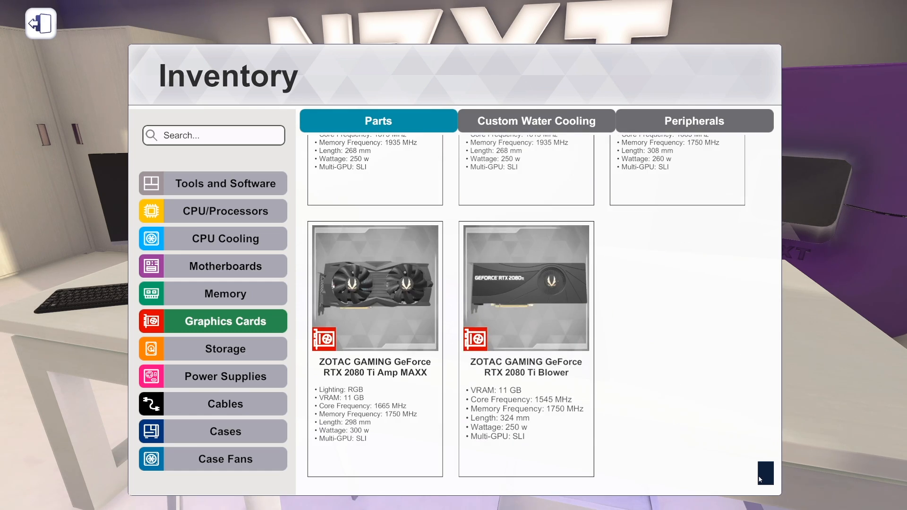
click(535, 121)
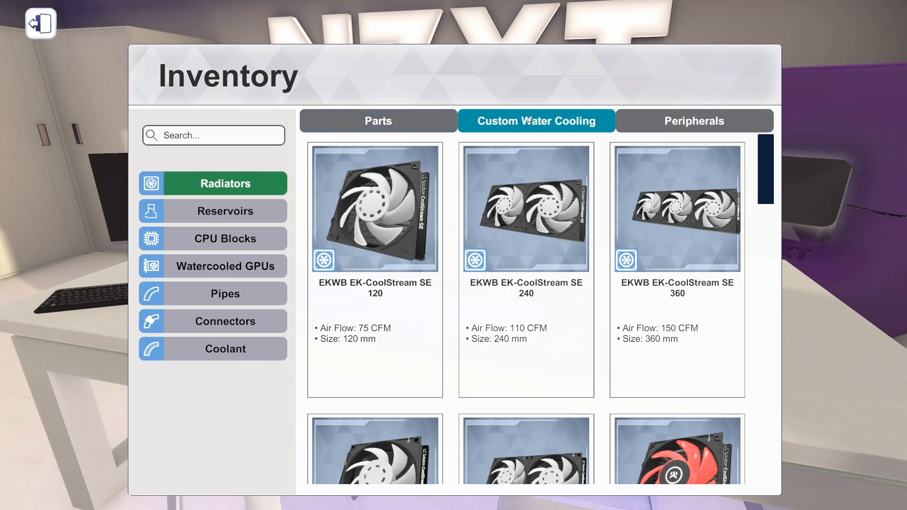
Browse Watercooled GPUs to the EVGA RTX 2080 Ti Hydro Copper, then return to Tools and Software.
click(224, 266)
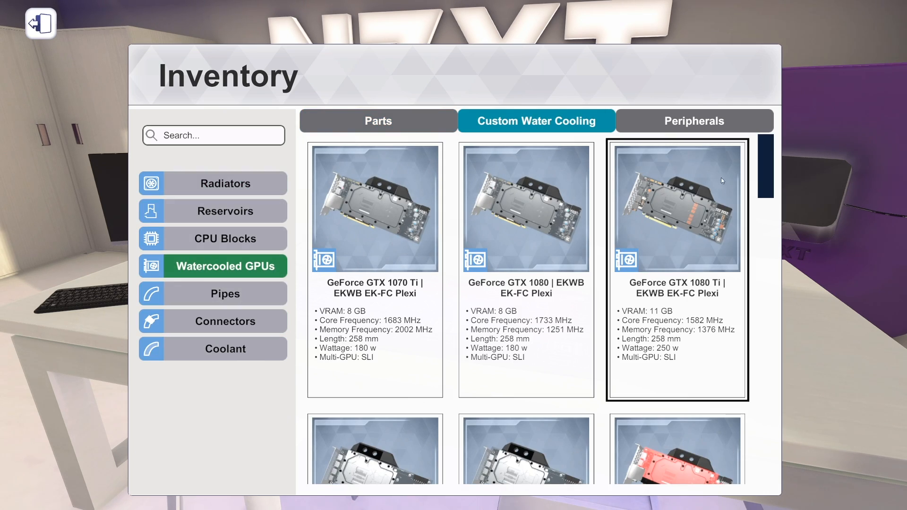
scroll(down, 3)
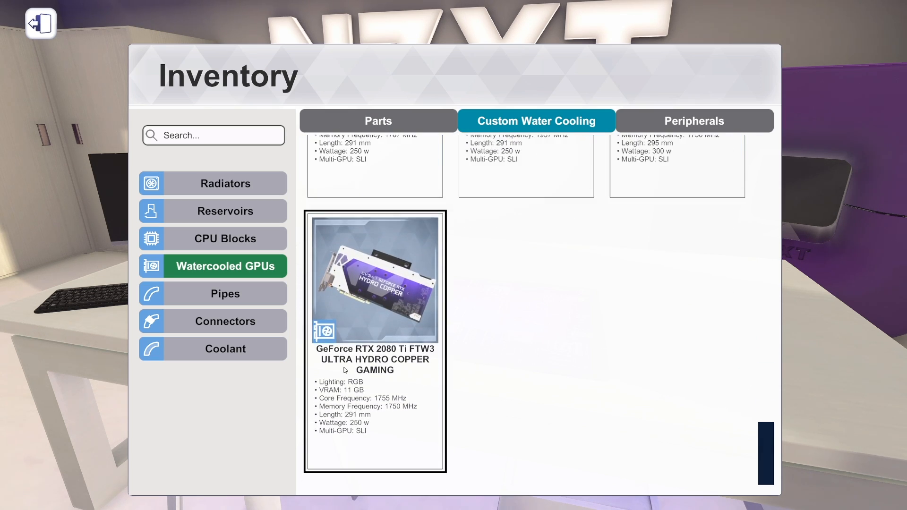
scroll(up, 3)
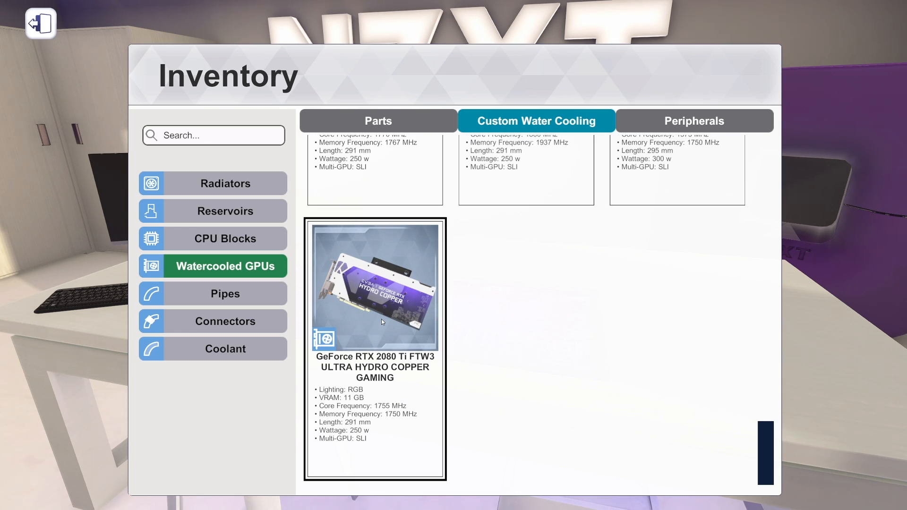
mouse_move(392, 323)
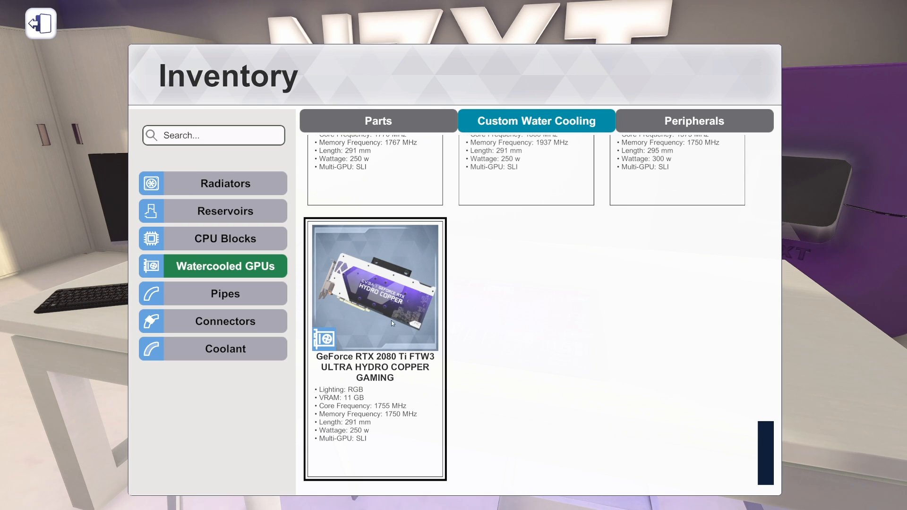
scroll(up, 3)
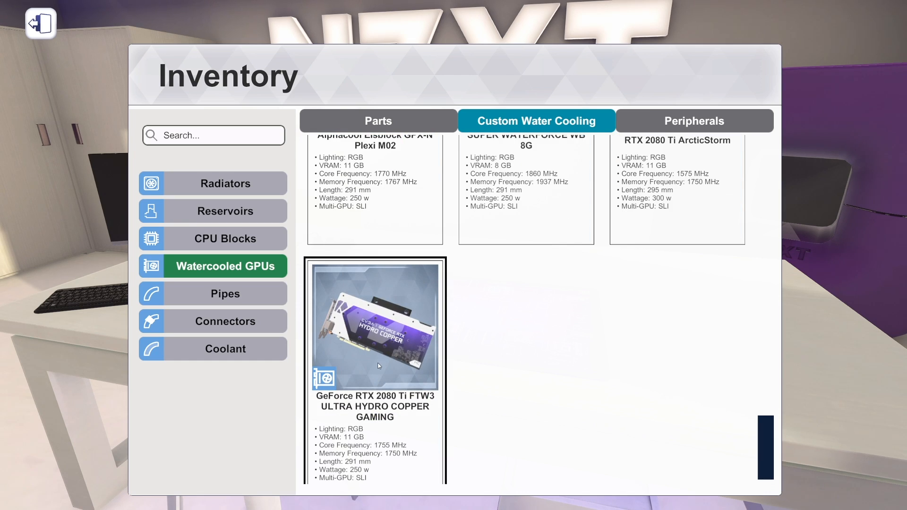
mouse_move(375, 329)
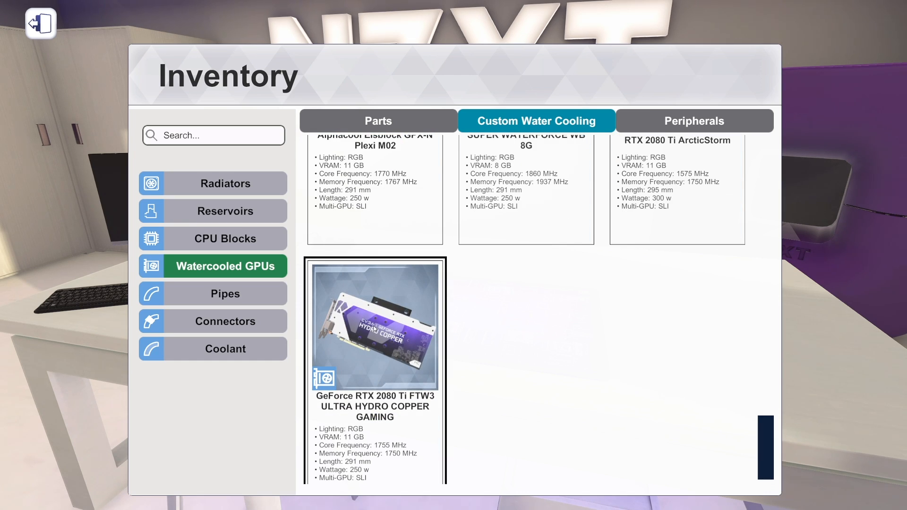
scroll(down, 3)
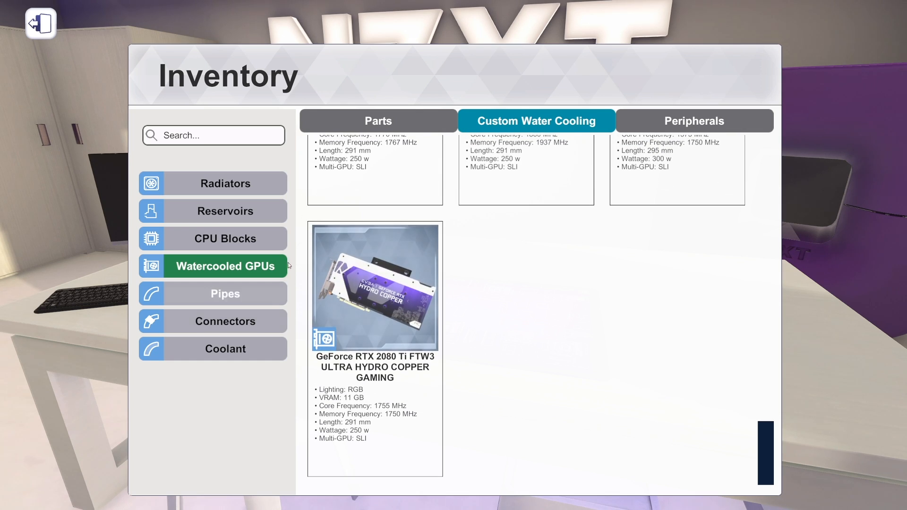
click(378, 121)
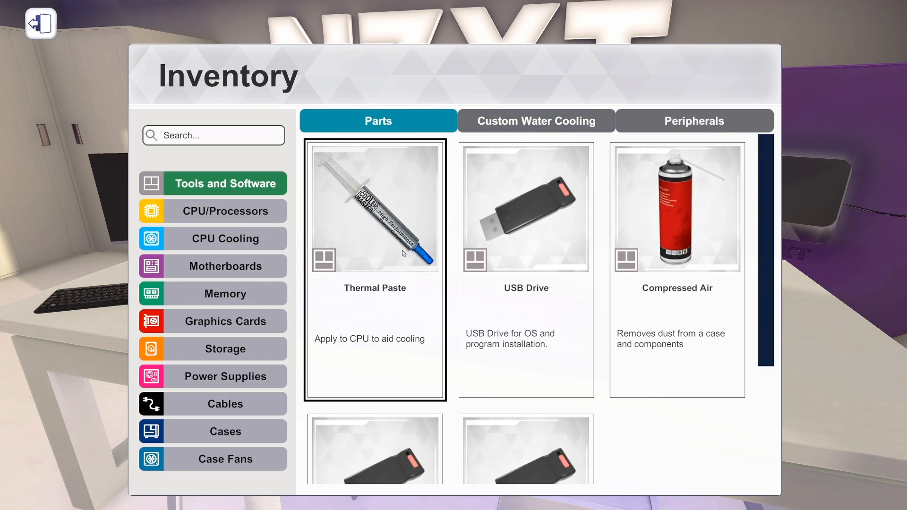
mouse_move(343, 276)
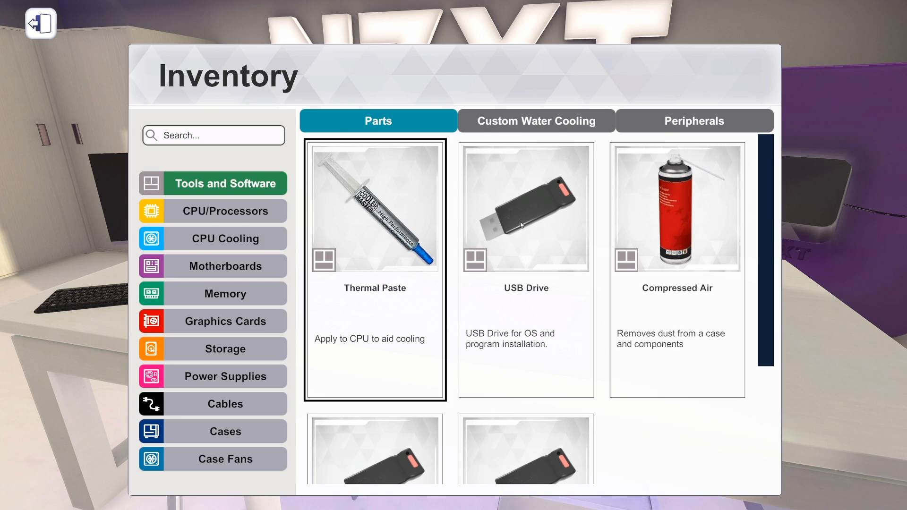
Switch back to Custom Water Cooling, listing the EKWB CoolStream SE 120, 240 and 360 radiators.
click(535, 120)
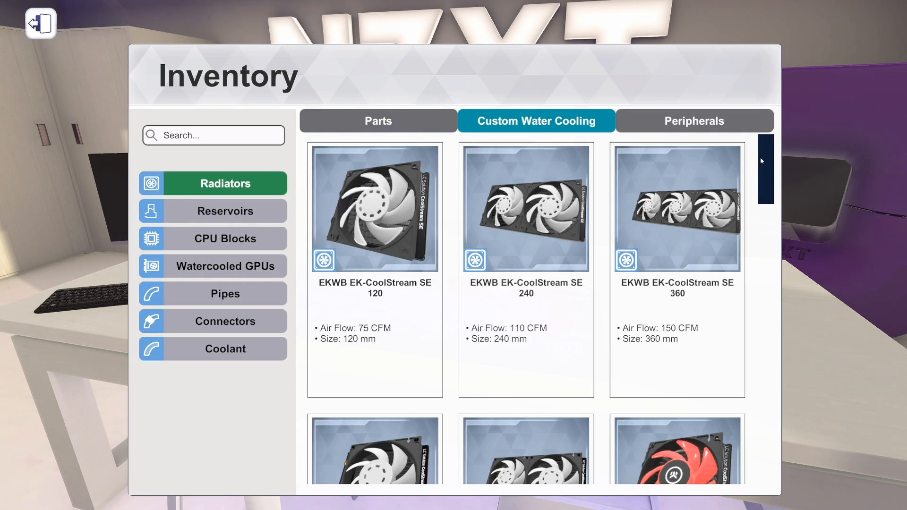
mouse_move(773, 172)
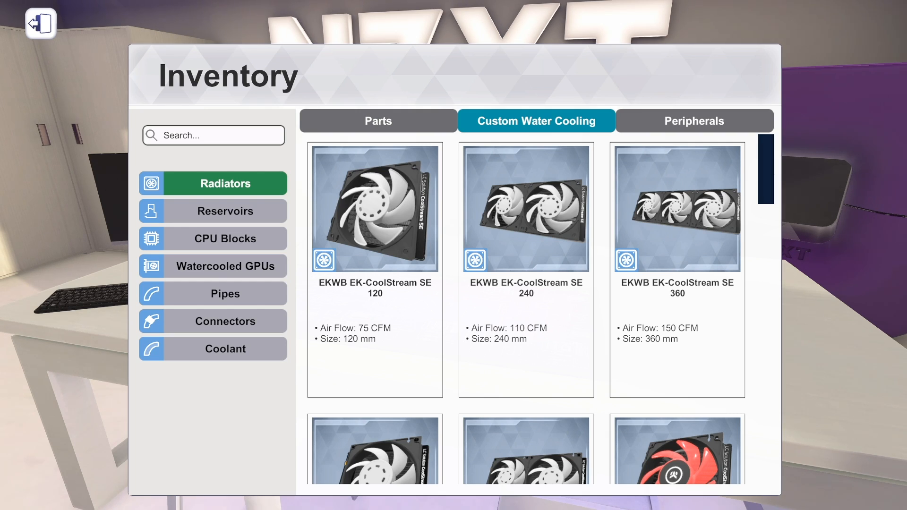
mouse_move(757, 164)
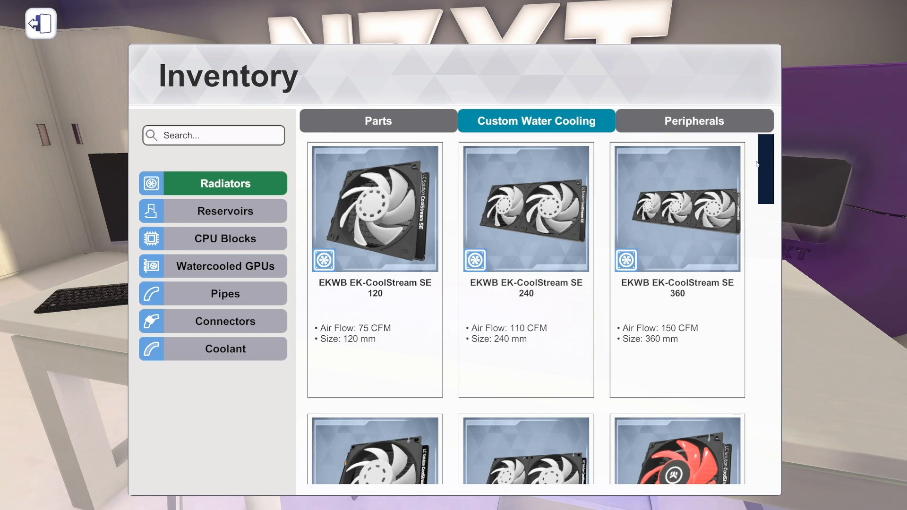
Scroll down the Radiators list past the EKWB CoolStream models.
scroll(down, 3)
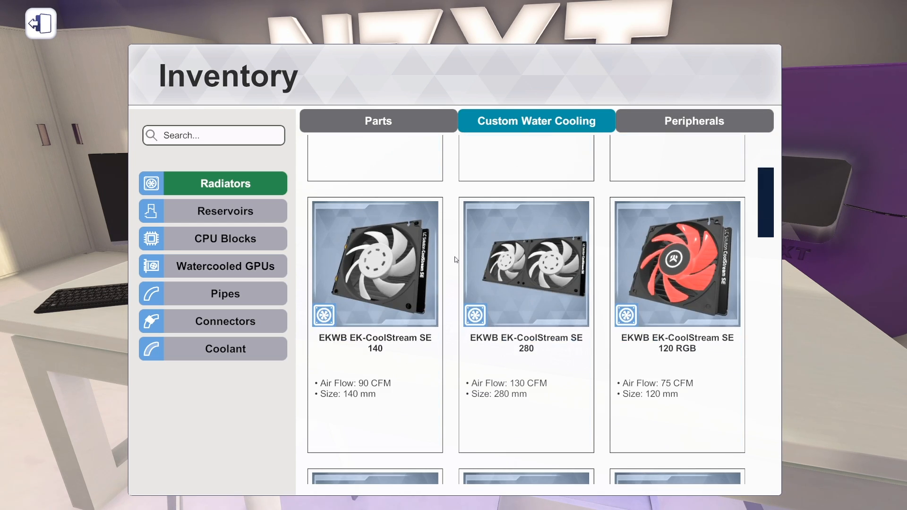
scroll(down, 3)
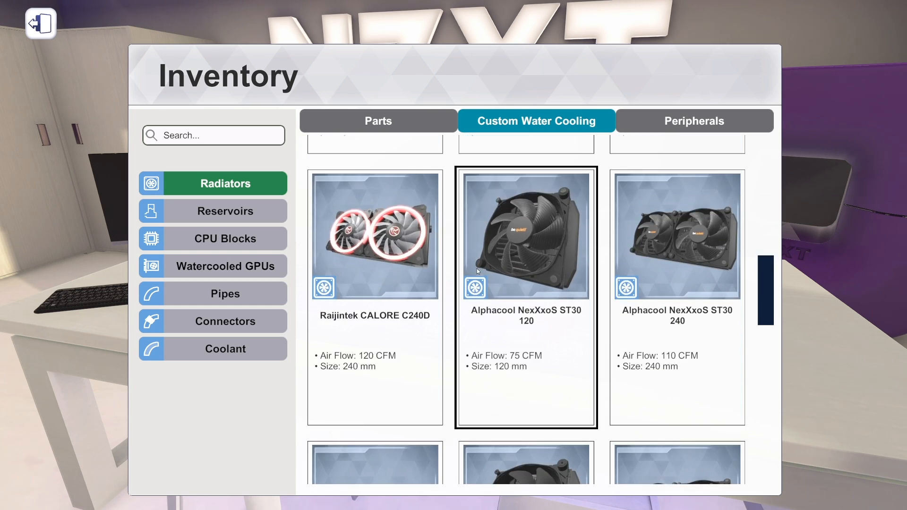
scroll(down, 3)
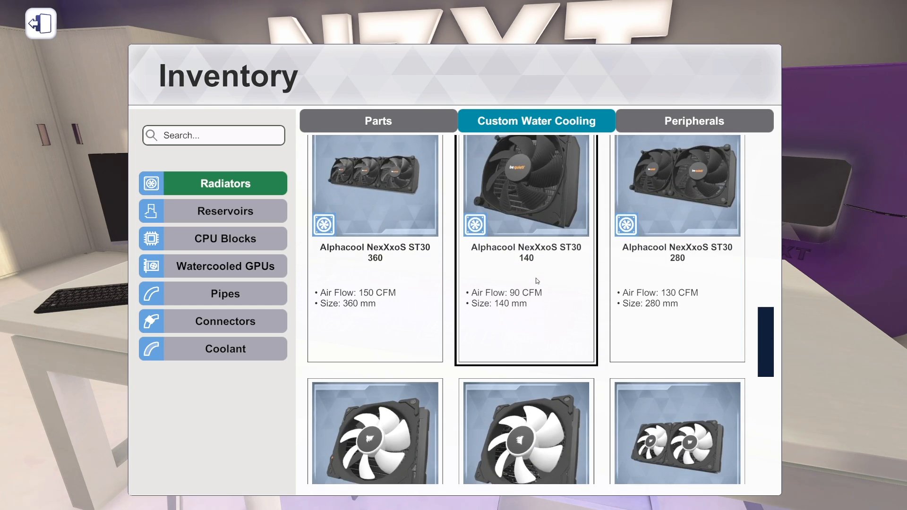
scroll(down, 3)
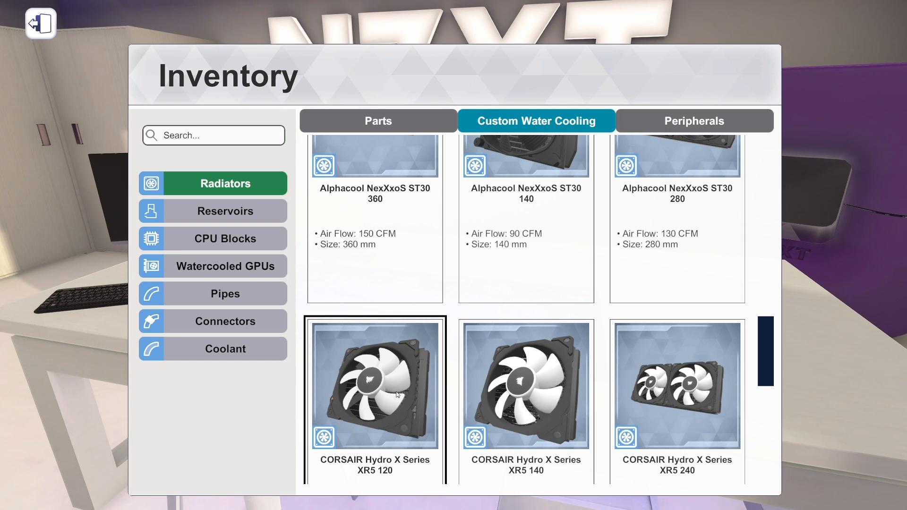
scroll(down, 3)
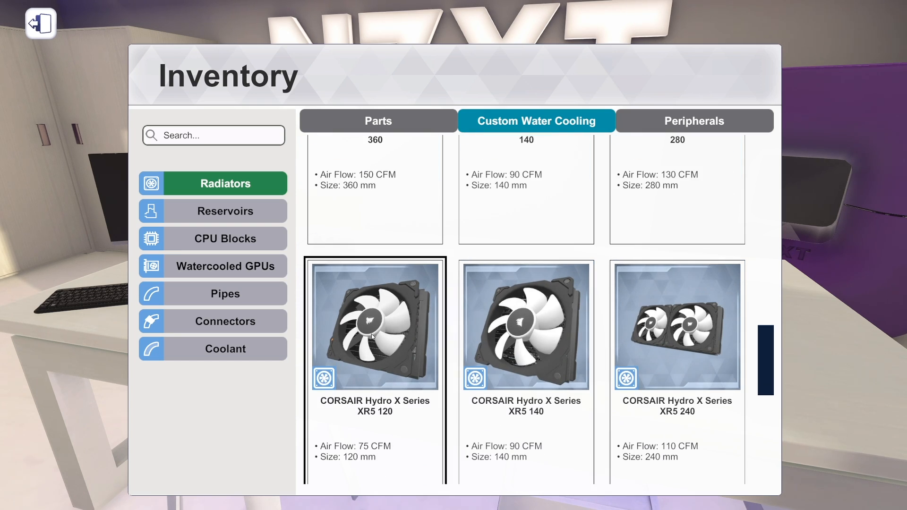
scroll(down, 3)
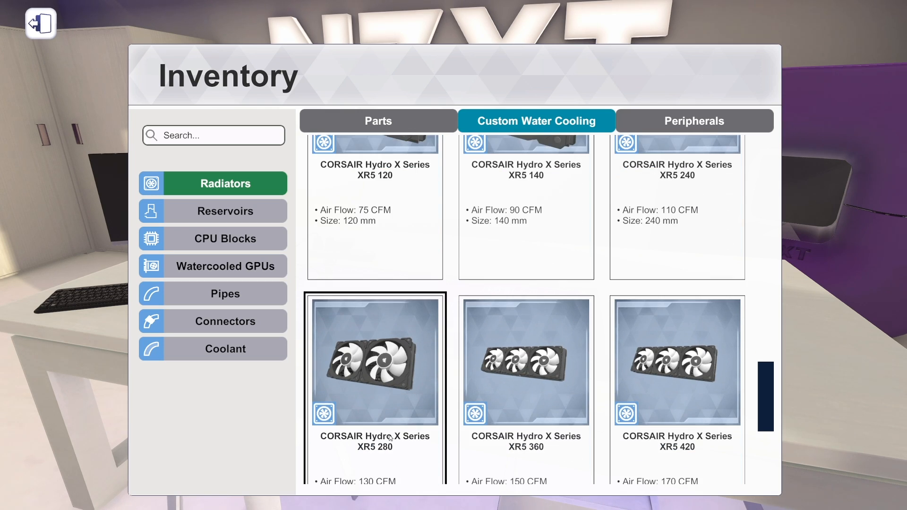
click(676, 361)
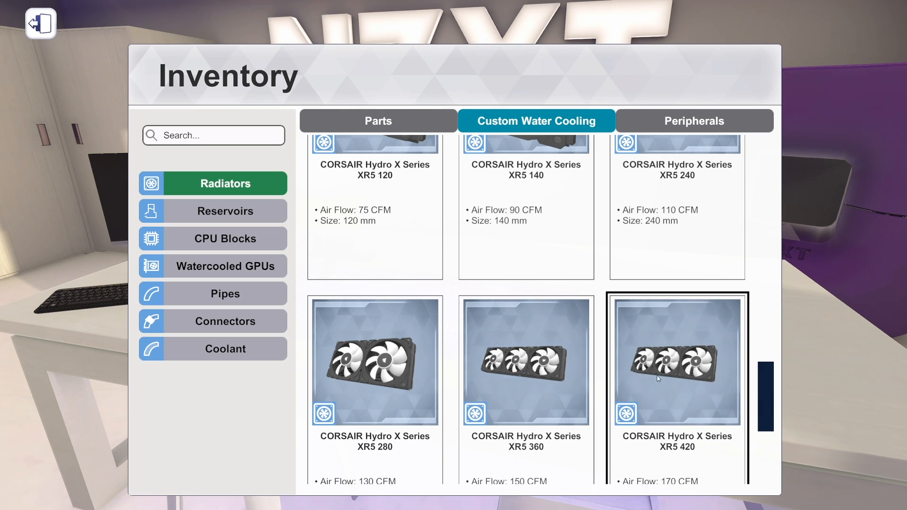
Continue to the CORSAIR Hydro X XR5 and XR7 radiators, up to the XR7 480.
scroll(down, 3)
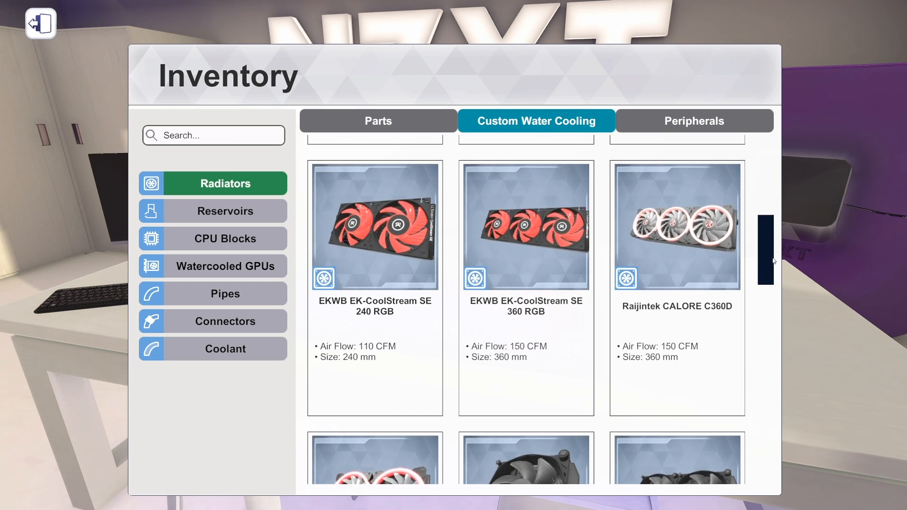
scroll(up, 3)
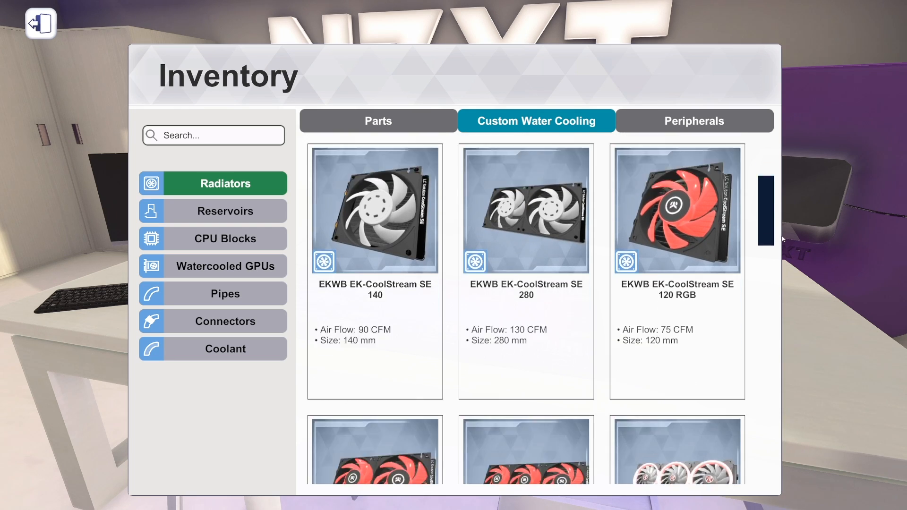
scroll(down, 3)
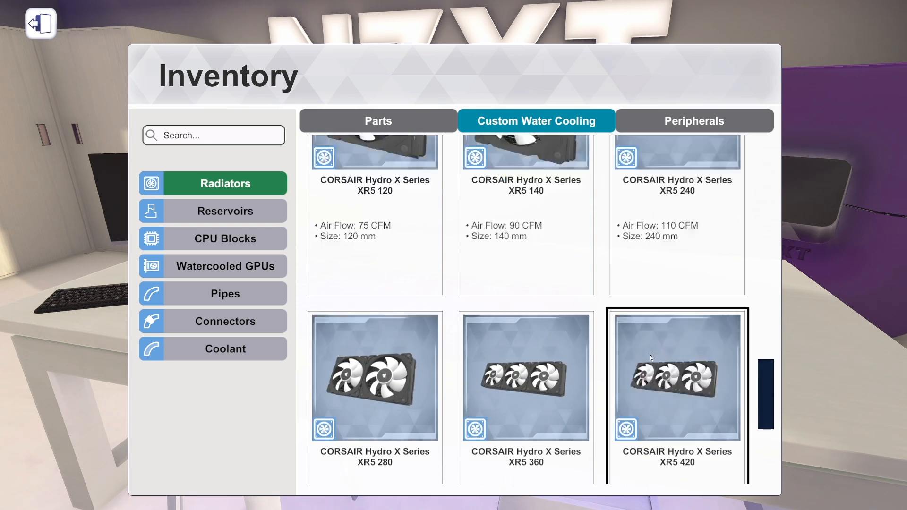
scroll(down, 3)
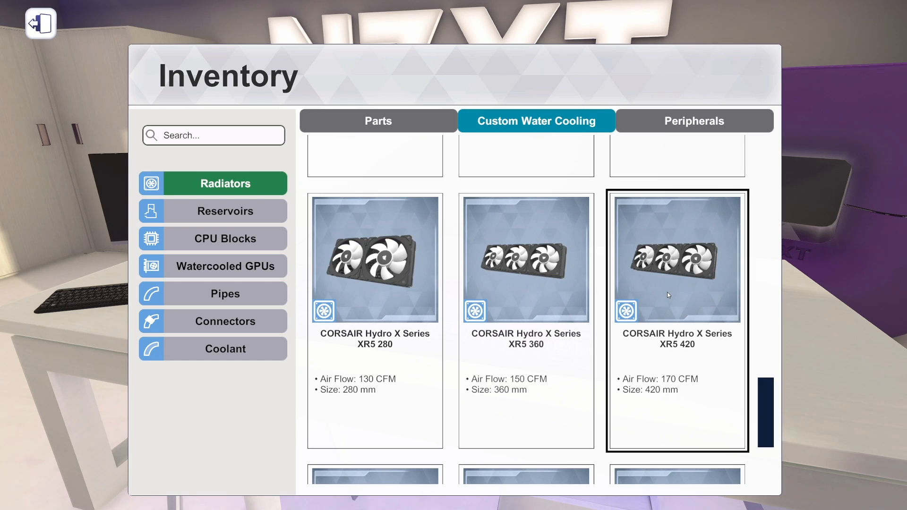
scroll(down, 3)
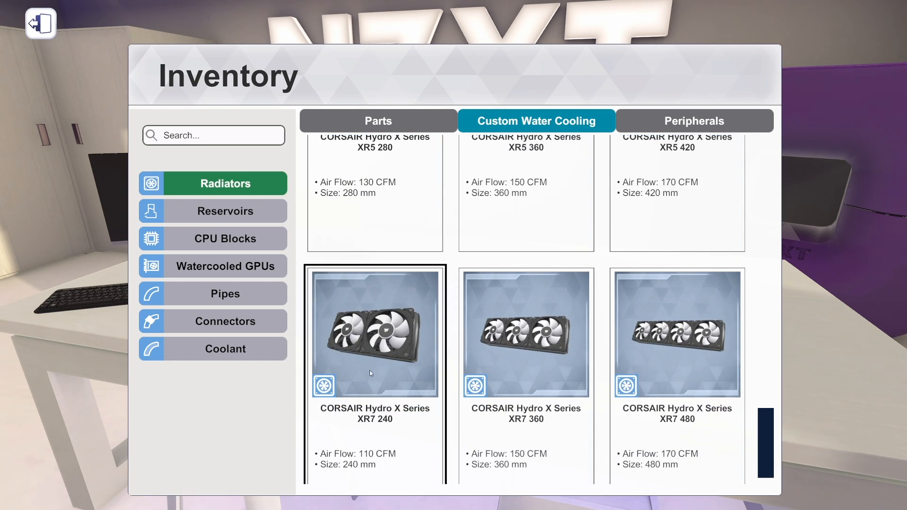
click(676, 334)
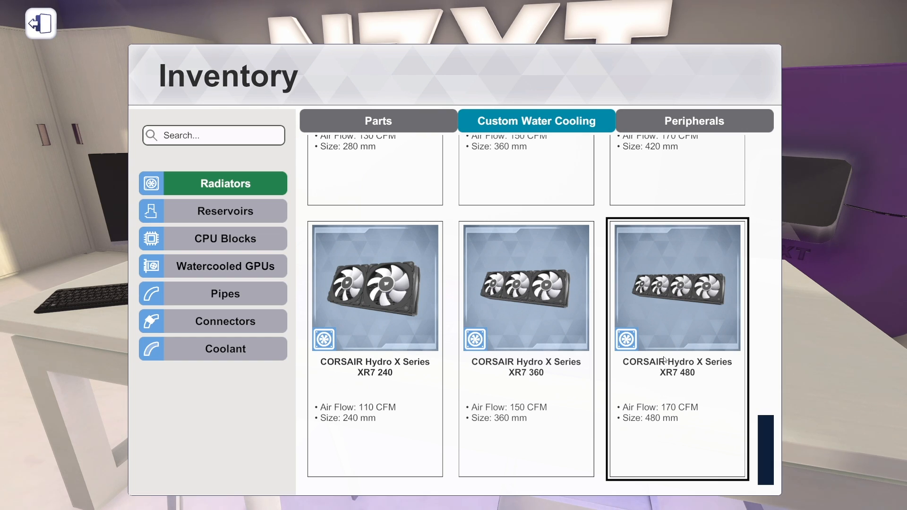
mouse_move(698, 277)
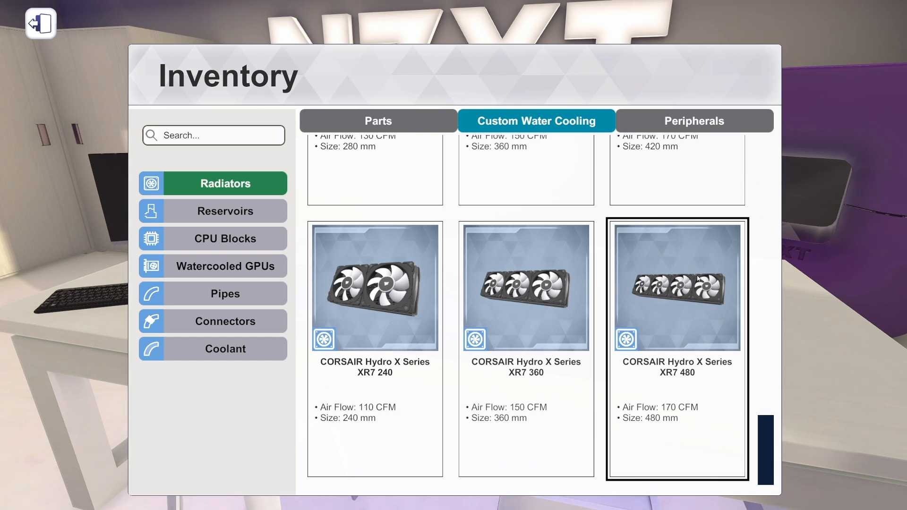
mouse_move(683, 304)
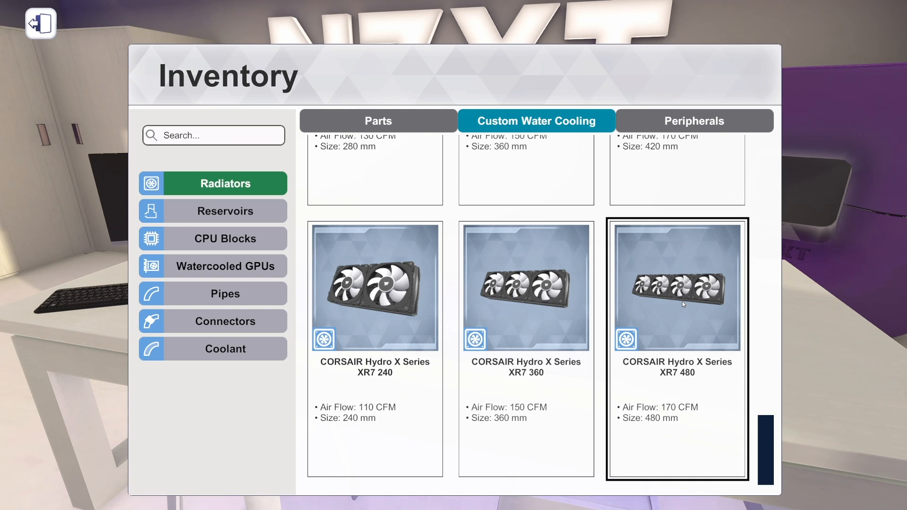
mouse_move(673, 307)
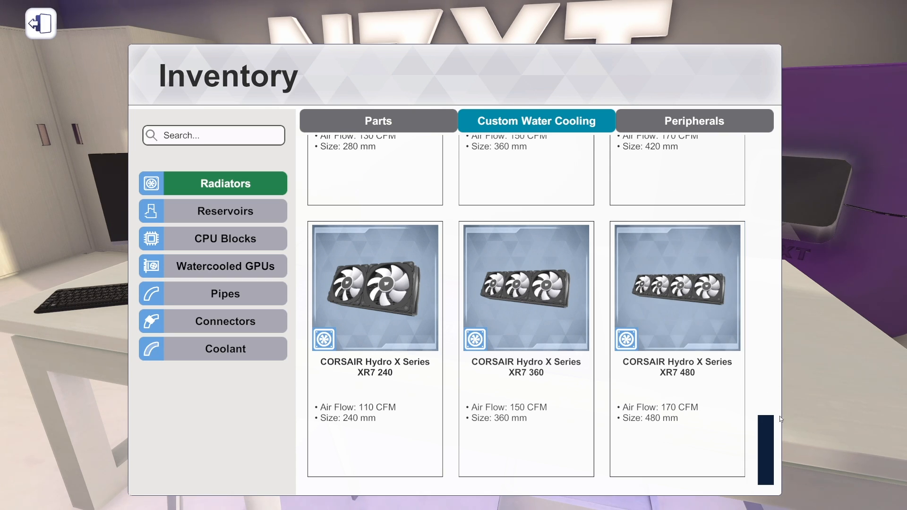
Look over Corsair and Alphacool radiators, then show Reservoirs with Alphacool Eisbecher D5 and CORSAIR XD5.
click(677, 288)
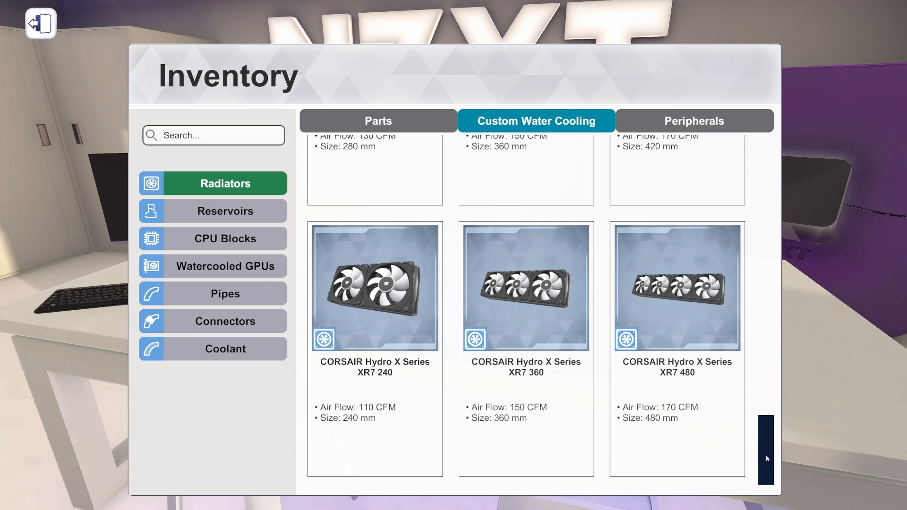
click(677, 290)
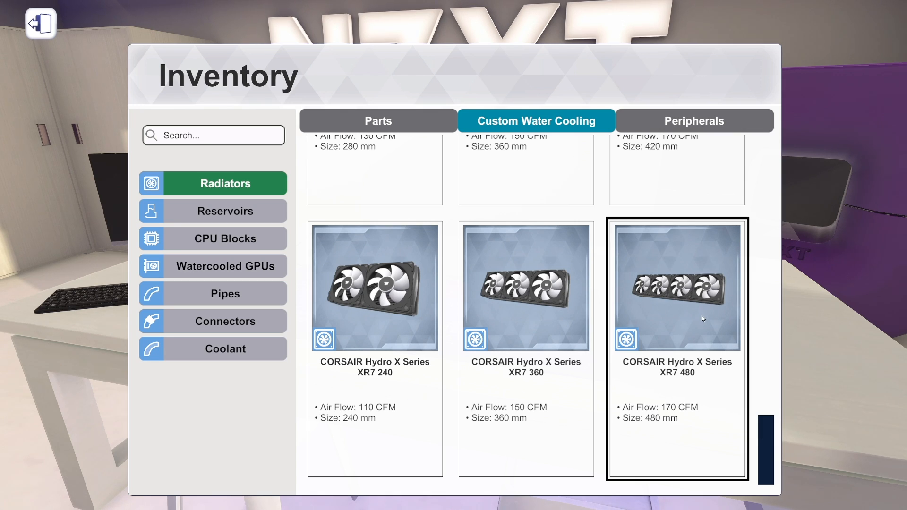
click(525, 309)
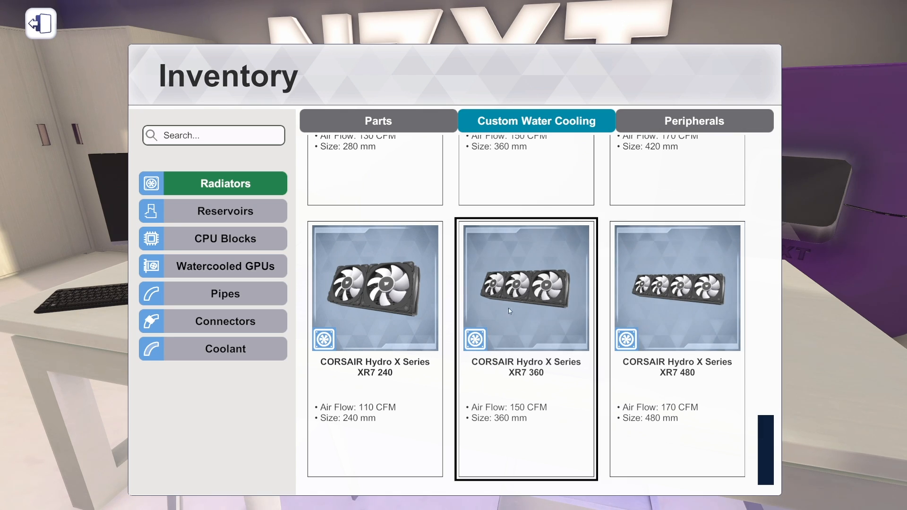
scroll(up, 3)
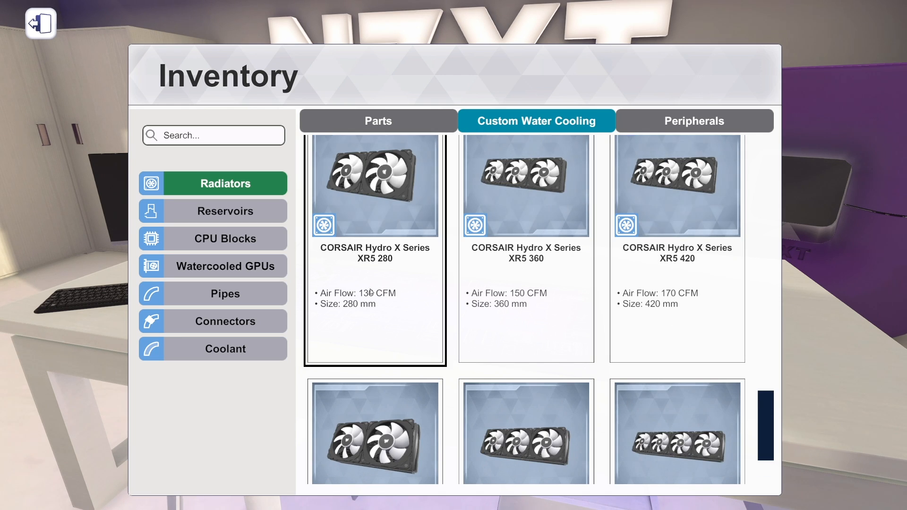
scroll(down, 3)
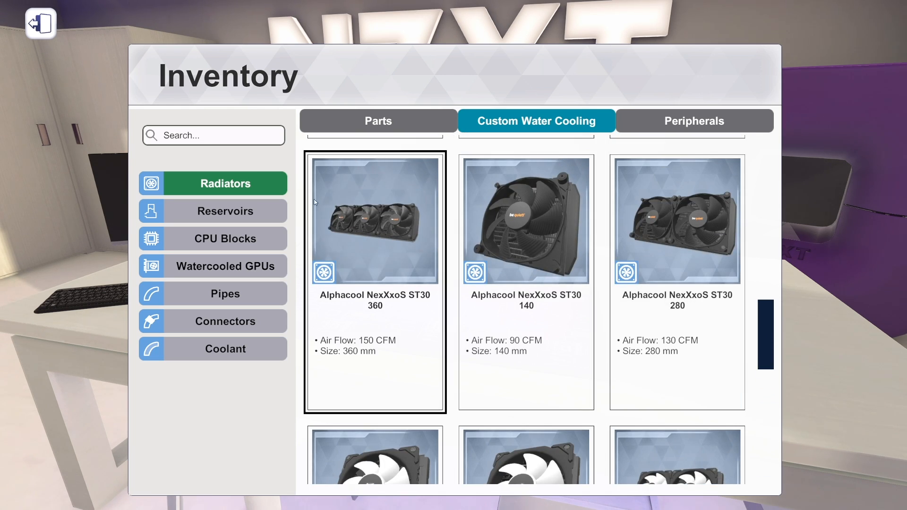
click(225, 211)
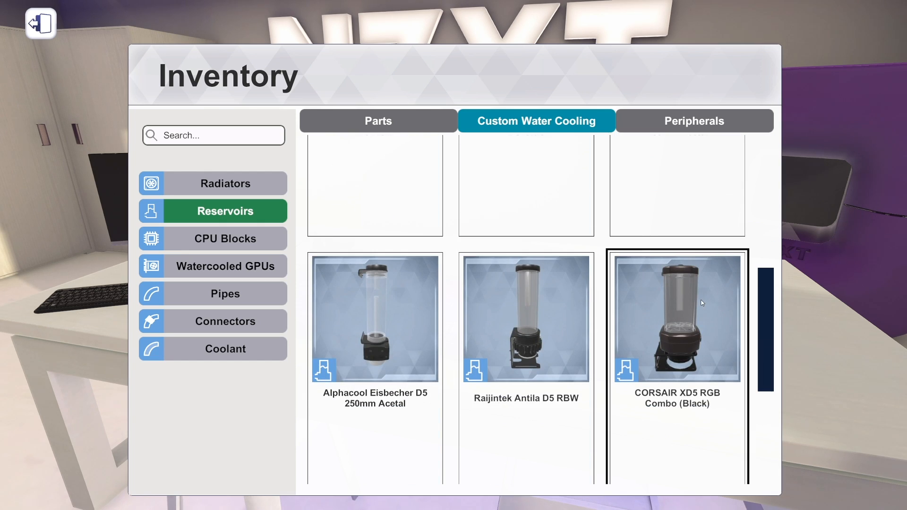
Finish the reservoirs and start browsing the Corsair CPU water blocks.
scroll(up, 3)
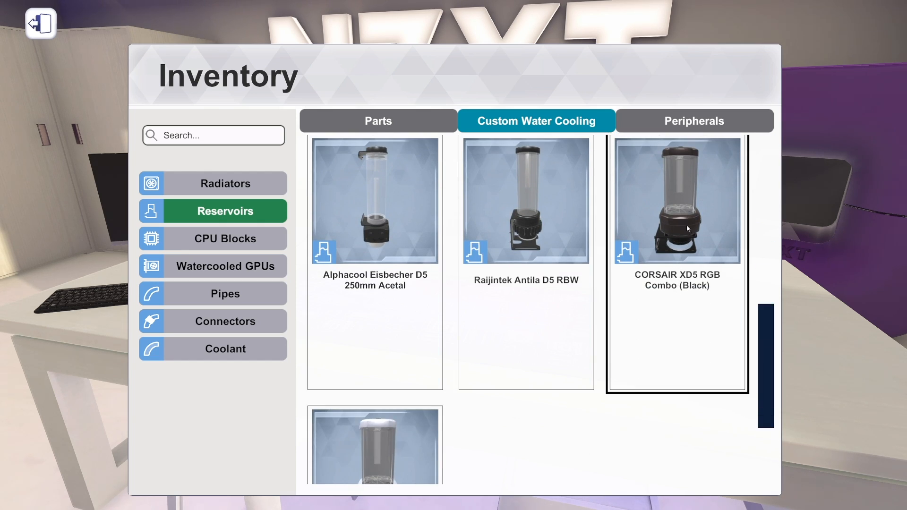
scroll(down, 3)
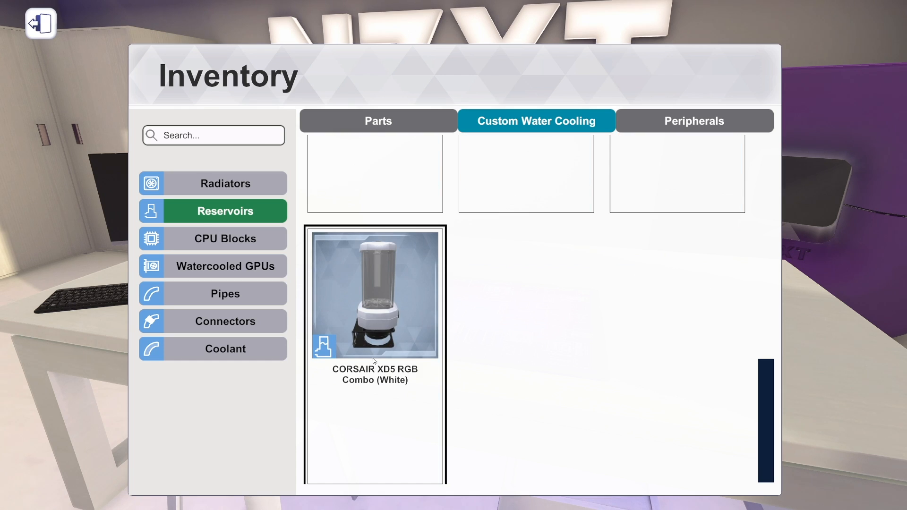
click(225, 238)
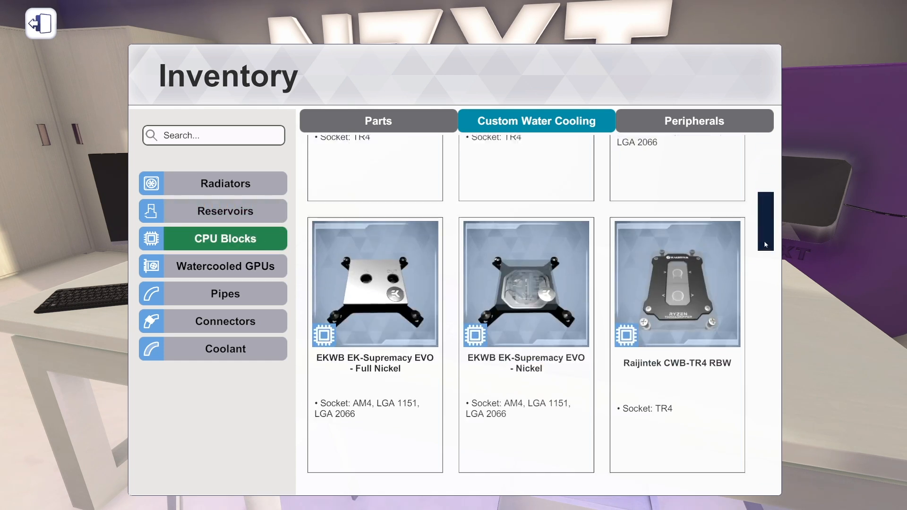
scroll(down, 3)
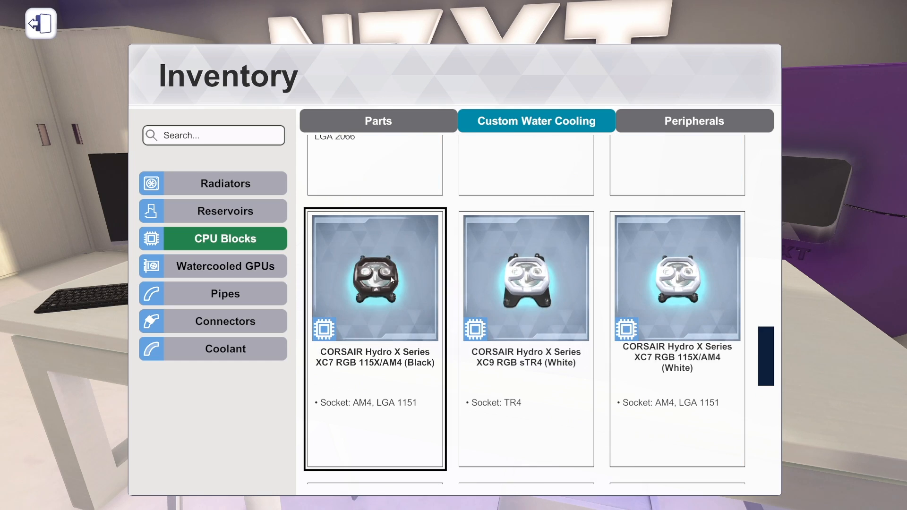
scroll(down, 3)
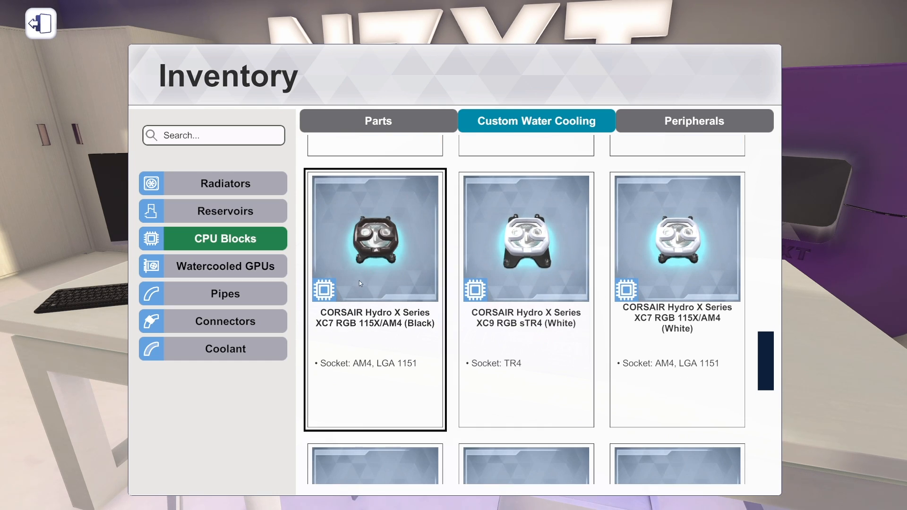
mouse_move(389, 364)
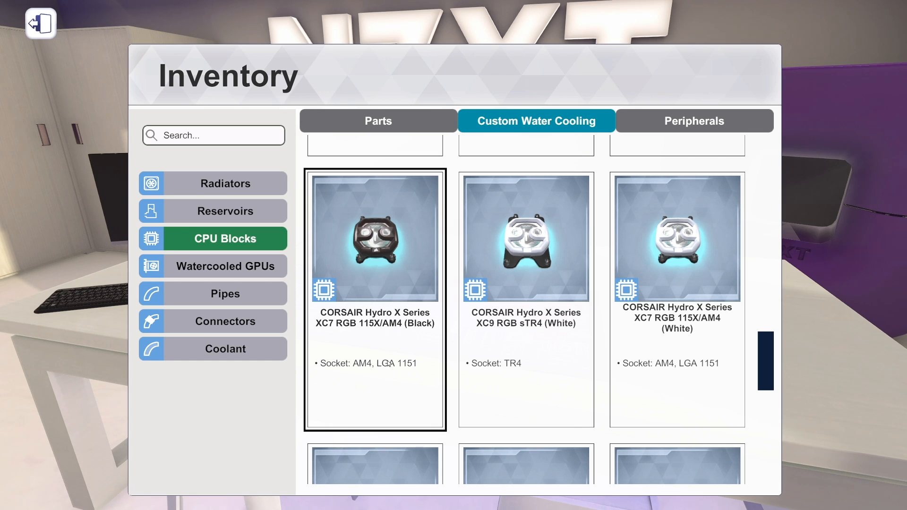
click(525, 237)
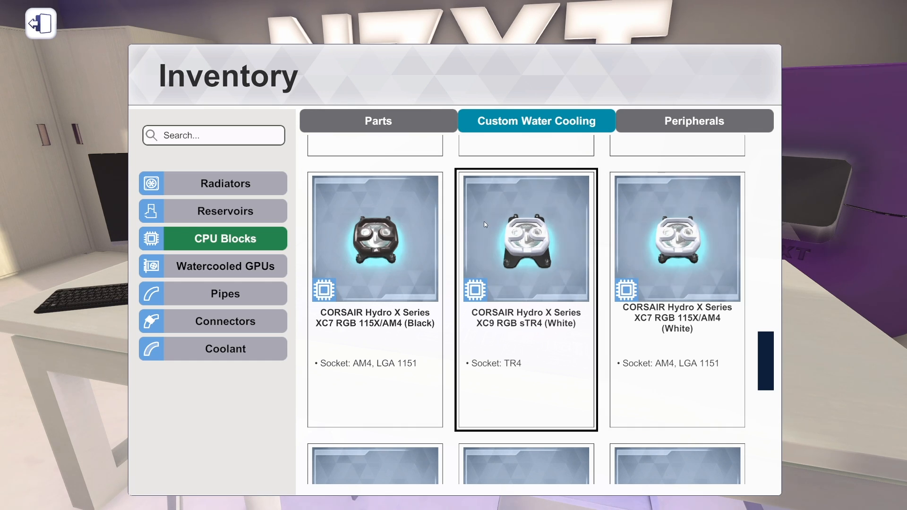
scroll(down, 3)
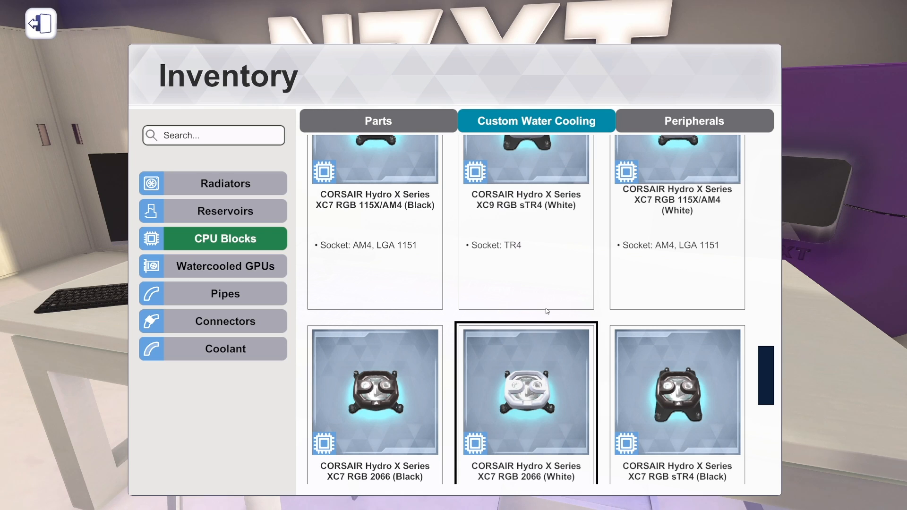
scroll(down, 3)
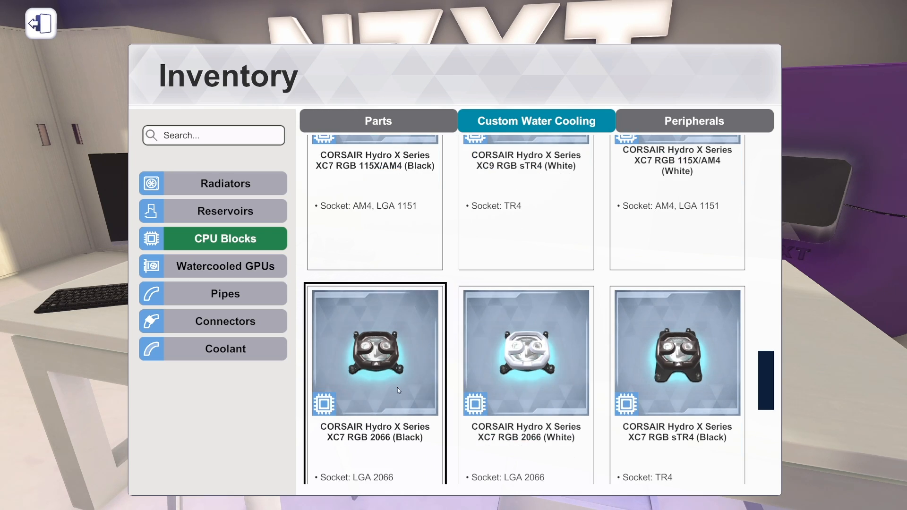
Scroll through the remaining CPU blocks, then show Connectors with EKWB EK-WB fittings.
scroll(down, 3)
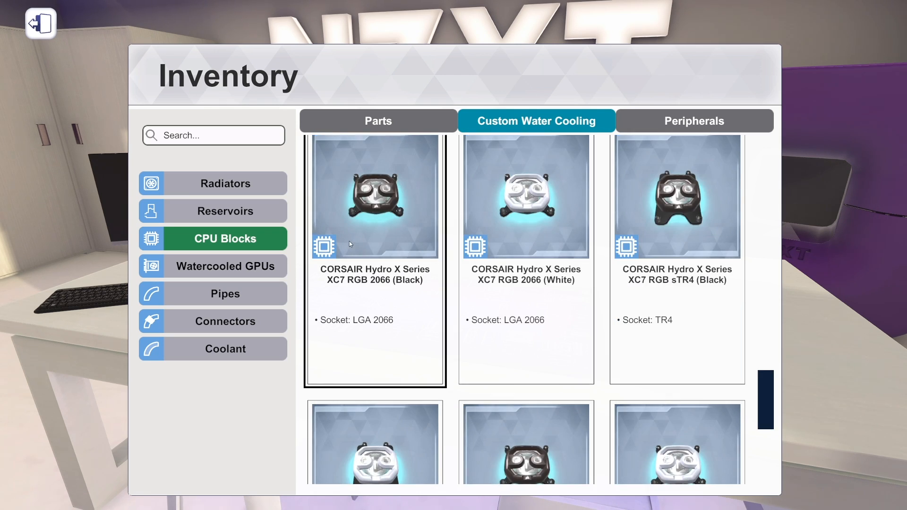
scroll(down, 3)
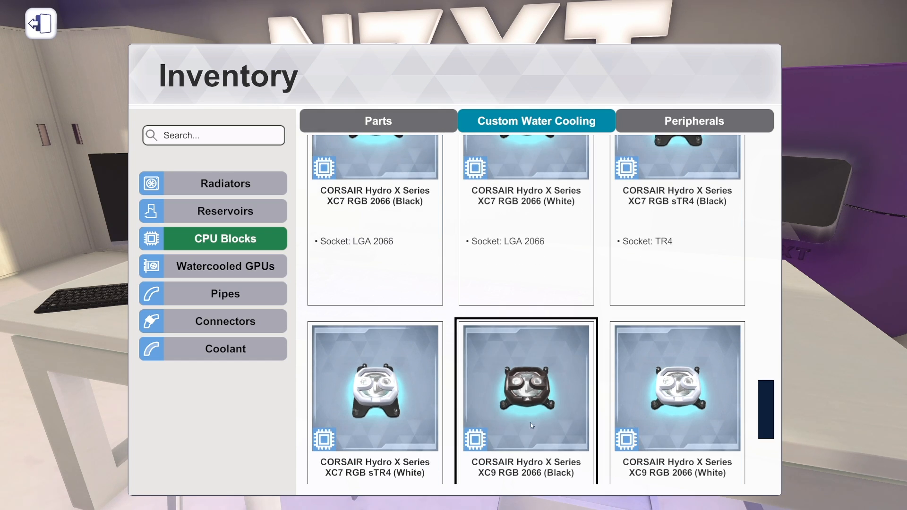
scroll(up, 3)
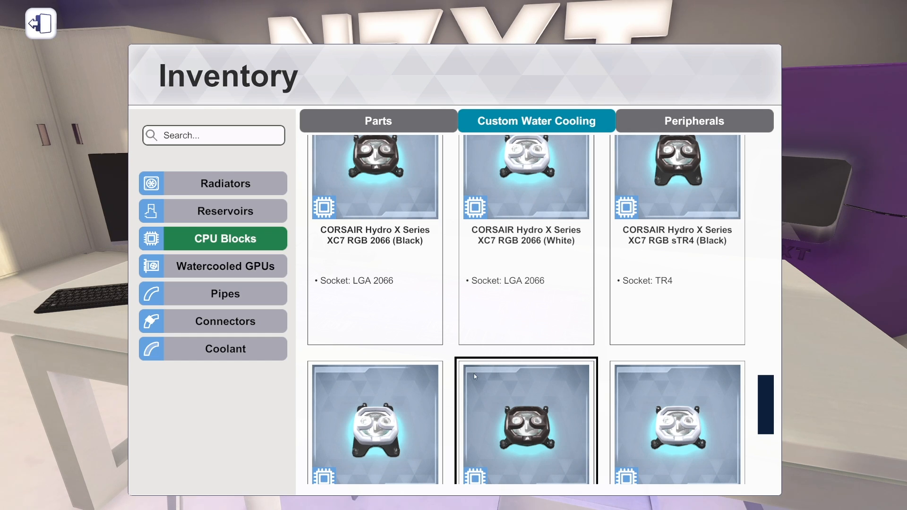
scroll(down, 3)
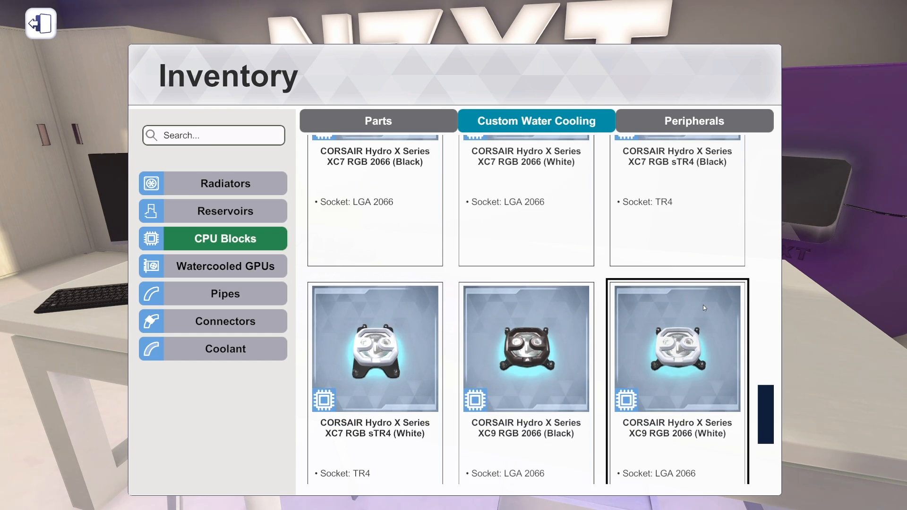
scroll(down, 3)
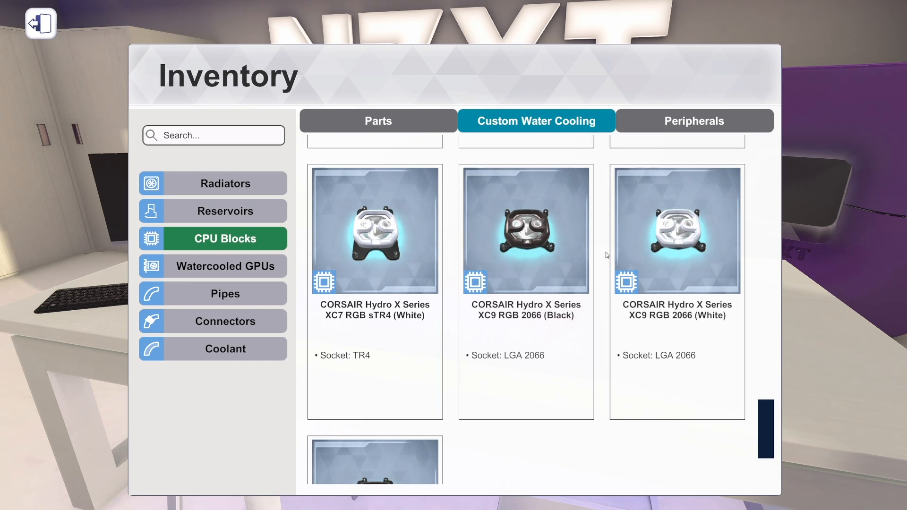
scroll(down, 3)
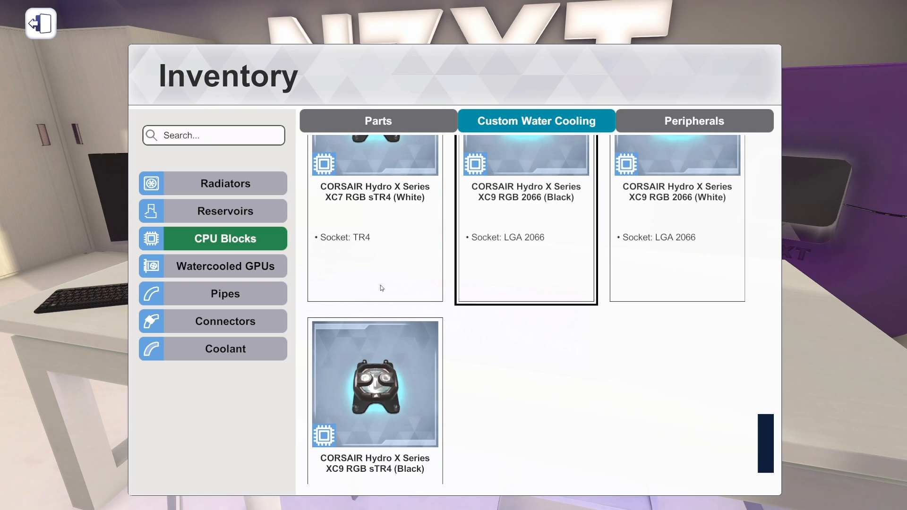
mouse_move(205, 278)
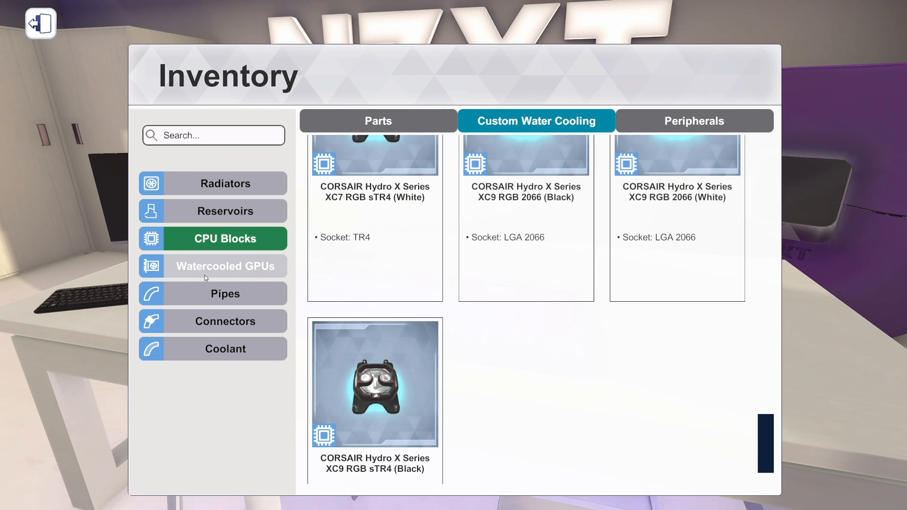
mouse_move(224, 299)
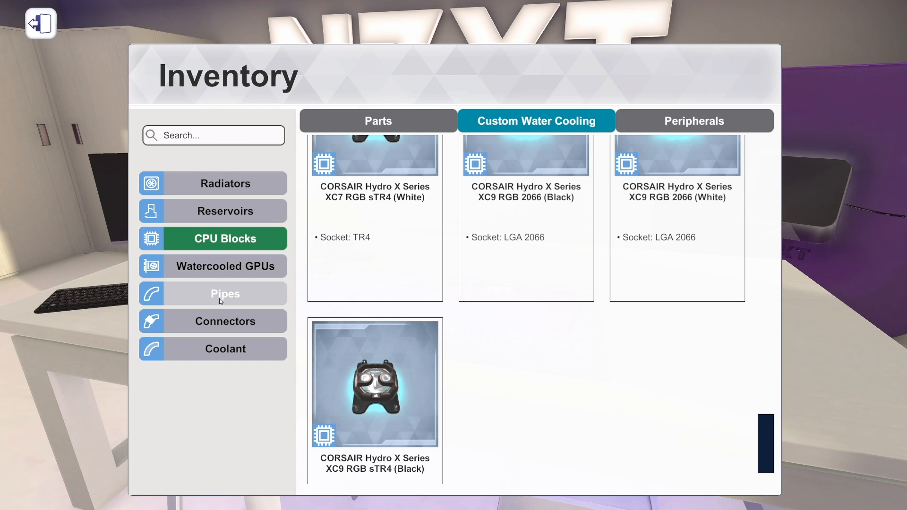
mouse_move(225, 348)
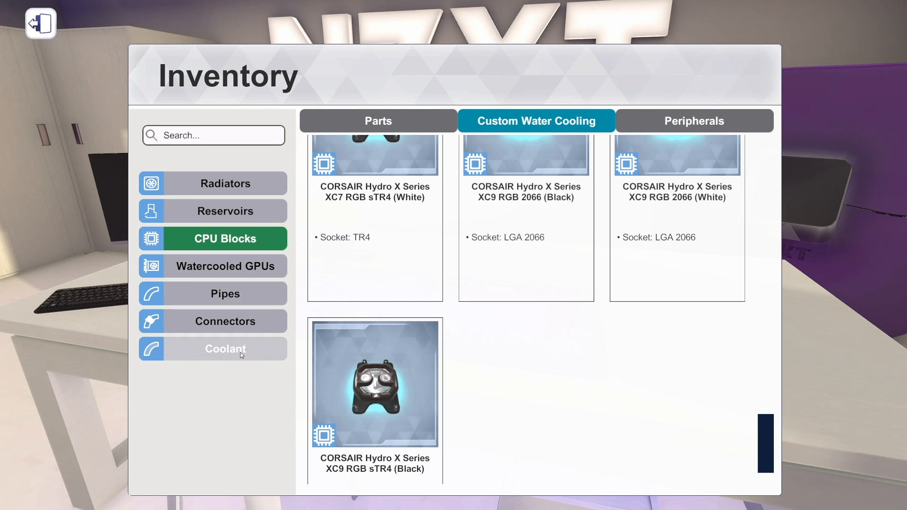
click(224, 321)
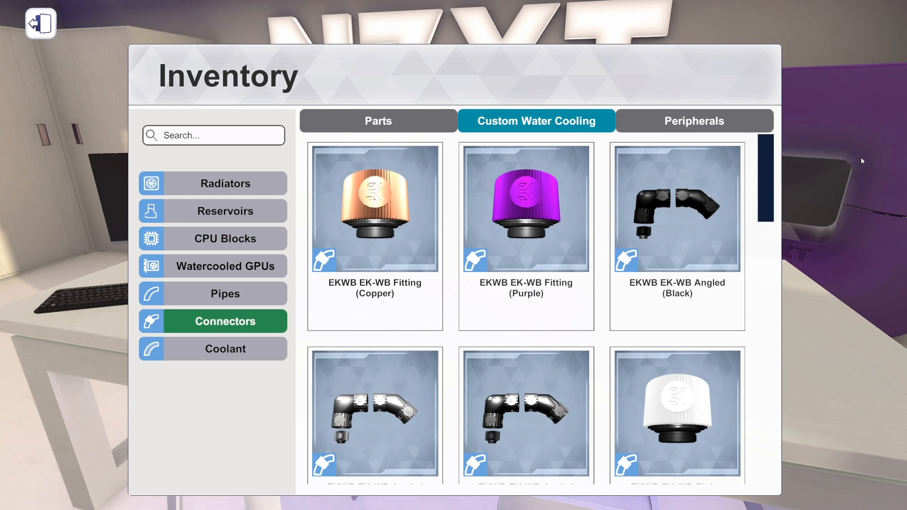
Scroll connectors down to the CORSAIR Hydro X XF fittings, then return to Tools and Software parts.
scroll(down, 3)
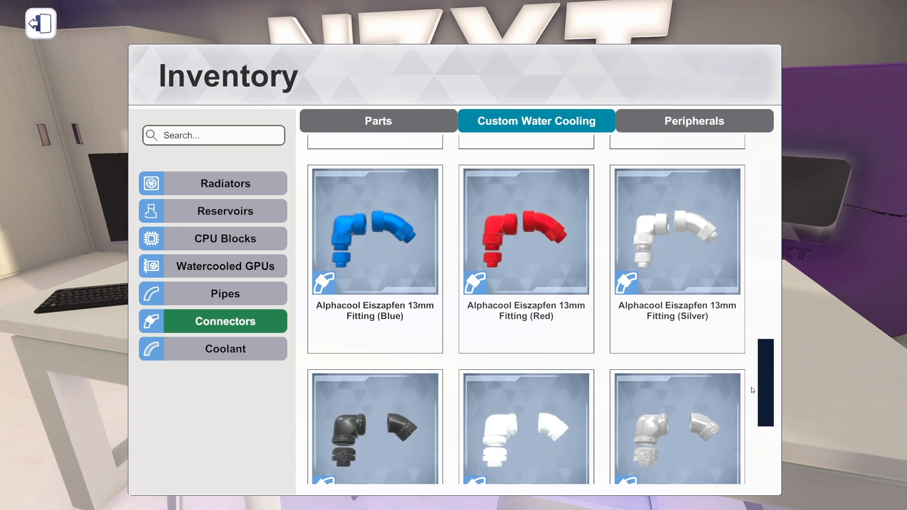
scroll(down, 3)
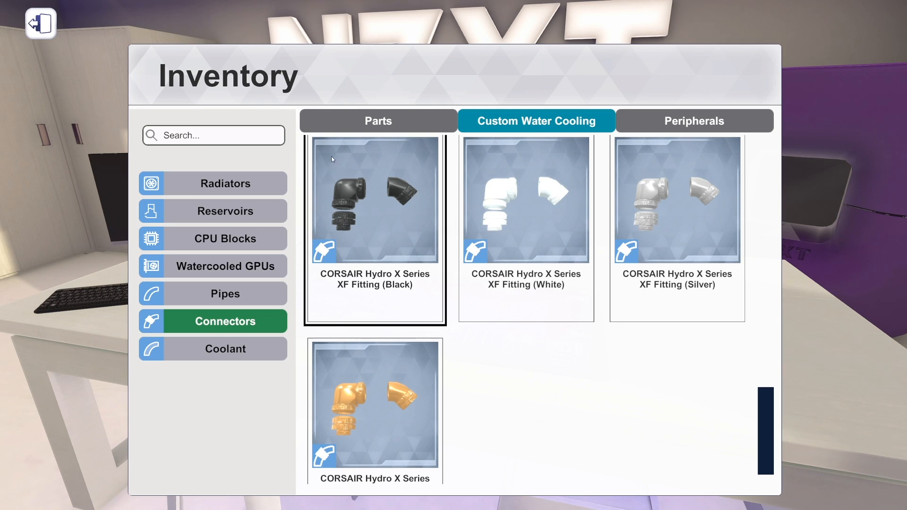
mouse_move(378, 239)
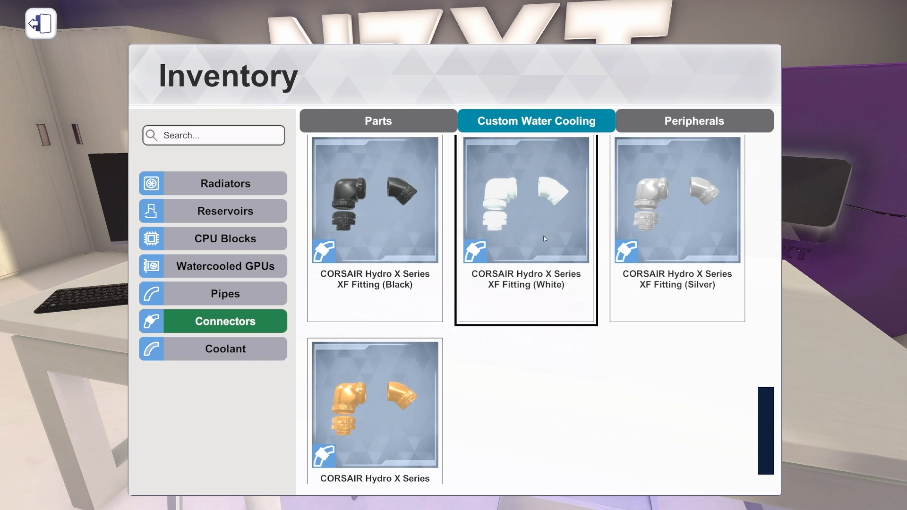
scroll(down, 3)
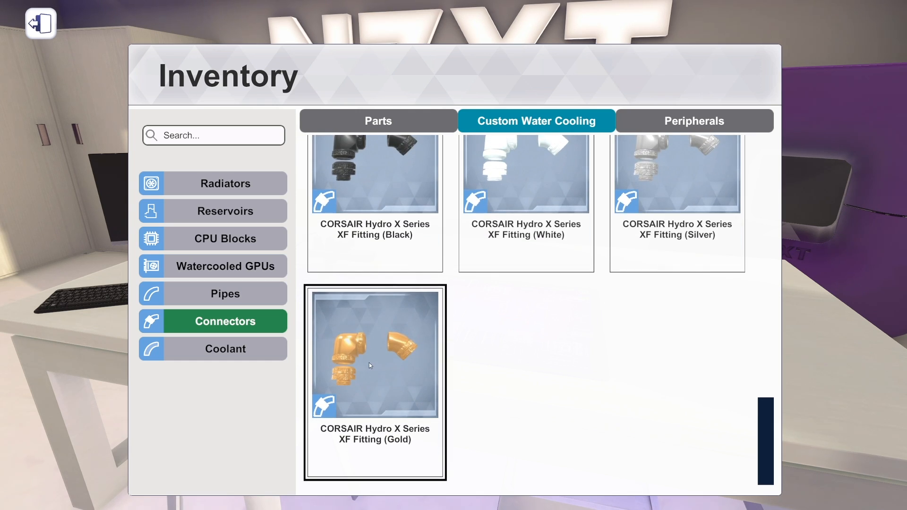
mouse_move(365, 378)
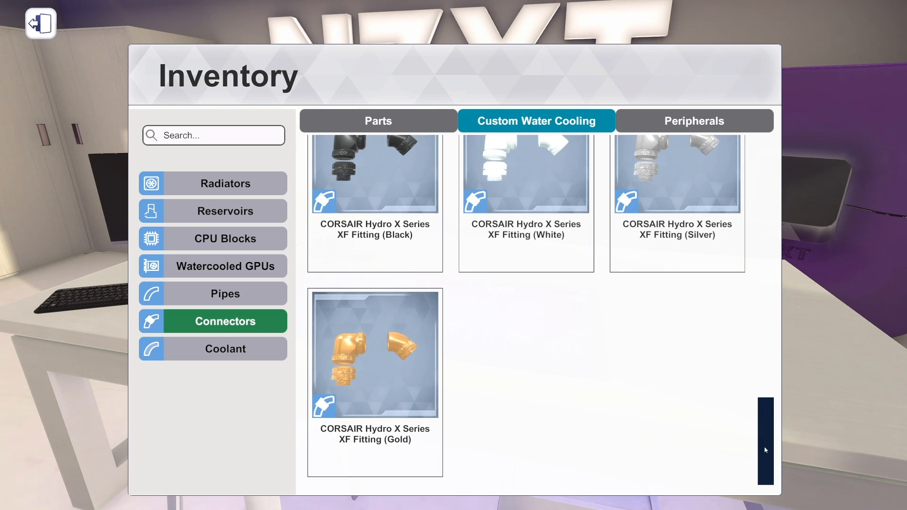
scroll(down, 3)
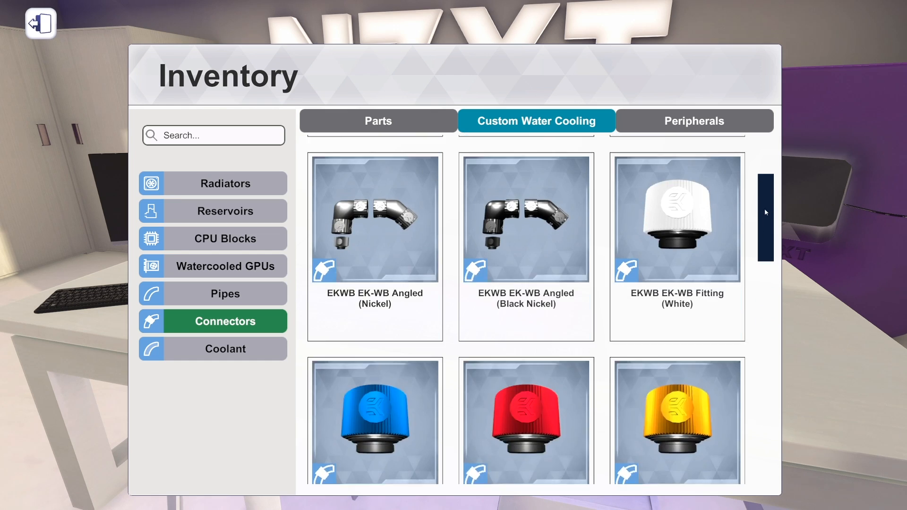
scroll(up, 3)
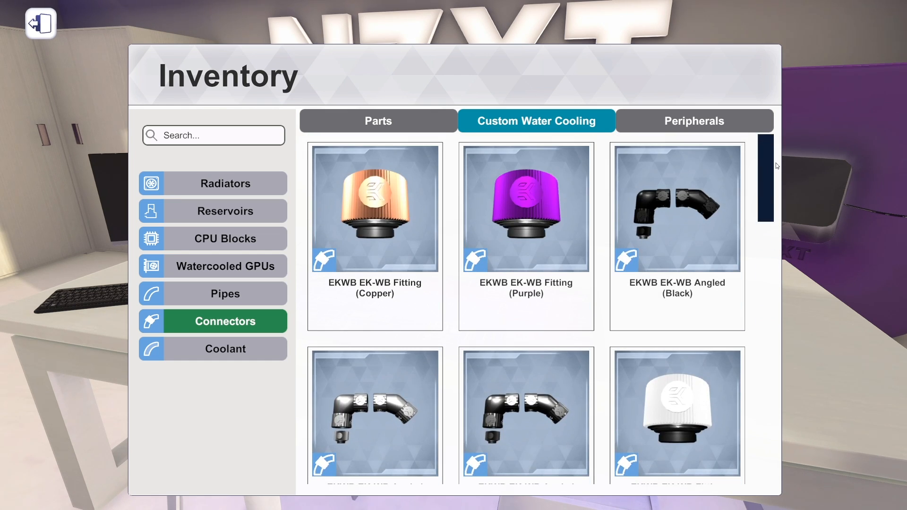
scroll(down, 3)
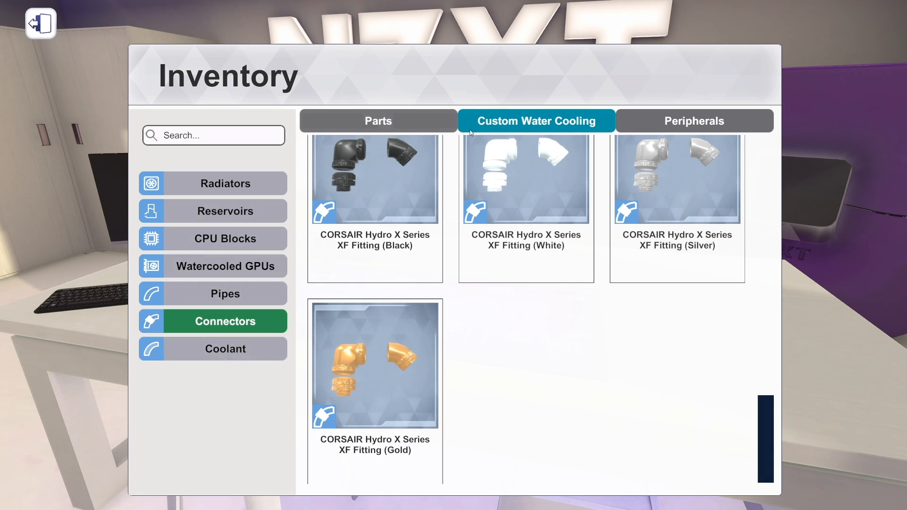
click(378, 120)
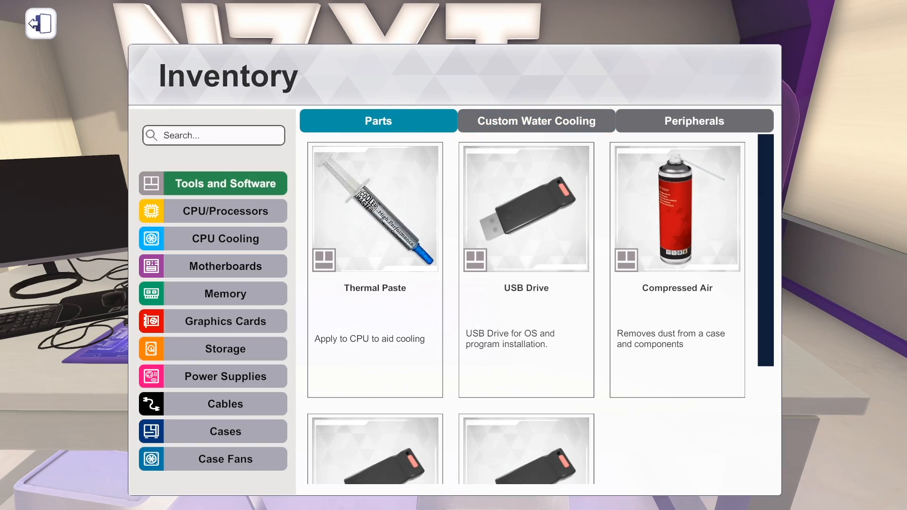
mouse_move(225, 458)
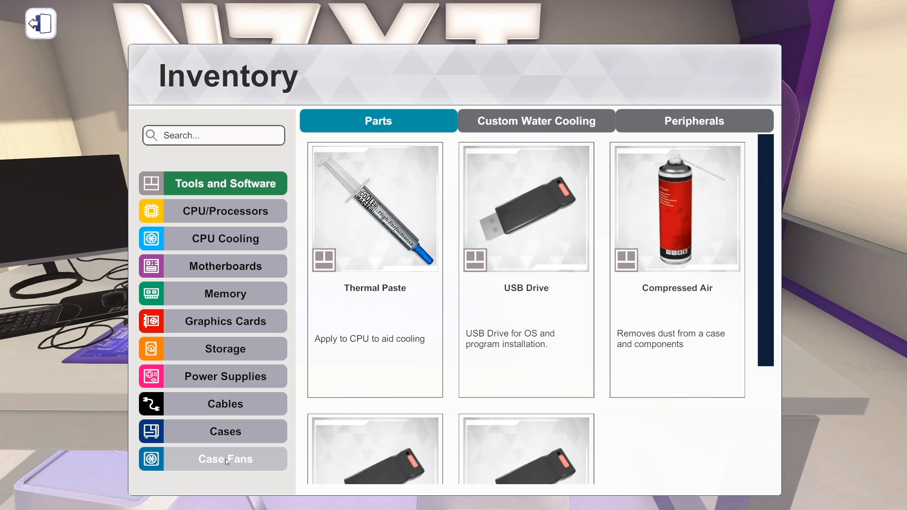
Browse Case Fans to the MSI MAG MAX F20A-1, then switch to Peripherals showing DFL ExtraVision monitors.
click(224, 458)
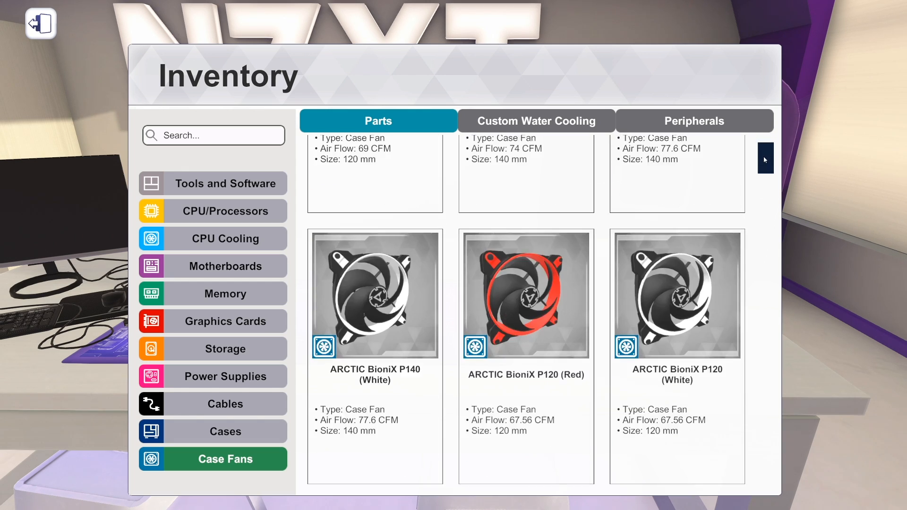
scroll(down, 3)
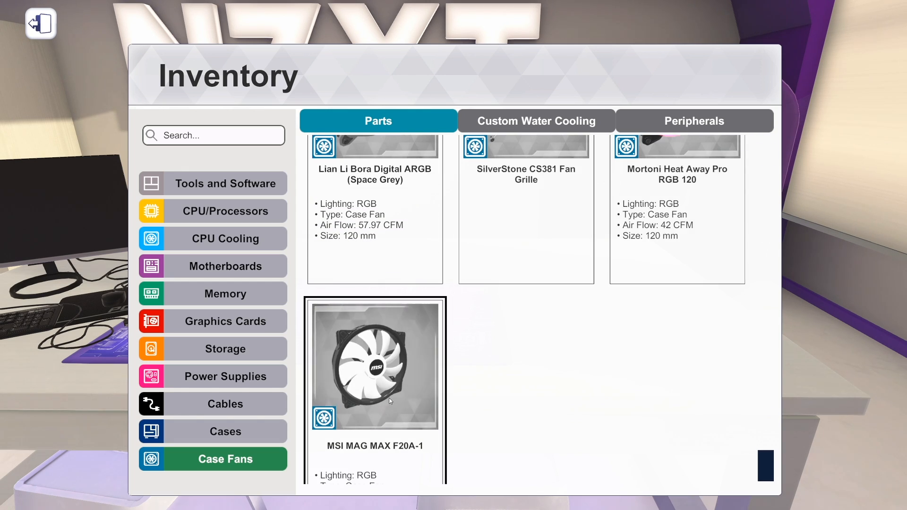
scroll(down, 3)
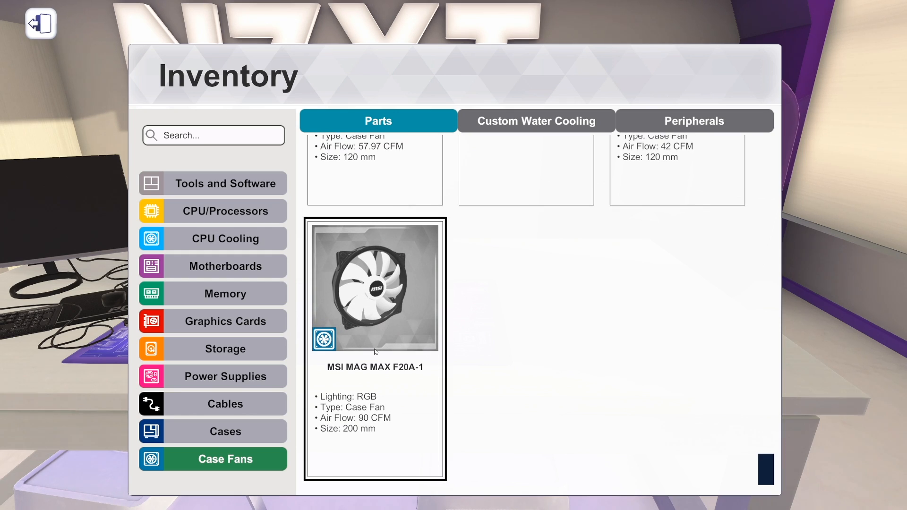
mouse_move(404, 375)
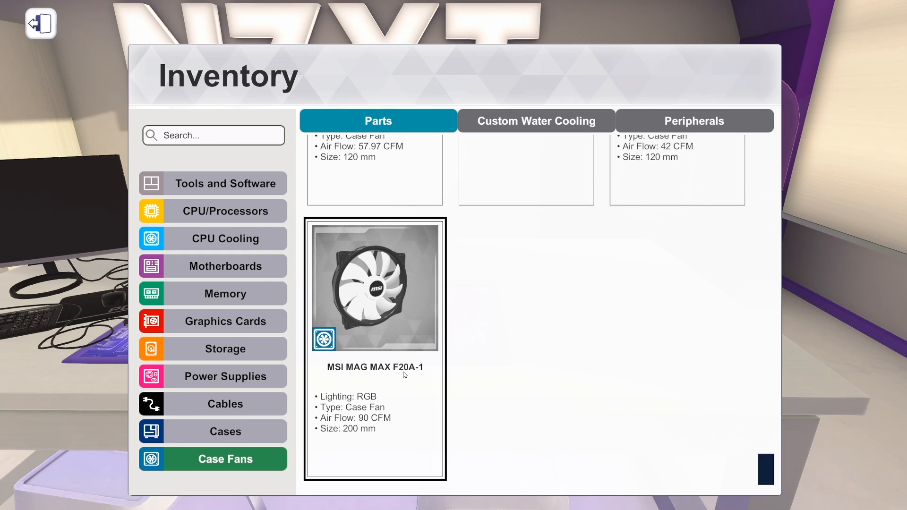
mouse_move(373, 396)
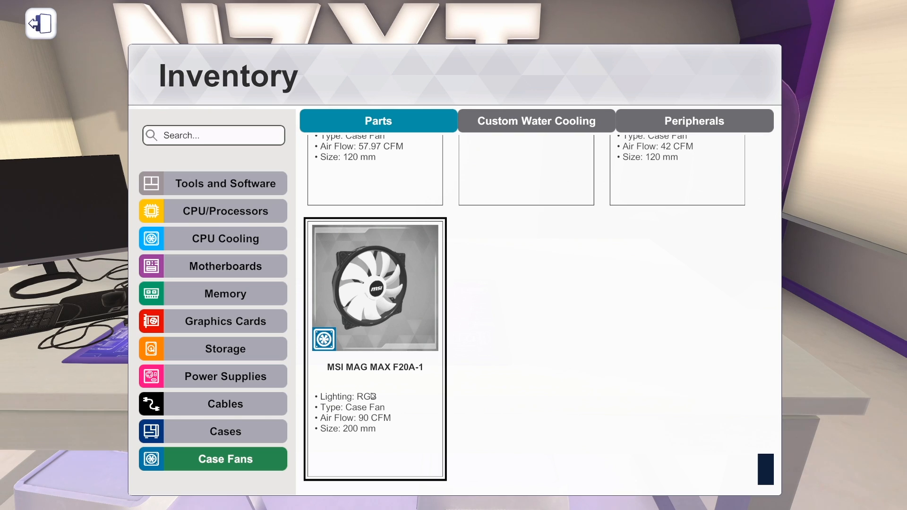
mouse_move(376, 295)
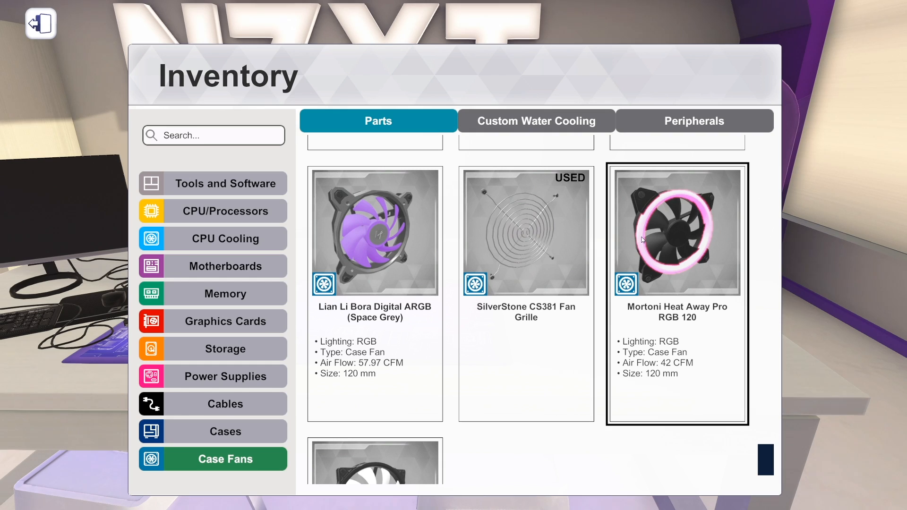
mouse_move(655, 264)
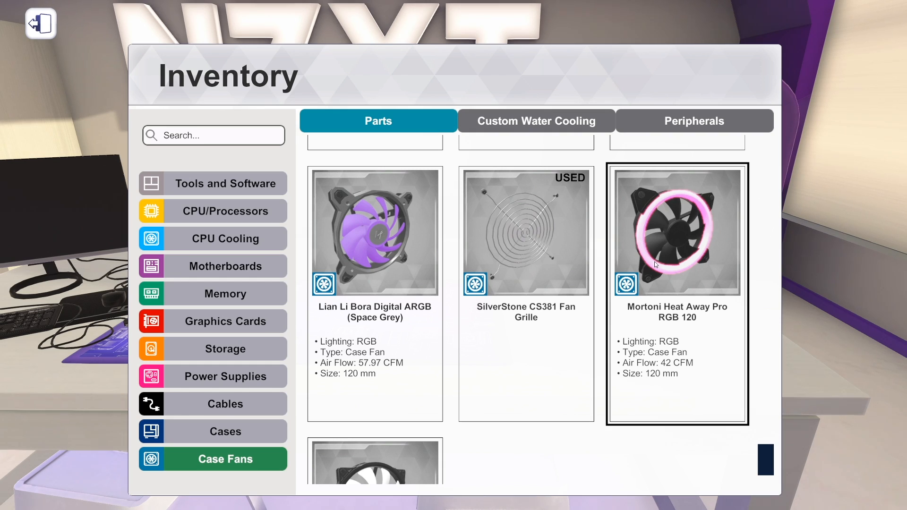
mouse_move(712, 234)
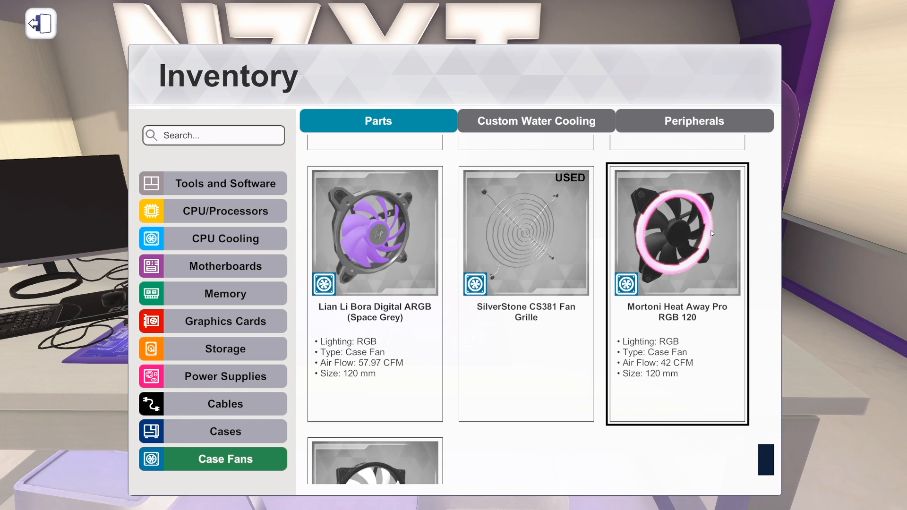
scroll(down, 3)
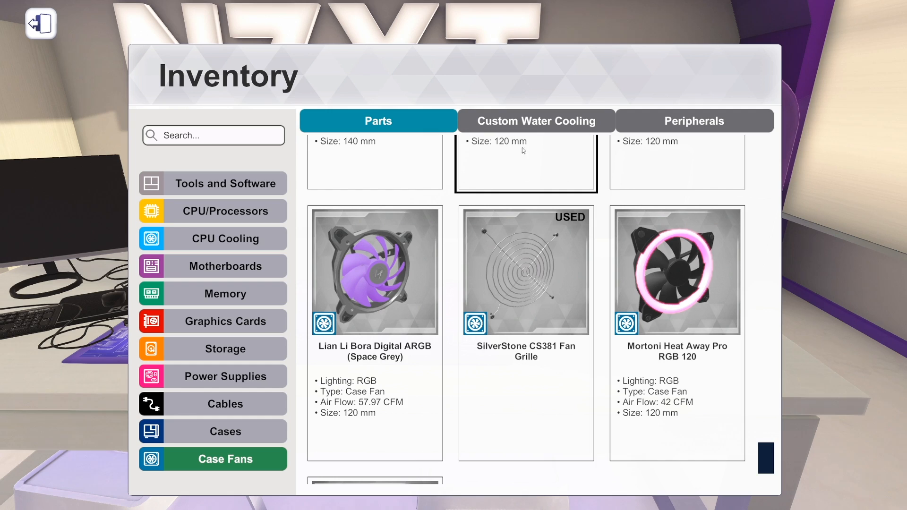
scroll(down, 3)
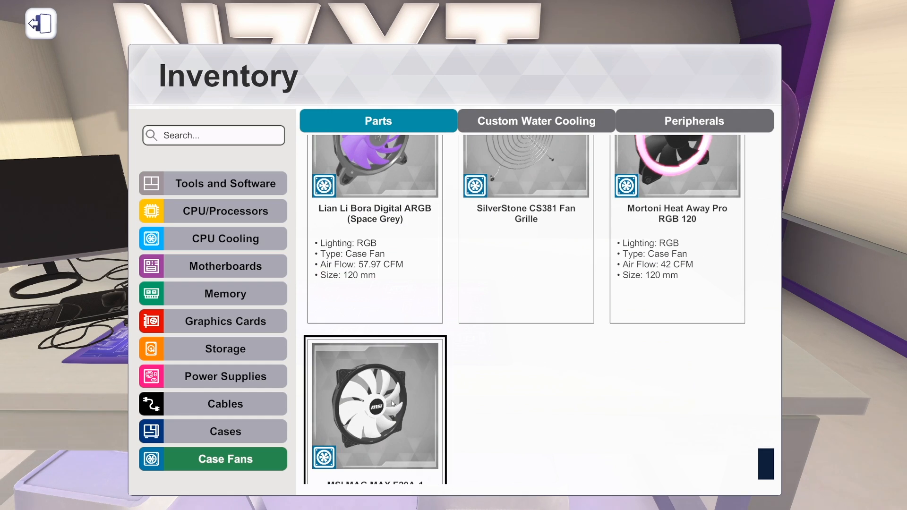
mouse_move(435, 404)
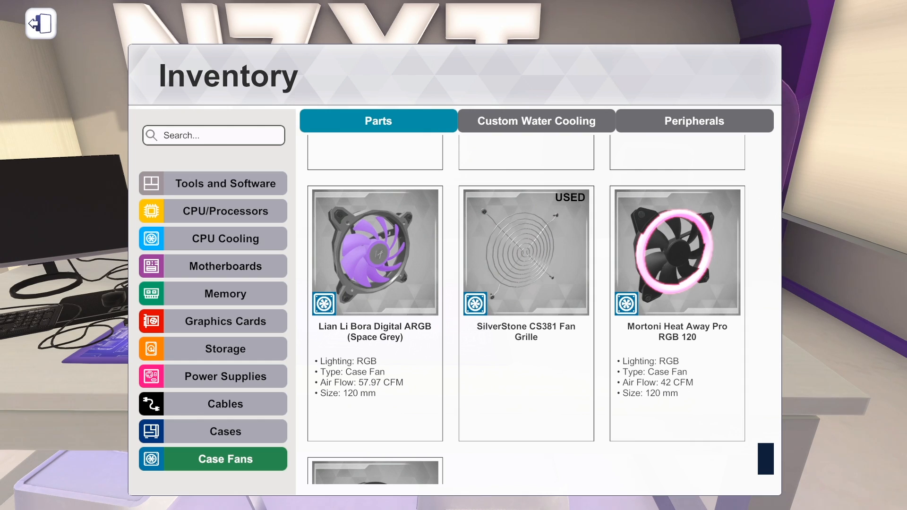
click(676, 312)
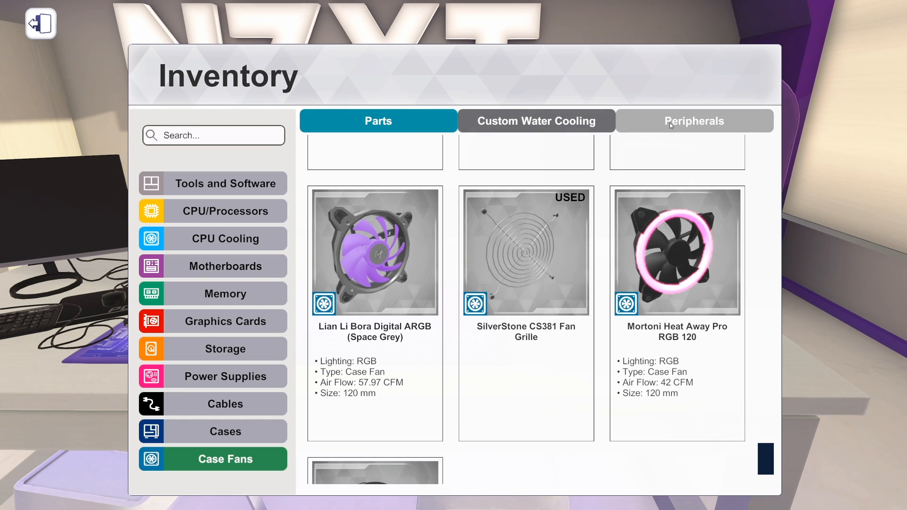
click(694, 121)
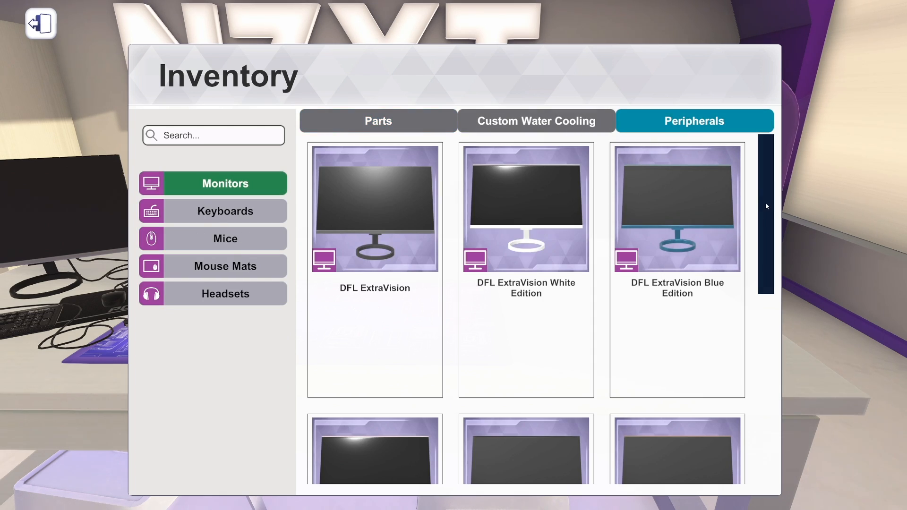
Browse the keyboards down to the EVGA Z10 RGB, then switch to the mice list.
click(225, 211)
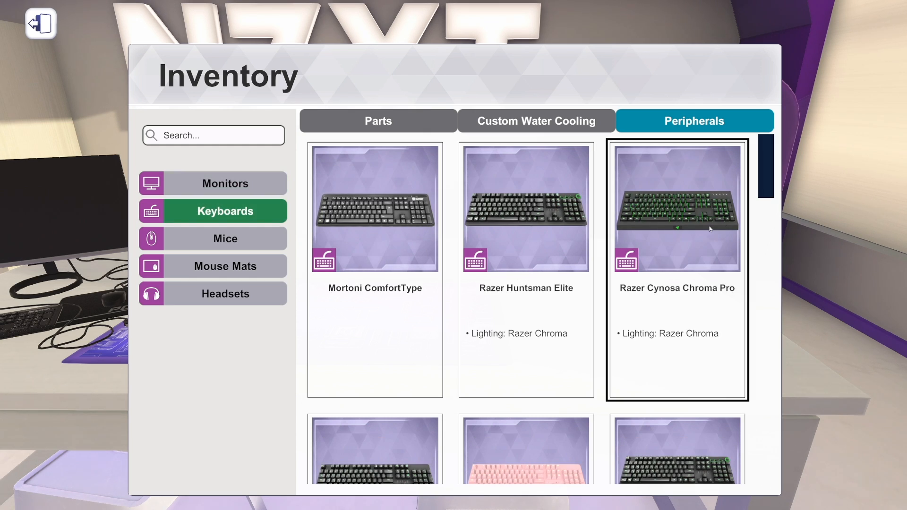
scroll(down, 3)
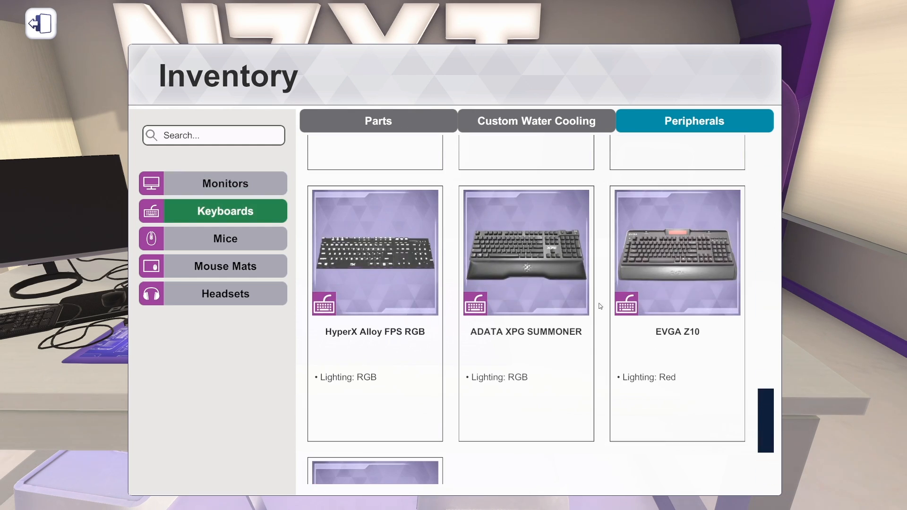
scroll(down, 3)
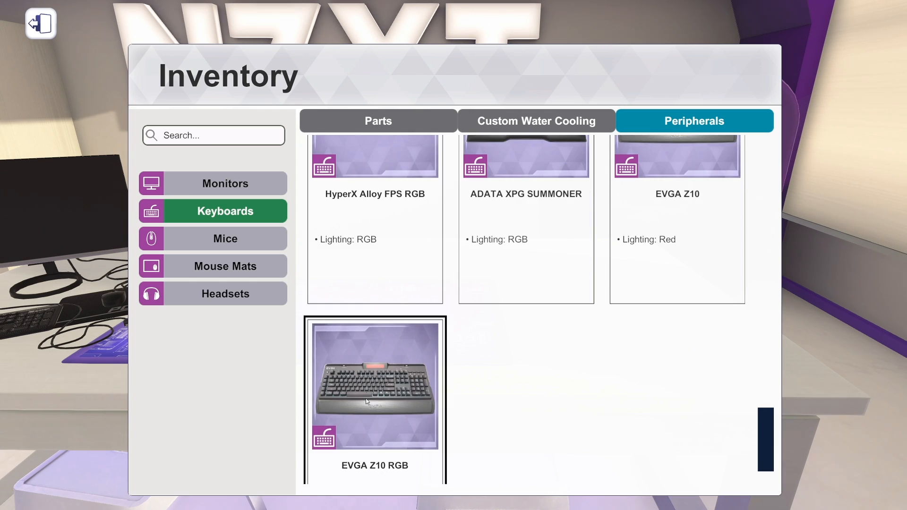
scroll(up, 3)
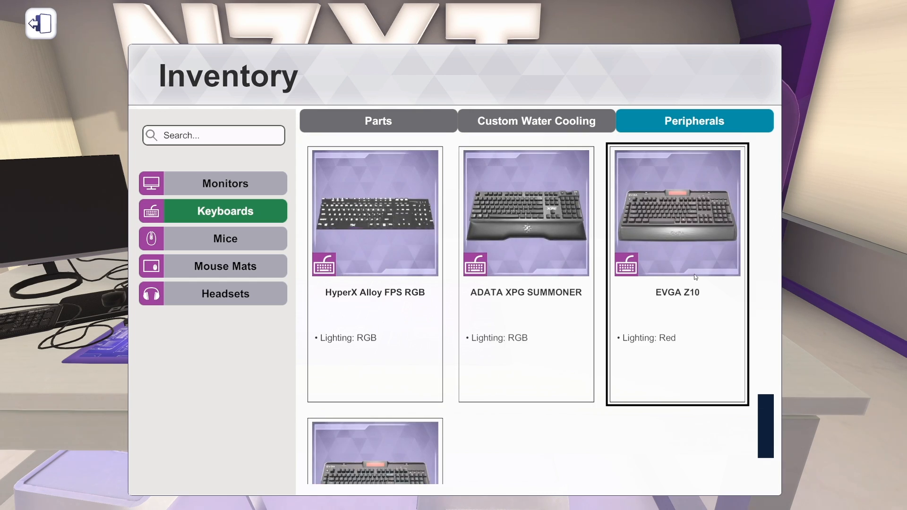
mouse_move(225, 238)
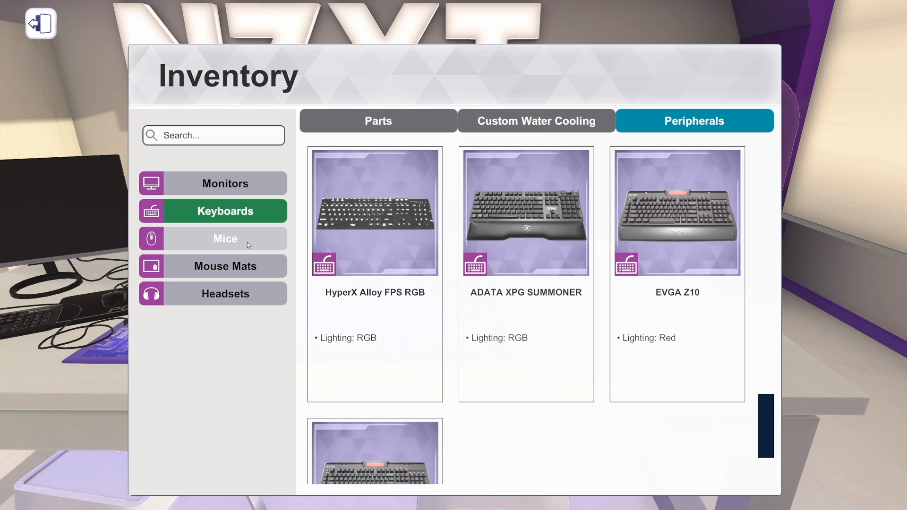
scroll(down, 3)
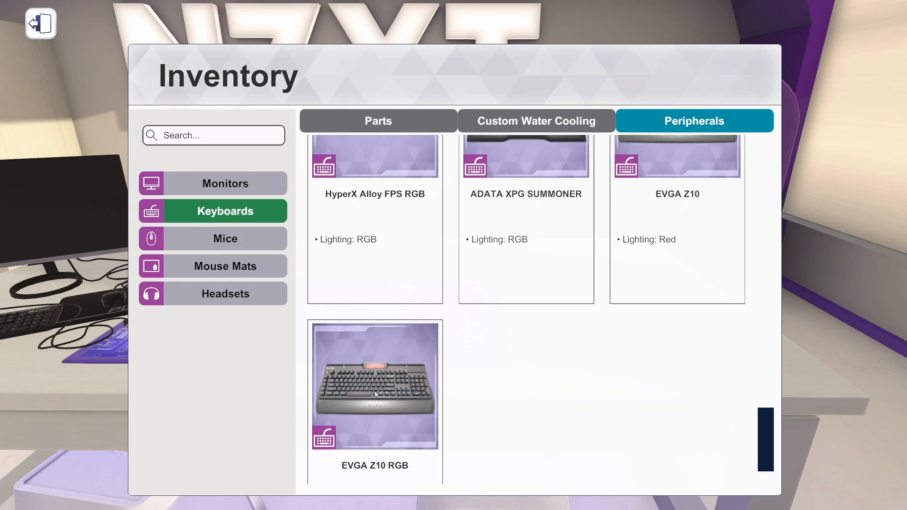
mouse_move(262, 309)
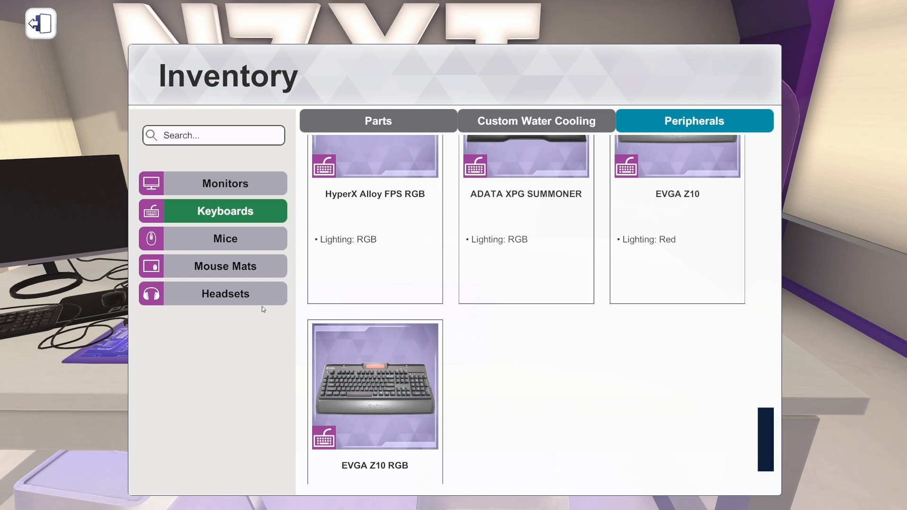
click(225, 238)
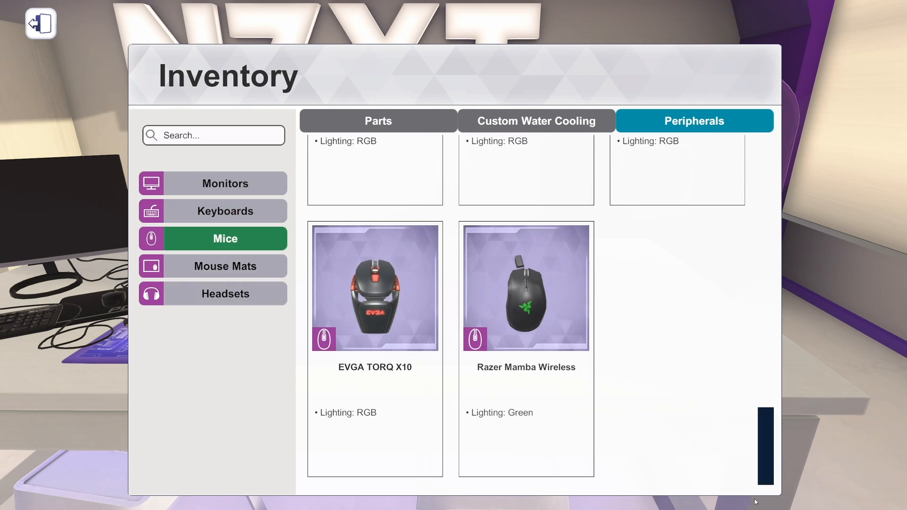
Move from the mice to the Parts section, showing thermal paste, USB drive and compressed air.
scroll(down, 3)
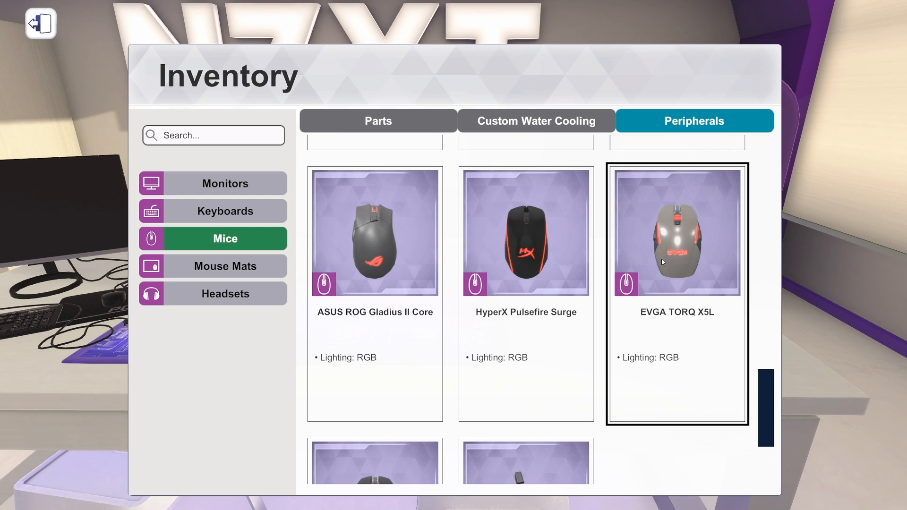
scroll(down, 3)
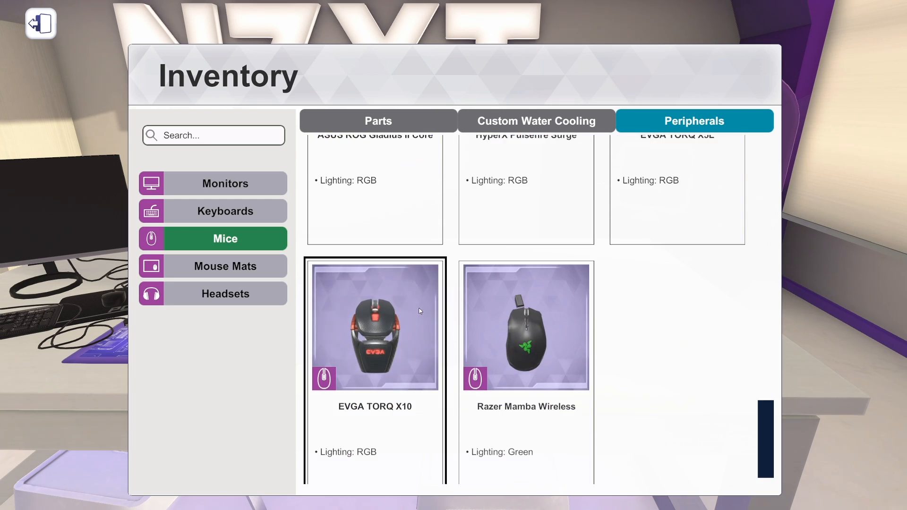
mouse_move(379, 341)
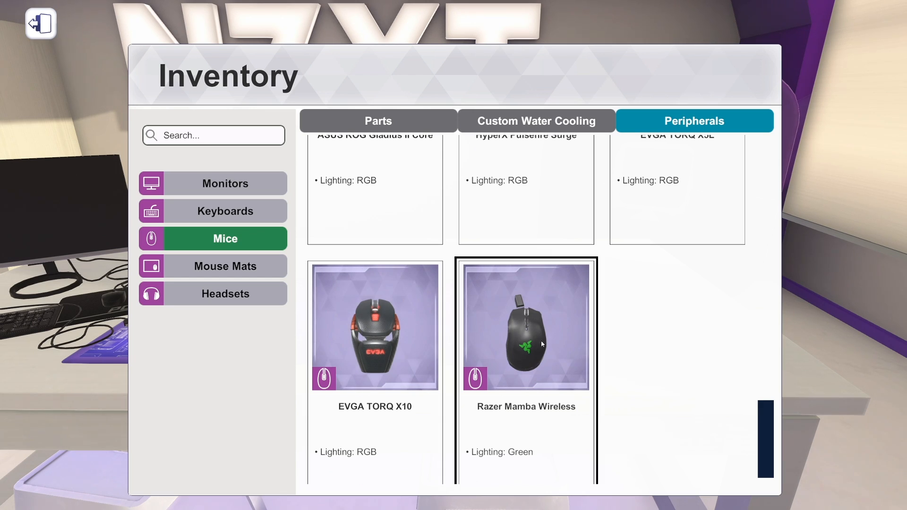
scroll(up, 3)
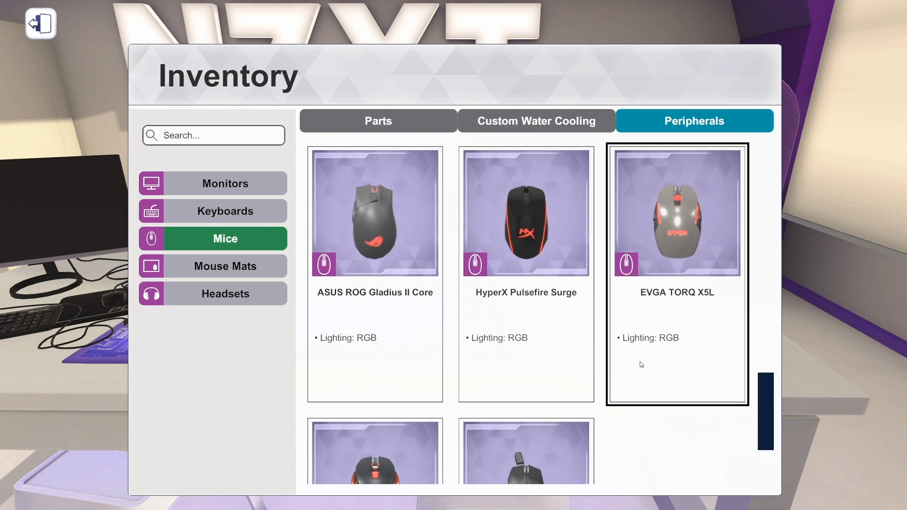
scroll(down, 3)
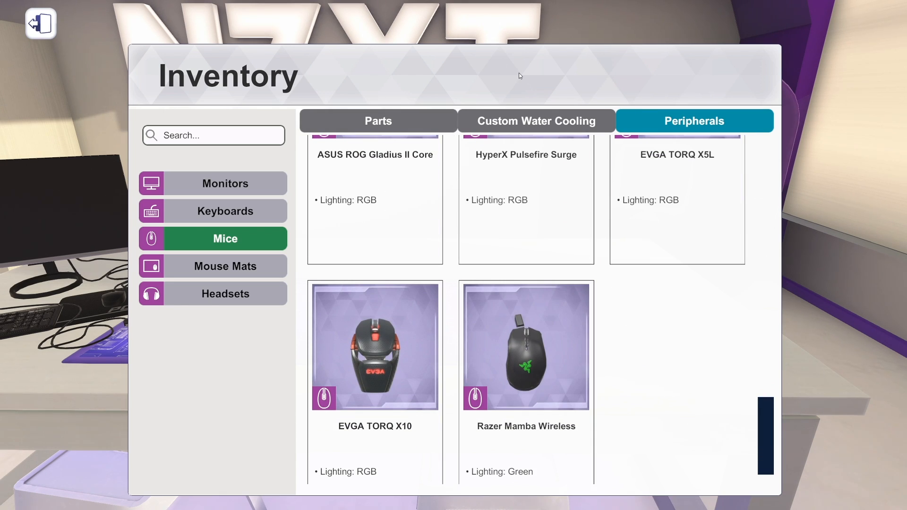
mouse_move(526, 76)
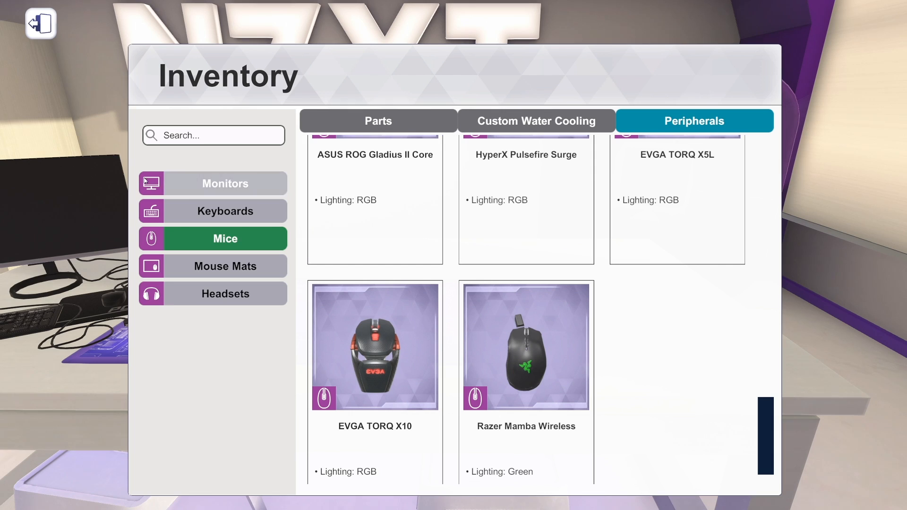
click(378, 121)
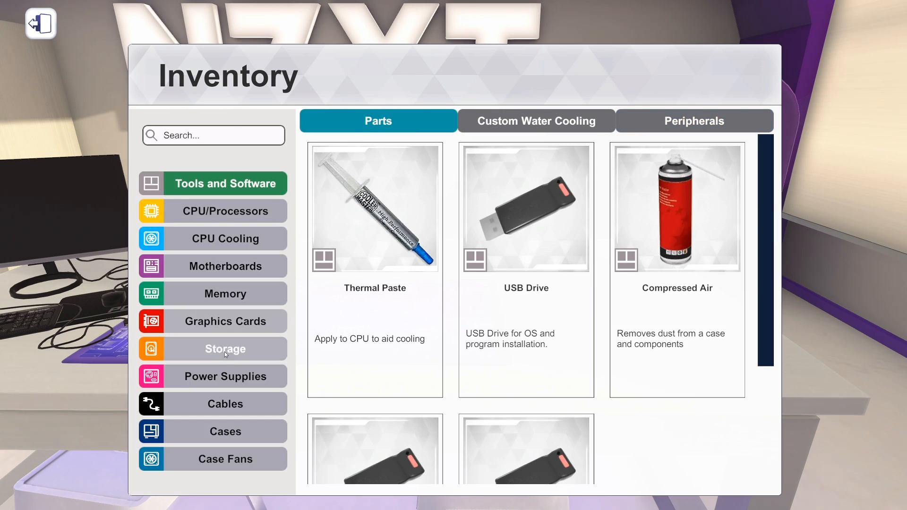
mouse_move(224, 403)
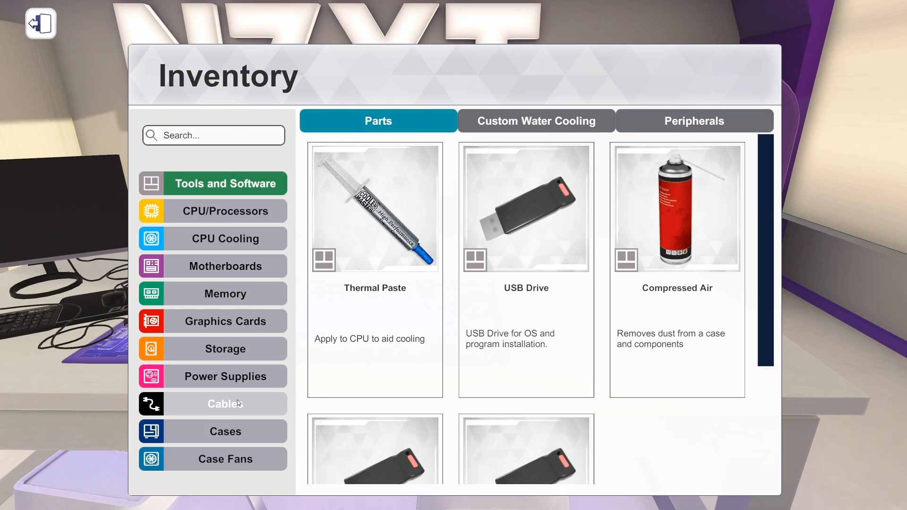
Check the Case Fans, then list the Cases and scroll through the first case cards.
click(225, 458)
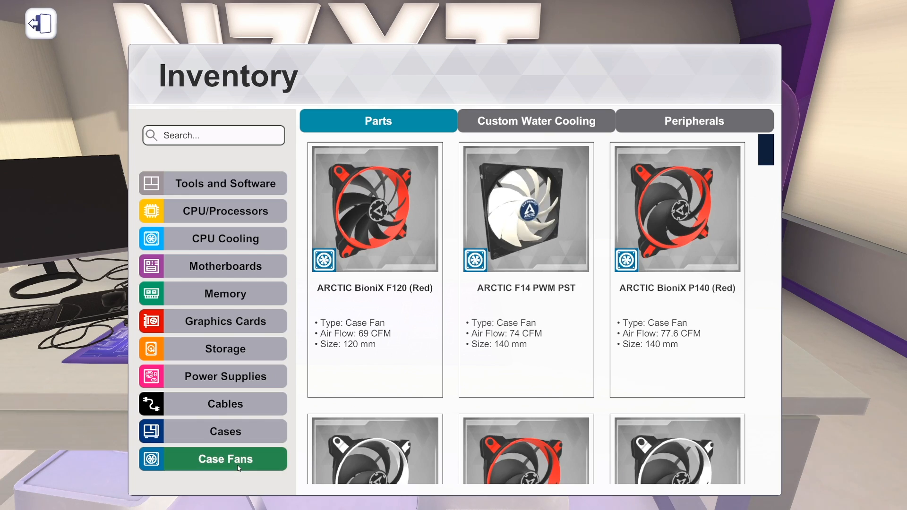
mouse_move(212, 431)
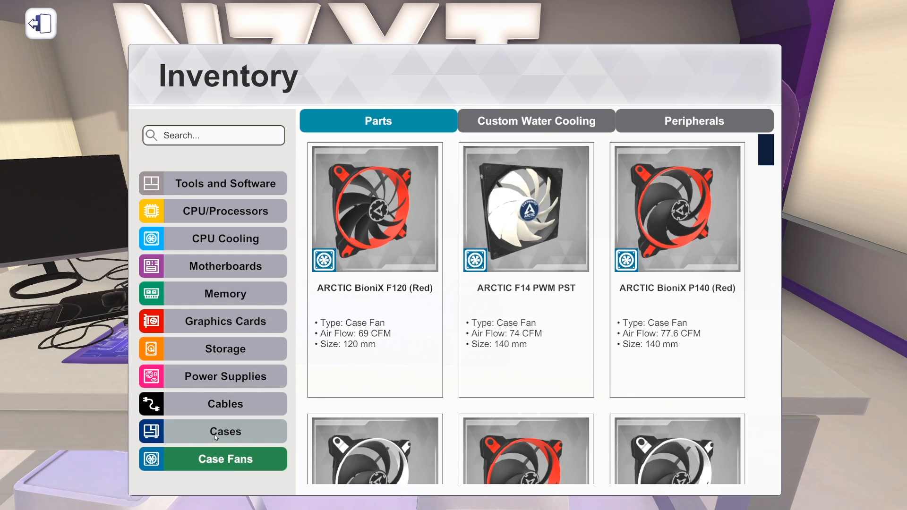
click(212, 431)
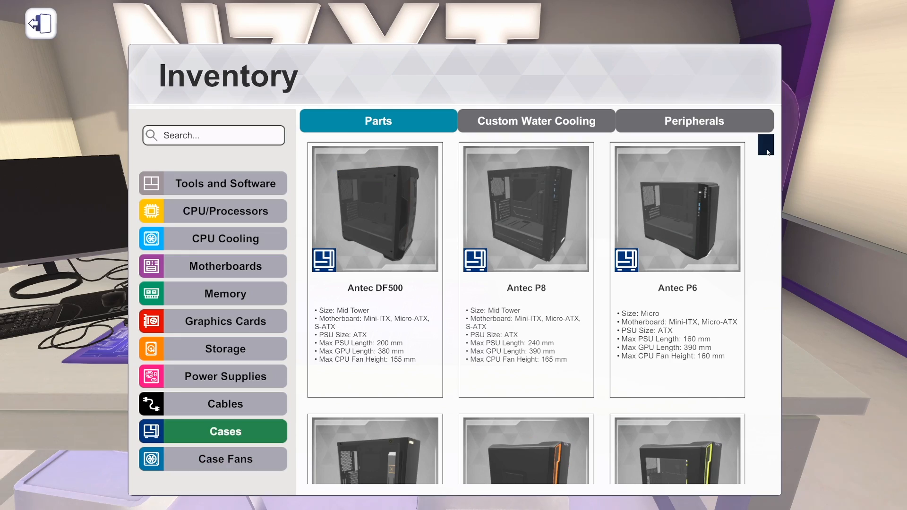
scroll(down, 3)
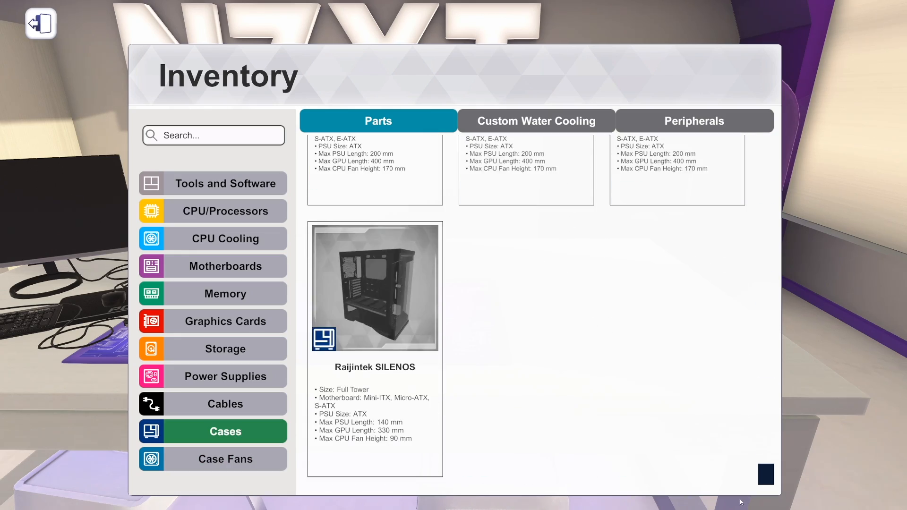
scroll(down, 3)
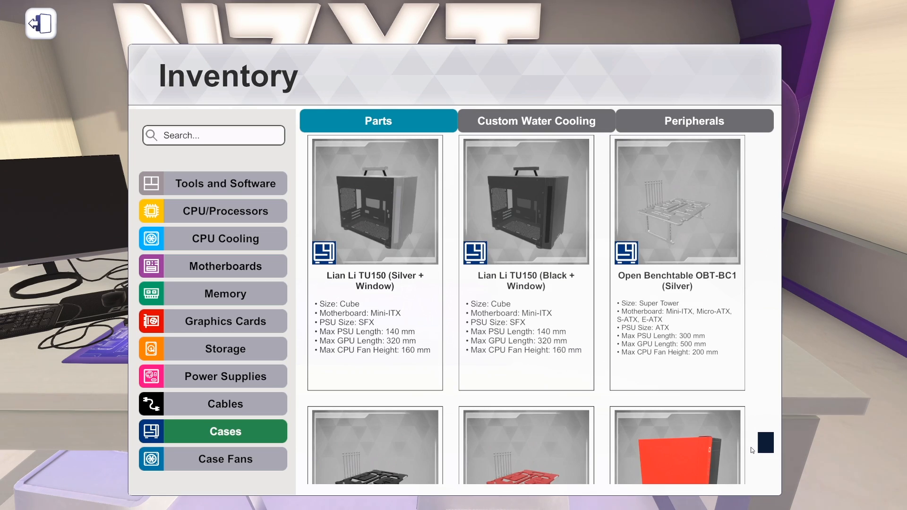
scroll(down, 3)
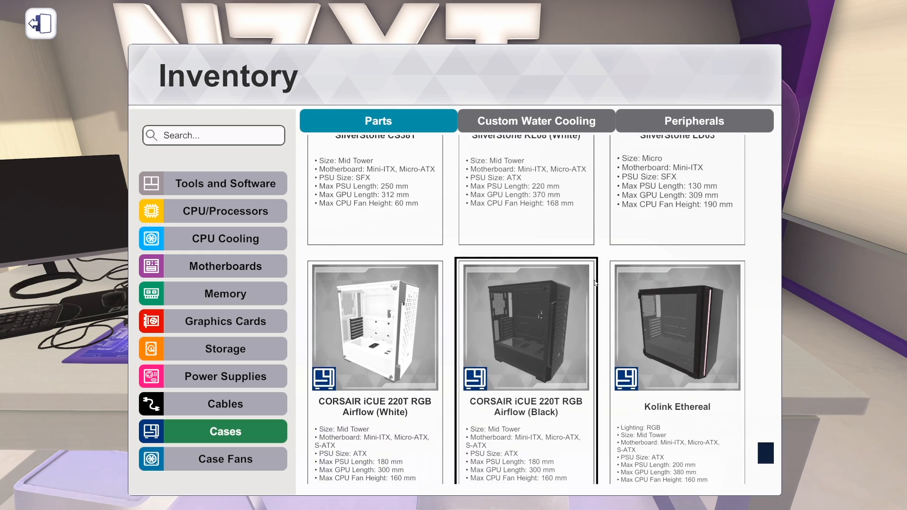
scroll(up, 3)
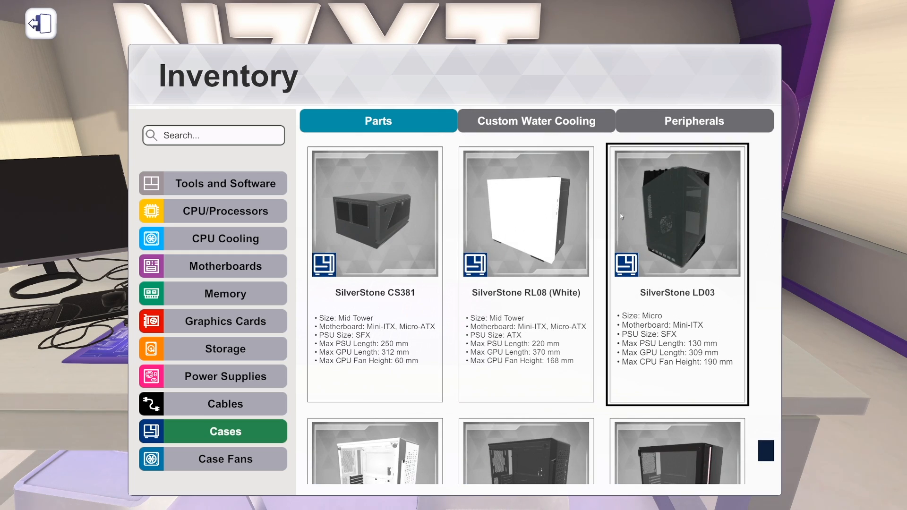
scroll(down, 3)
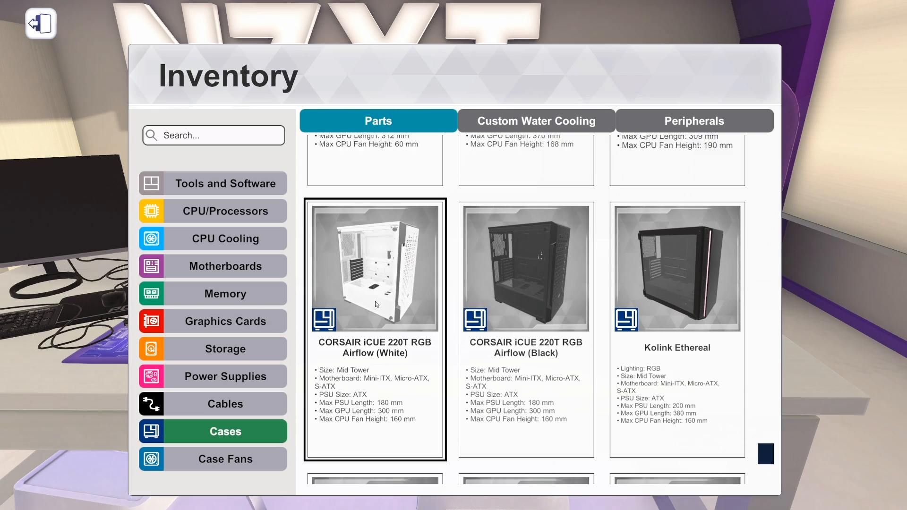
scroll(down, 3)
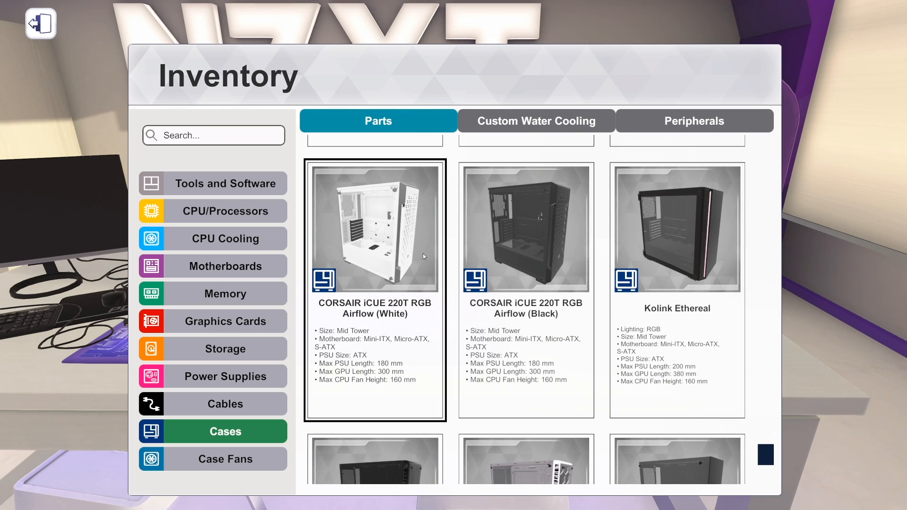
mouse_move(409, 252)
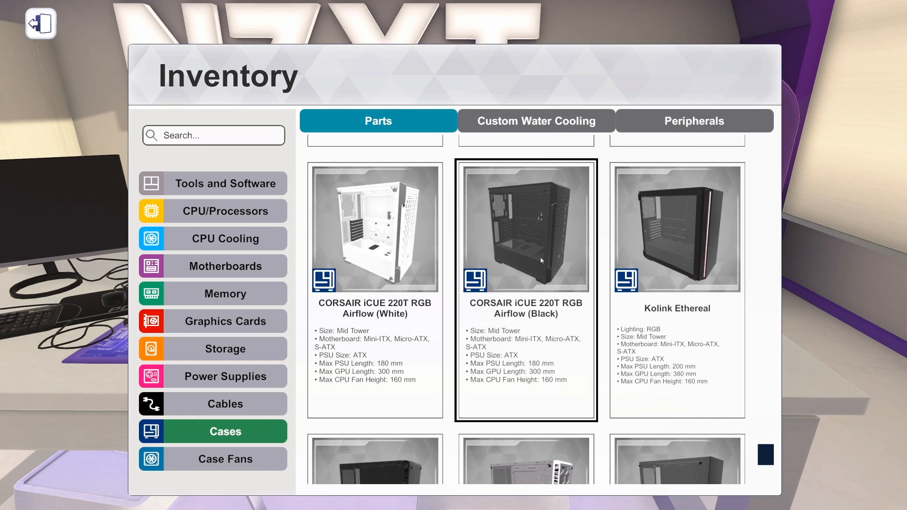
Scroll the cases past Kolink Observatory and Stronghold to Kolink Big Chungus and Lian Li O11D XL-S.
click(374, 275)
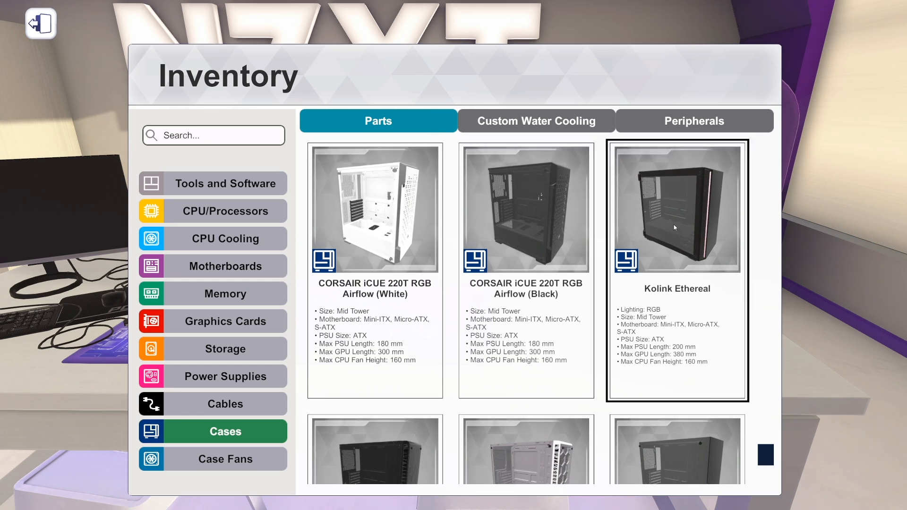
scroll(down, 3)
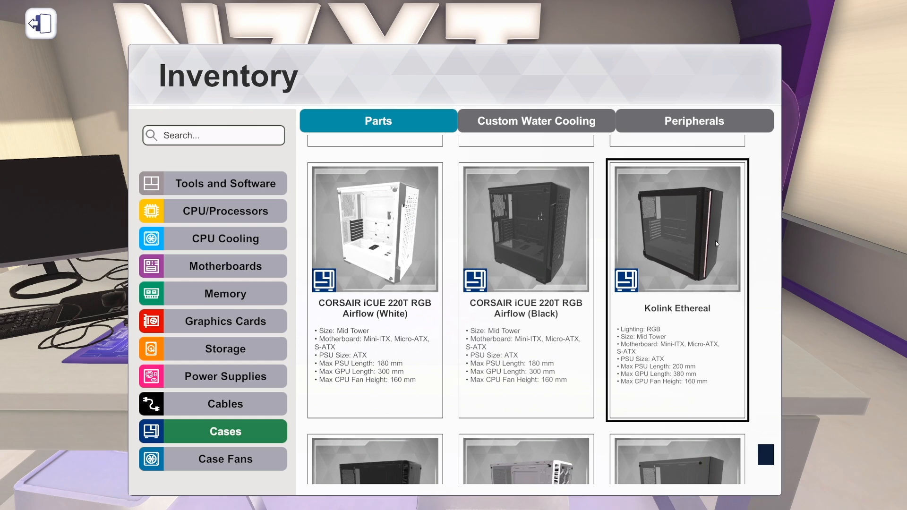
scroll(down, 3)
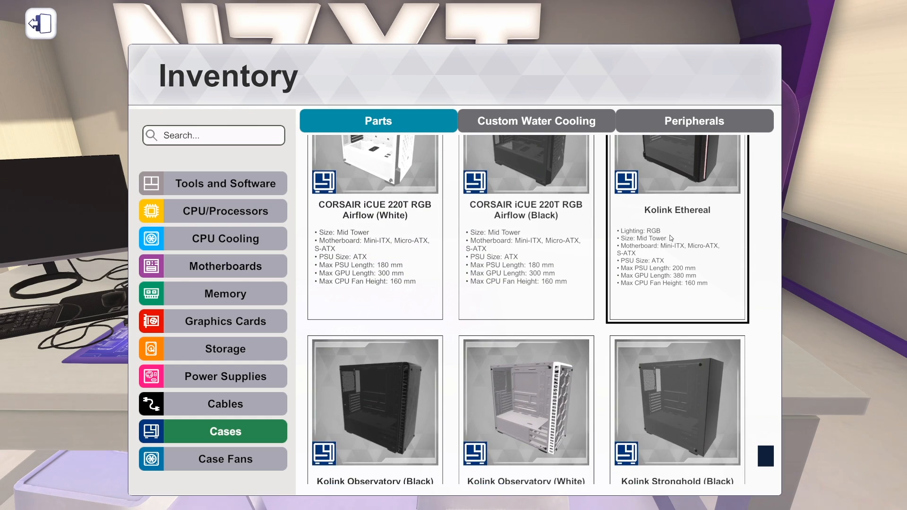
scroll(down, 3)
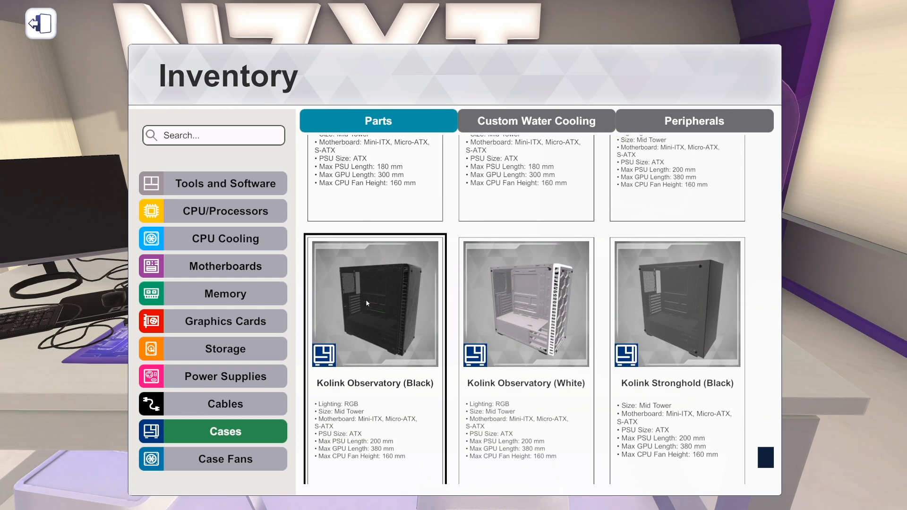
mouse_move(359, 346)
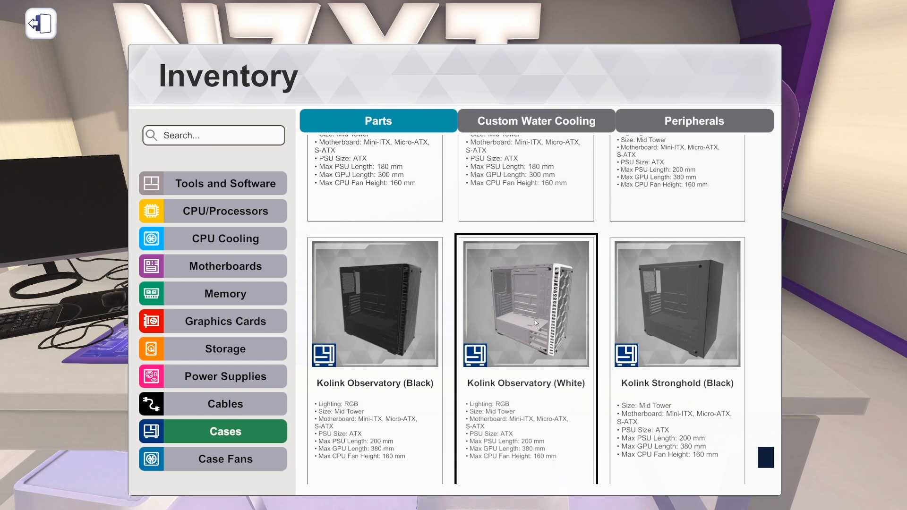
scroll(down, 3)
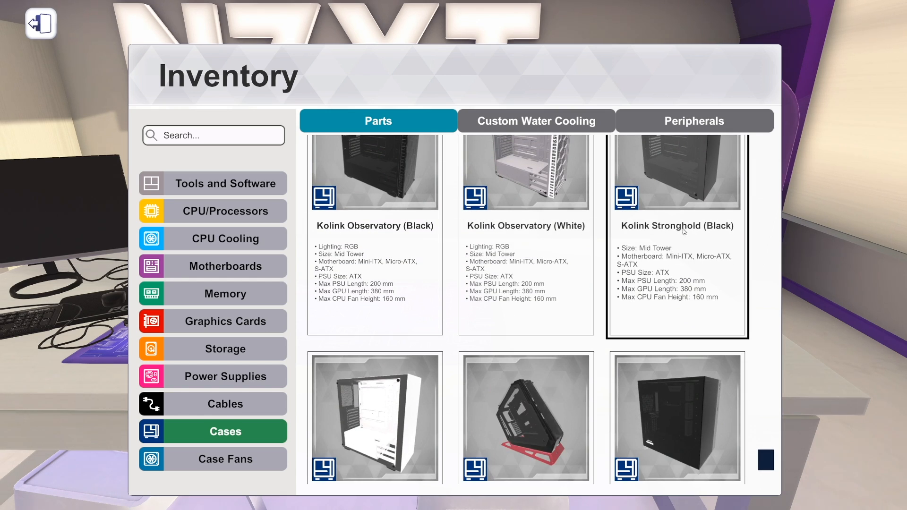
scroll(down, 3)
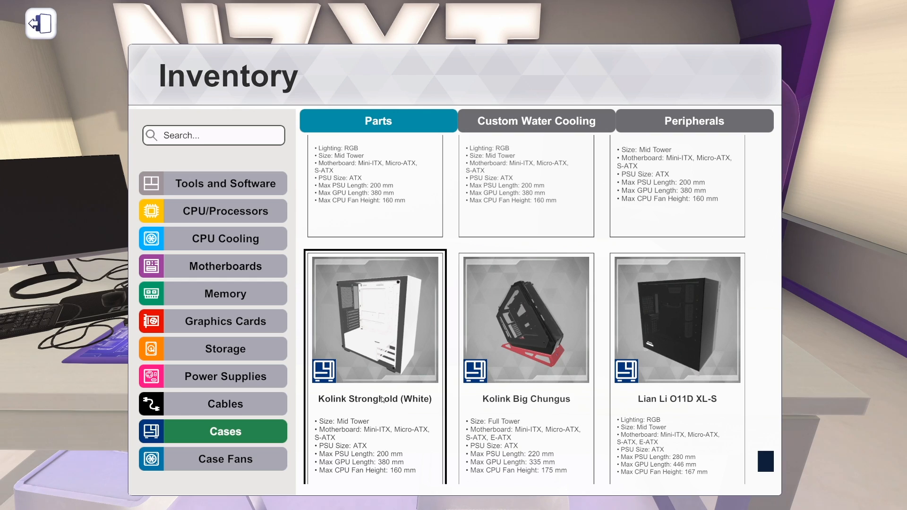
scroll(down, 3)
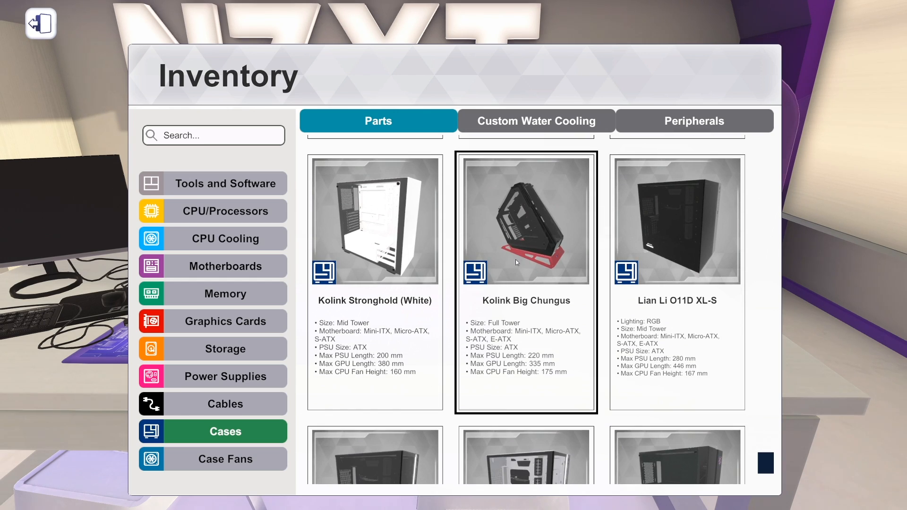
mouse_move(495, 336)
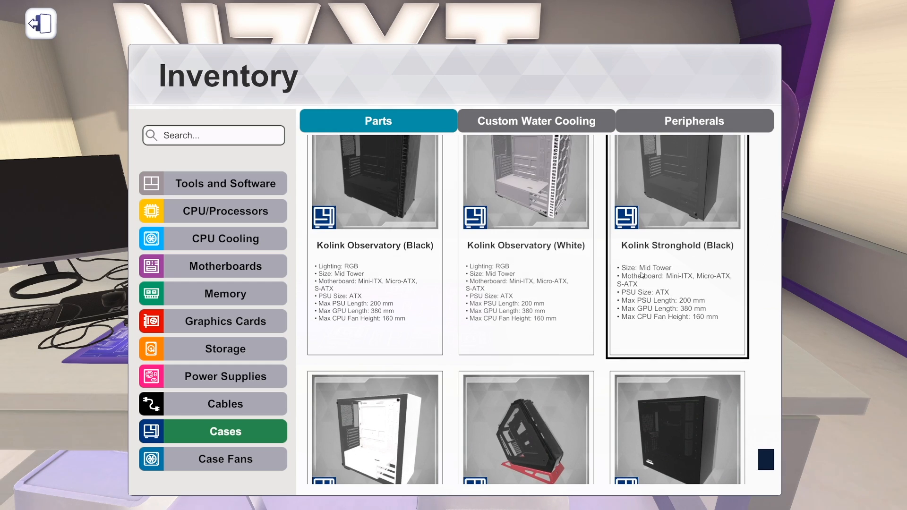
Scroll past Lian Li O11D XL-S to the O11D XL-X, XL-W and MSI MPG Vampiric 010.
scroll(down, 3)
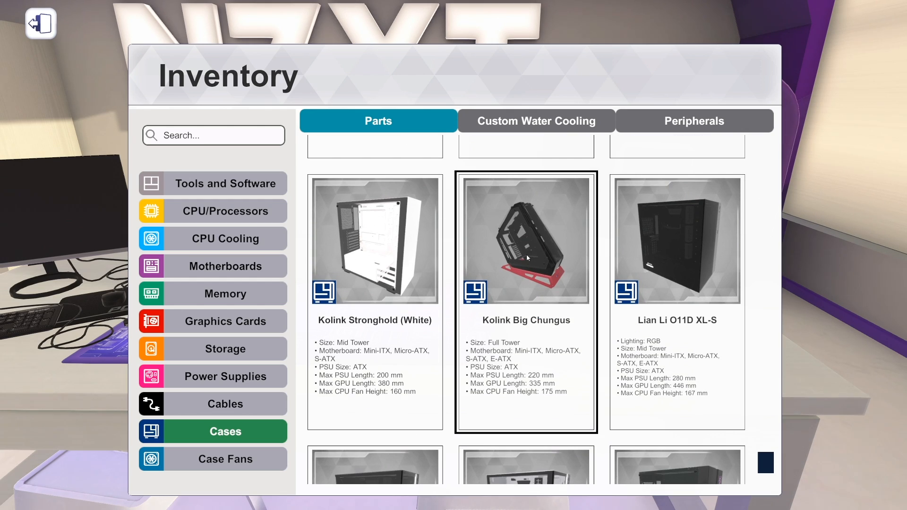
mouse_move(520, 313)
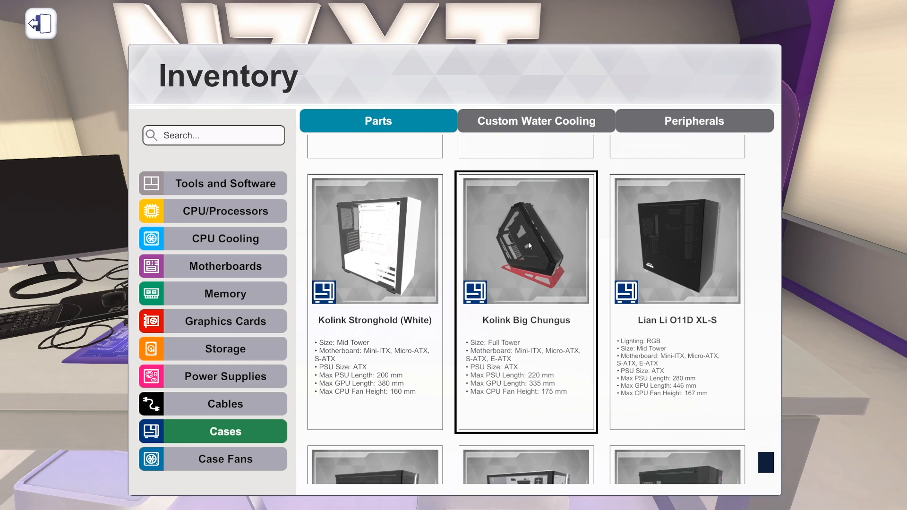
mouse_move(539, 287)
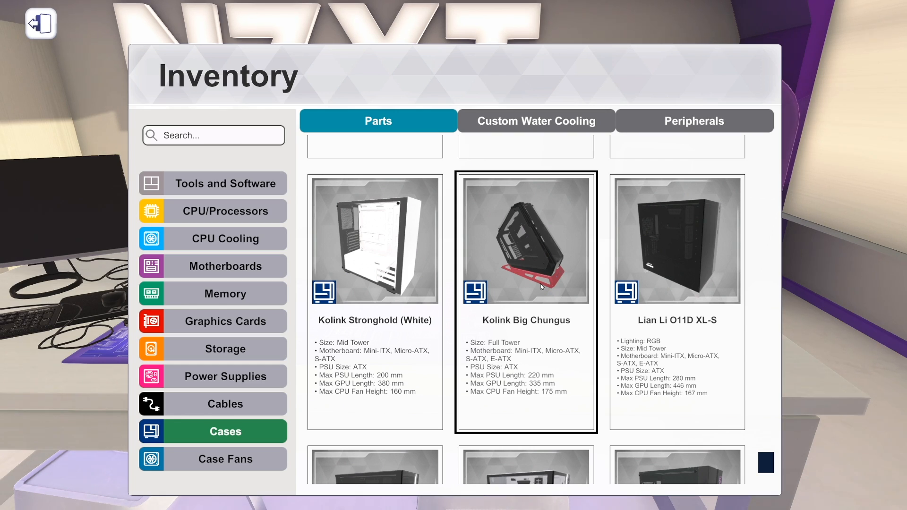
mouse_move(564, 295)
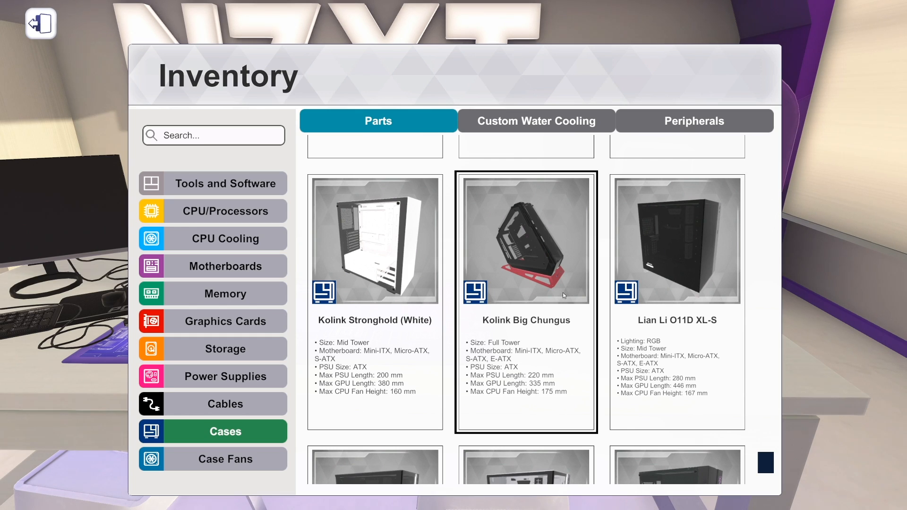
scroll(down, 3)
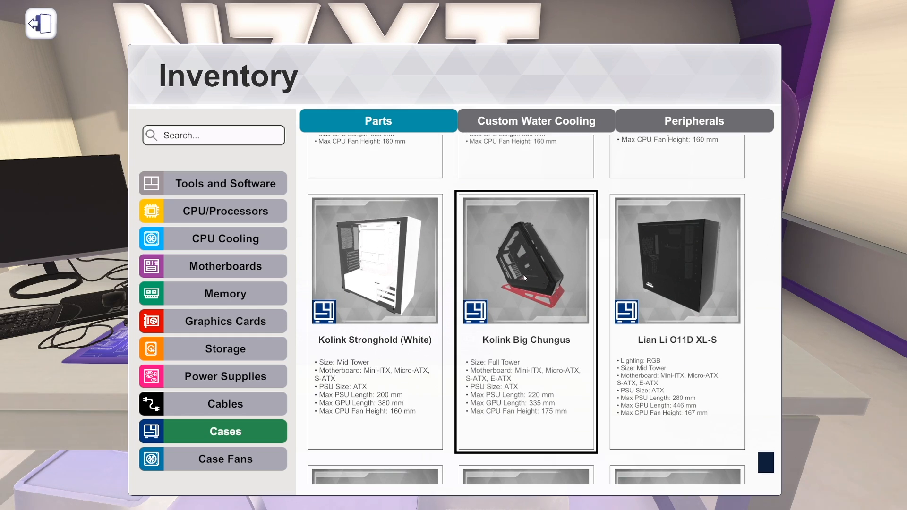
mouse_move(510, 347)
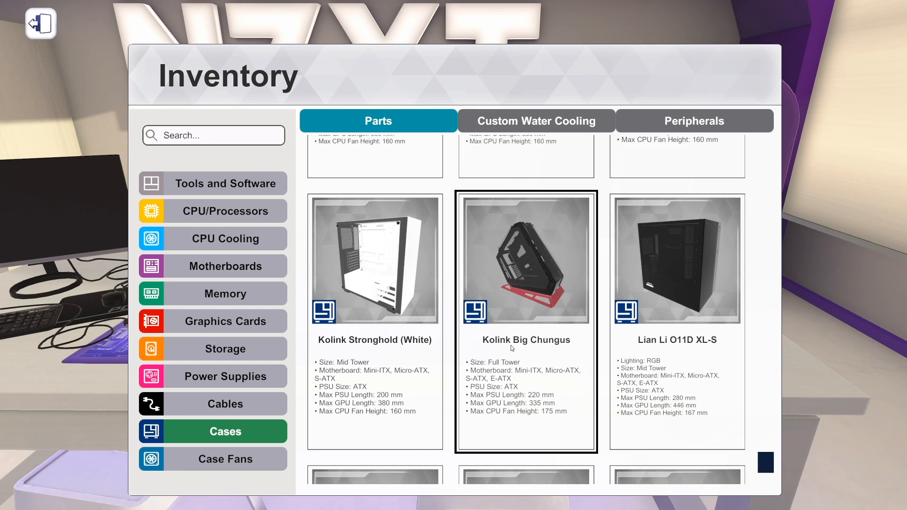
scroll(down, 3)
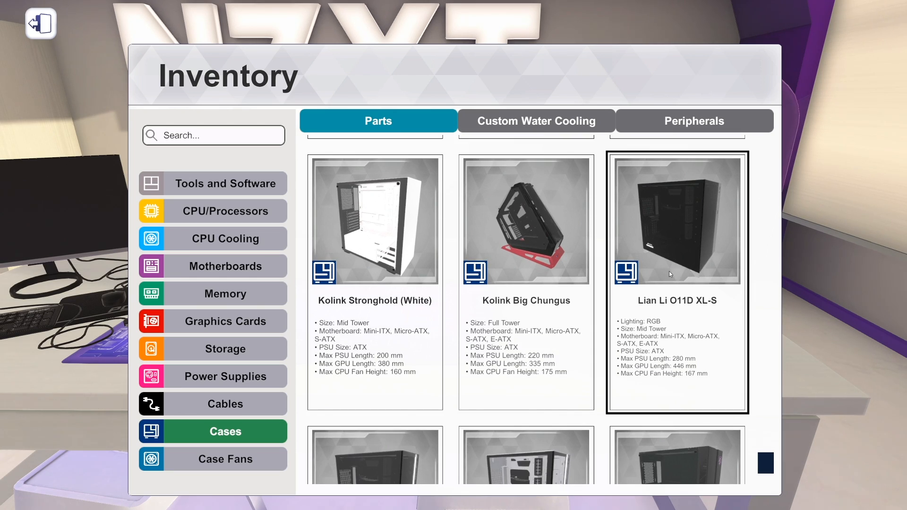
mouse_move(682, 270)
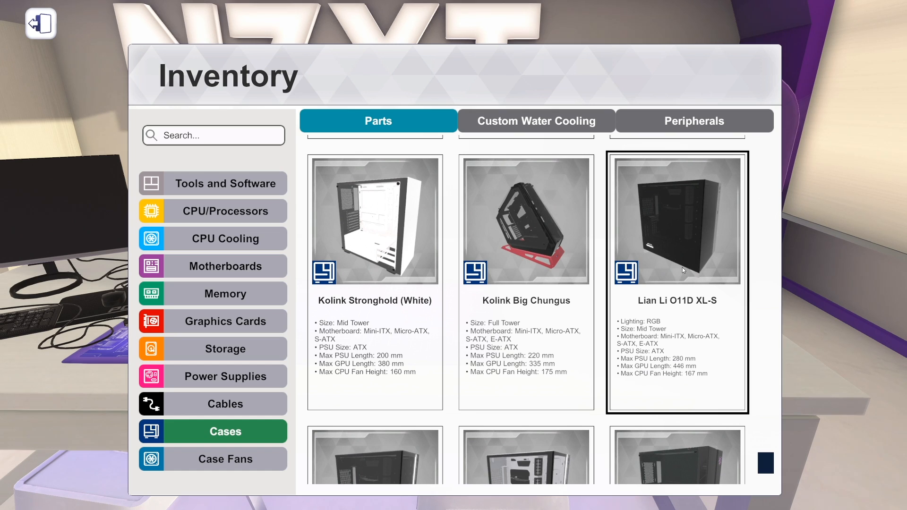
scroll(down, 3)
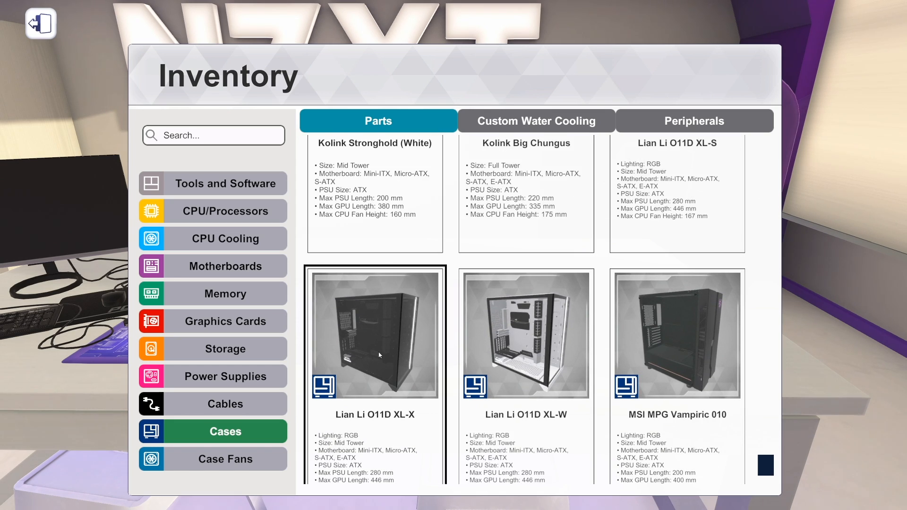
Scroll through the MSI MPG SEKIRA 500P, 500X and 500G down to the Raijintek SILENOS.
scroll(down, 3)
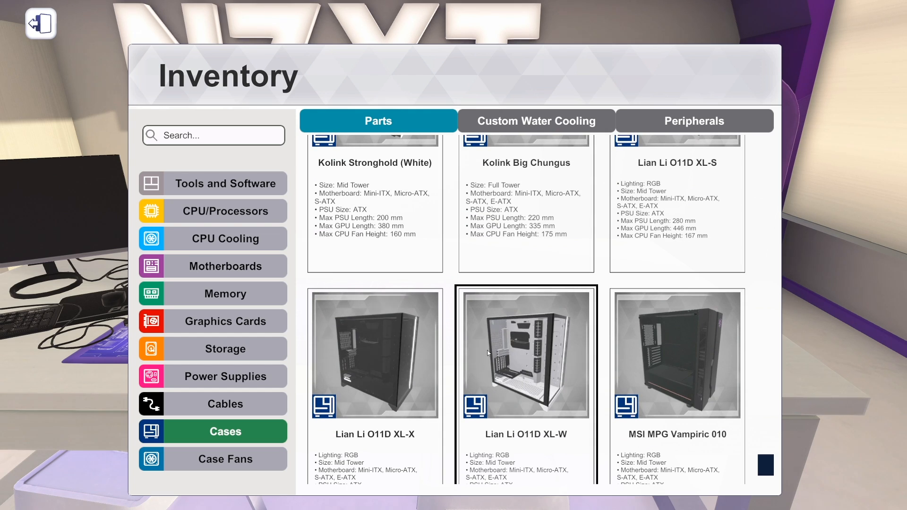
scroll(up, 3)
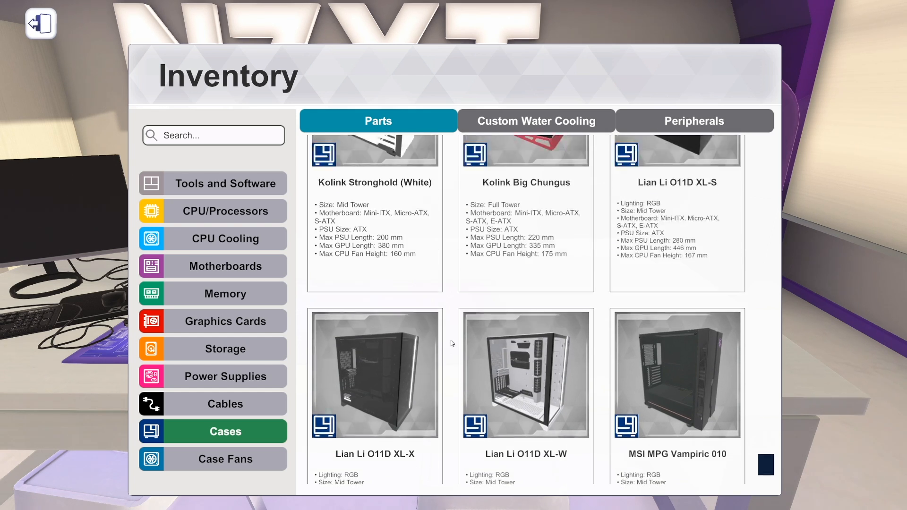
scroll(up, 3)
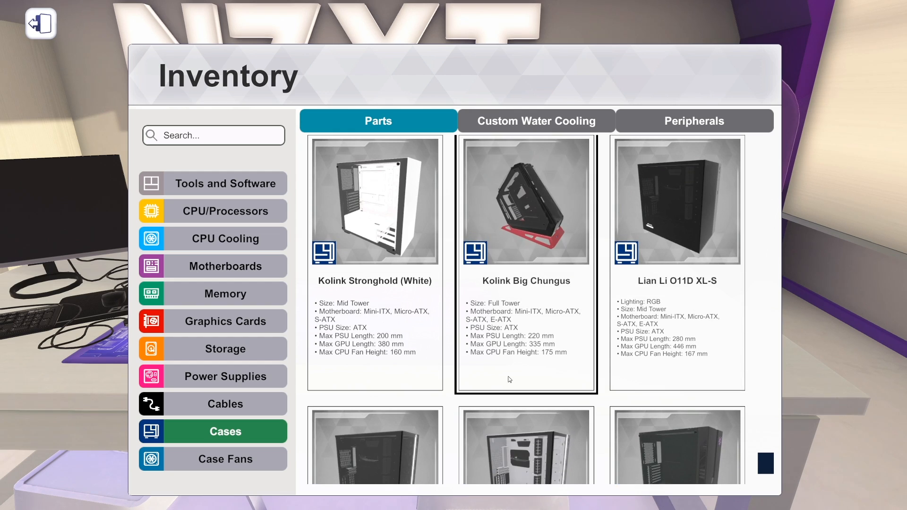
scroll(down, 3)
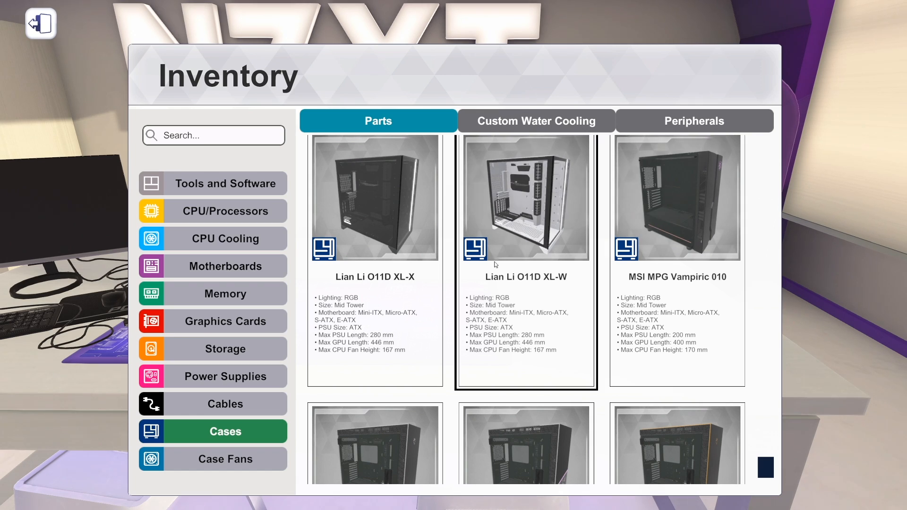
scroll(down, 3)
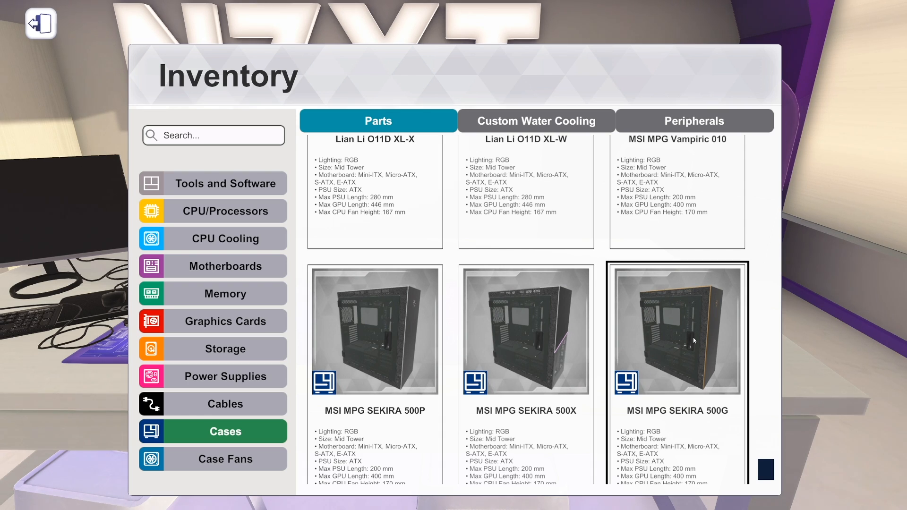
mouse_move(684, 287)
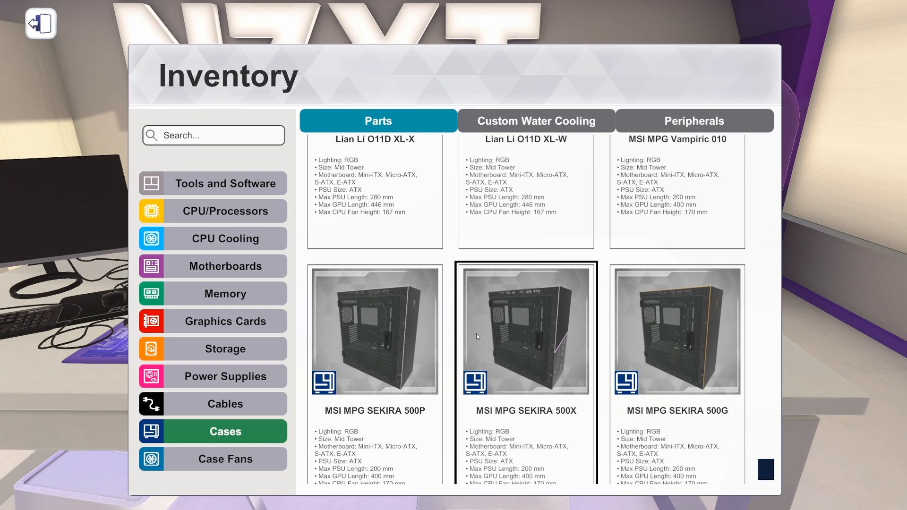
scroll(down, 3)
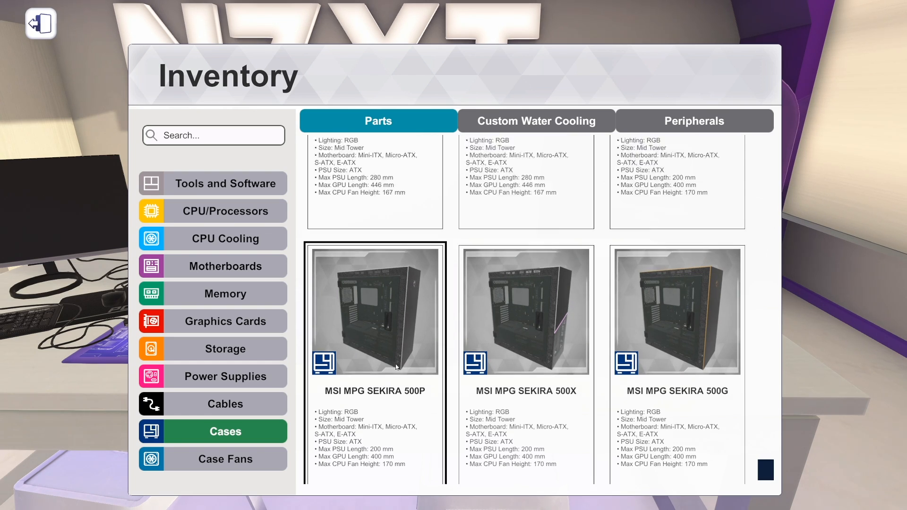
scroll(down, 3)
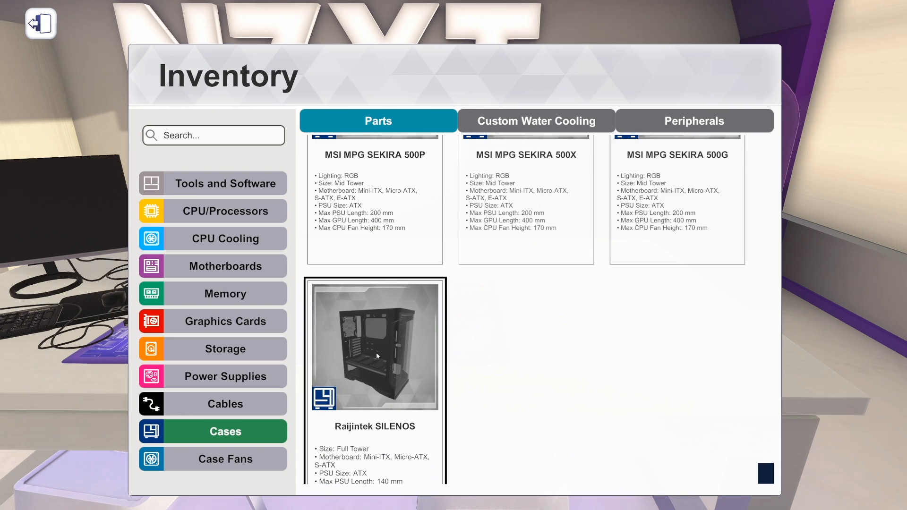
click(525, 203)
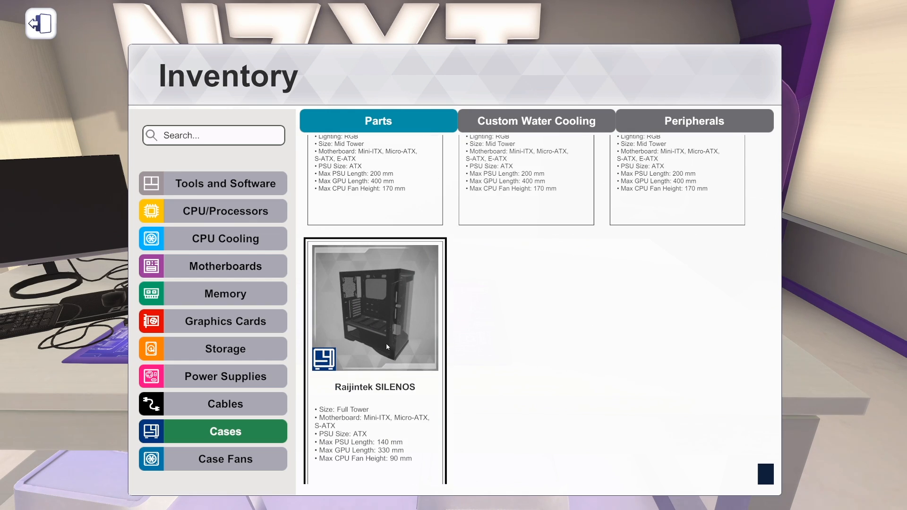
mouse_move(389, 401)
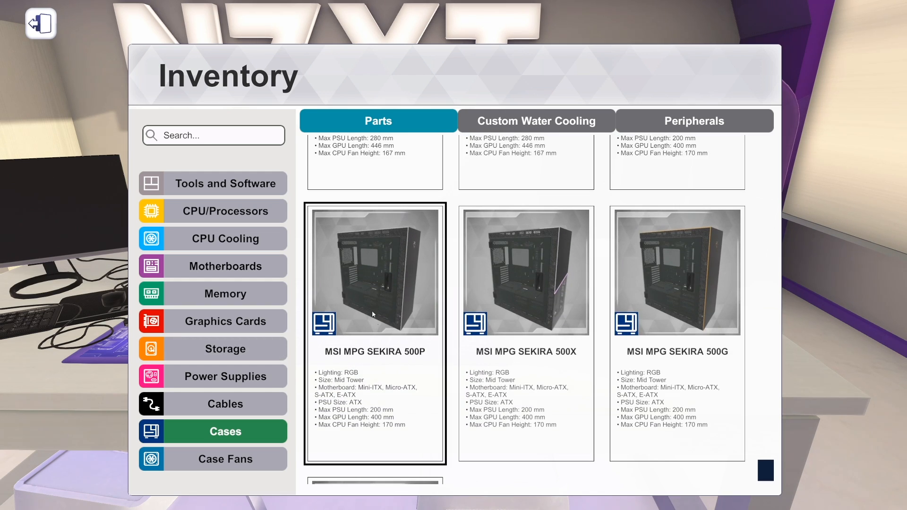
scroll(up, 3)
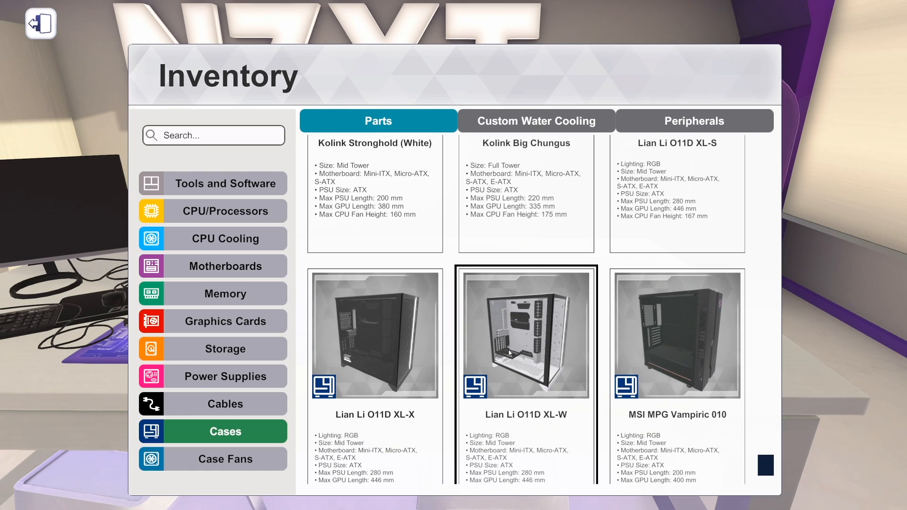
mouse_move(473, 356)
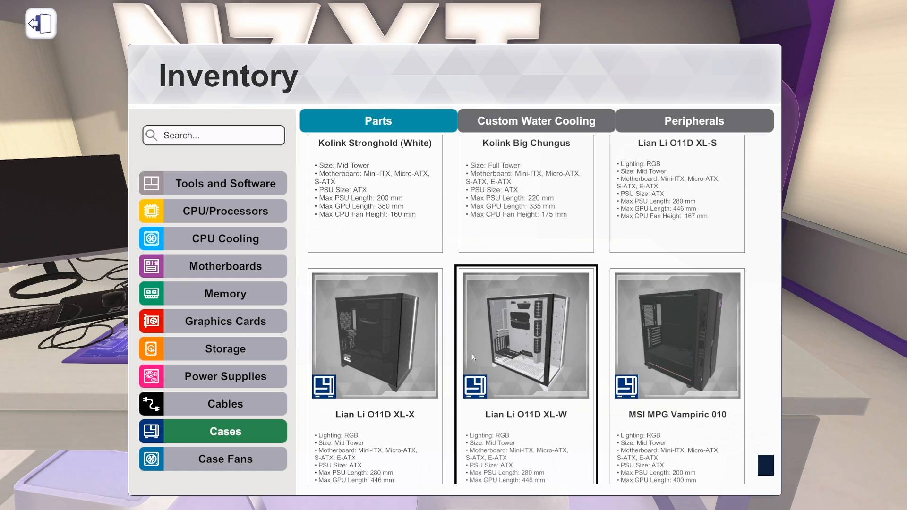
scroll(up, 3)
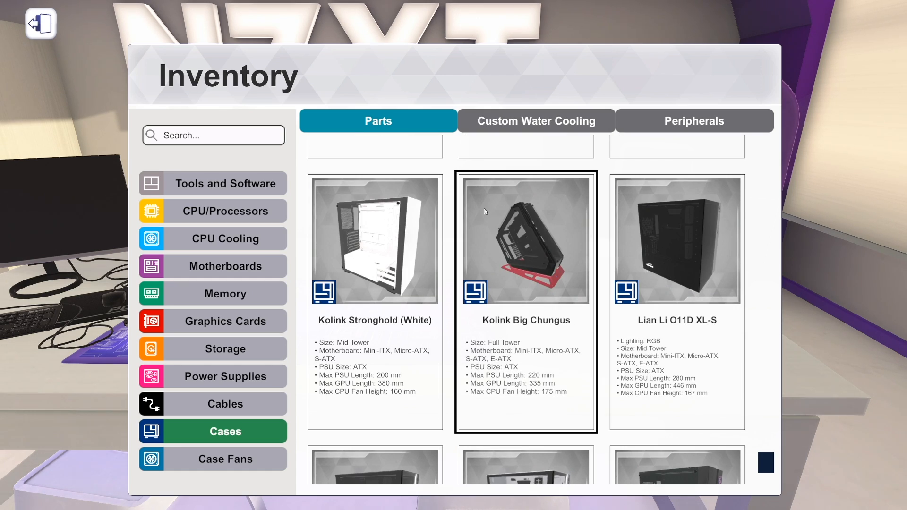
scroll(down, 3)
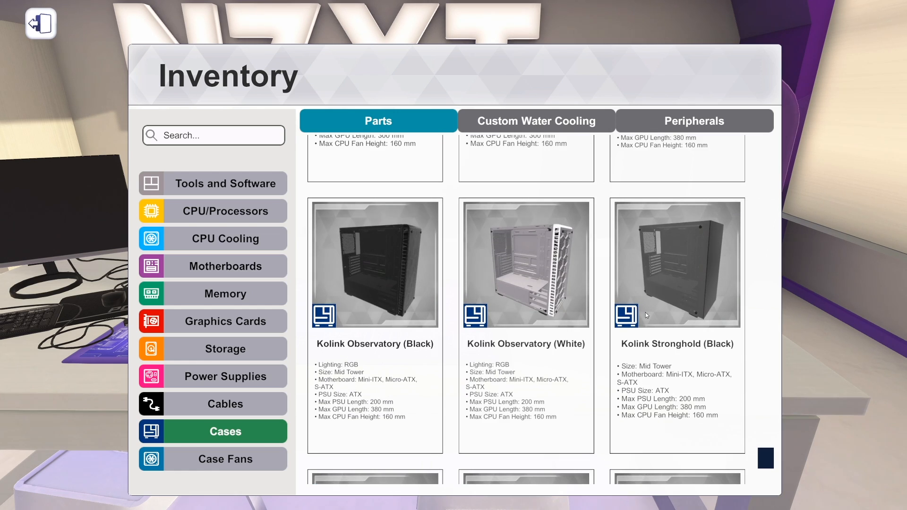
scroll(down, 3)
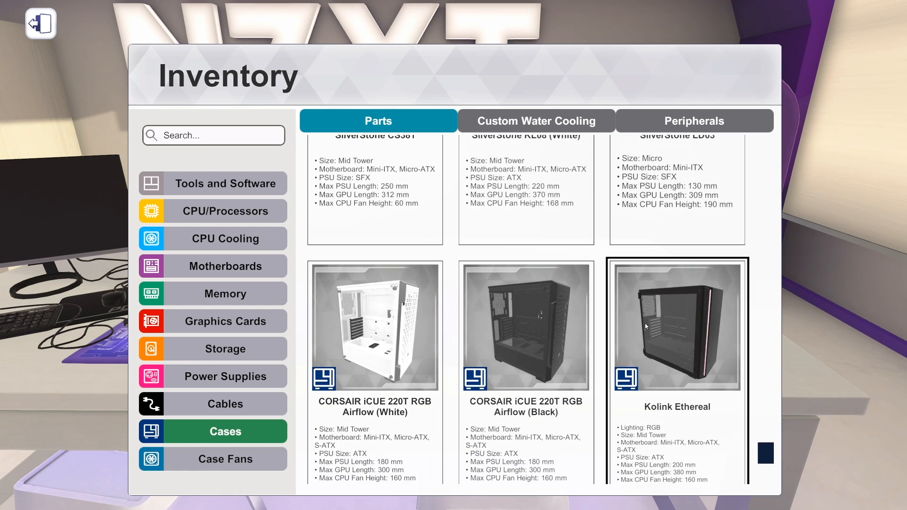
click(525, 327)
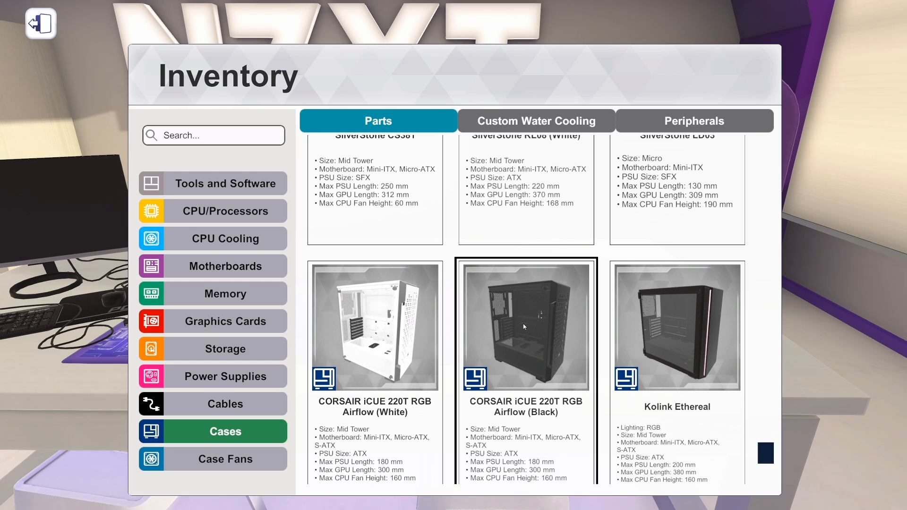
mouse_move(764, 454)
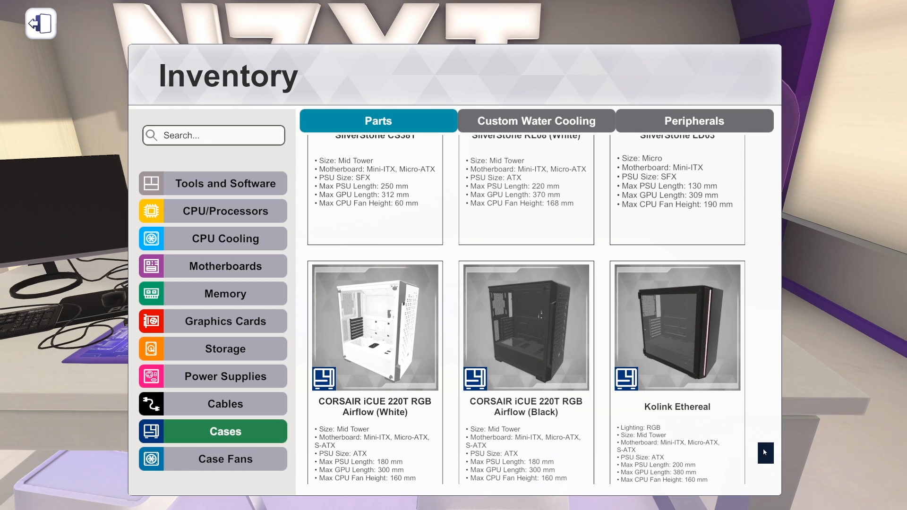
scroll(down, 3)
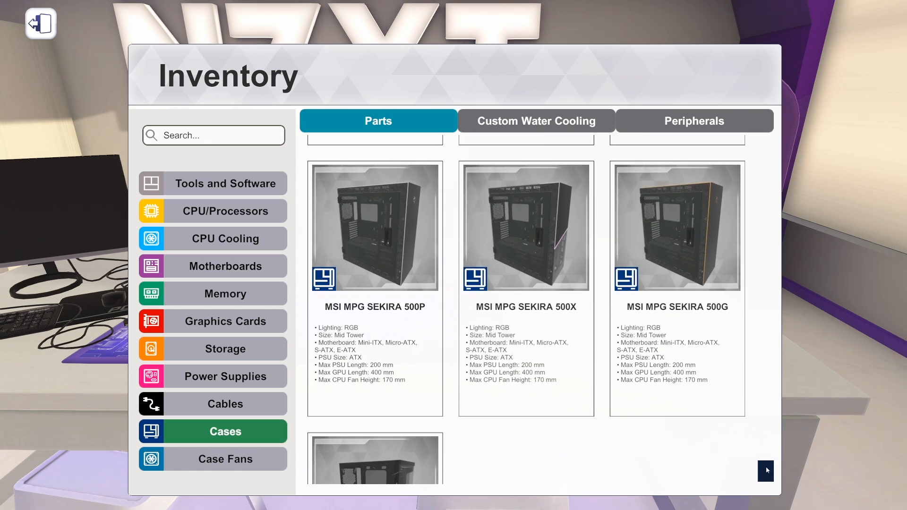
Exit the Inventory with the top-left button to reveal the empty NZXT workbench.
click(41, 24)
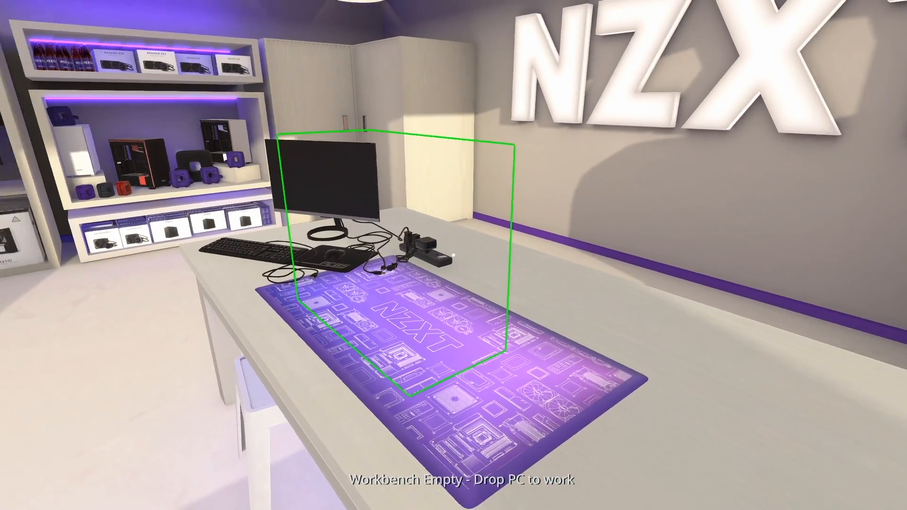
mouse_move(454, 255)
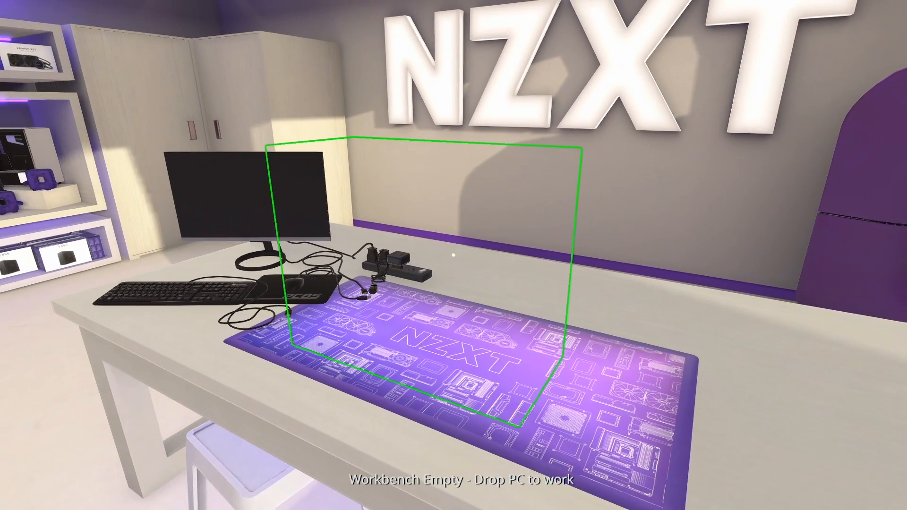